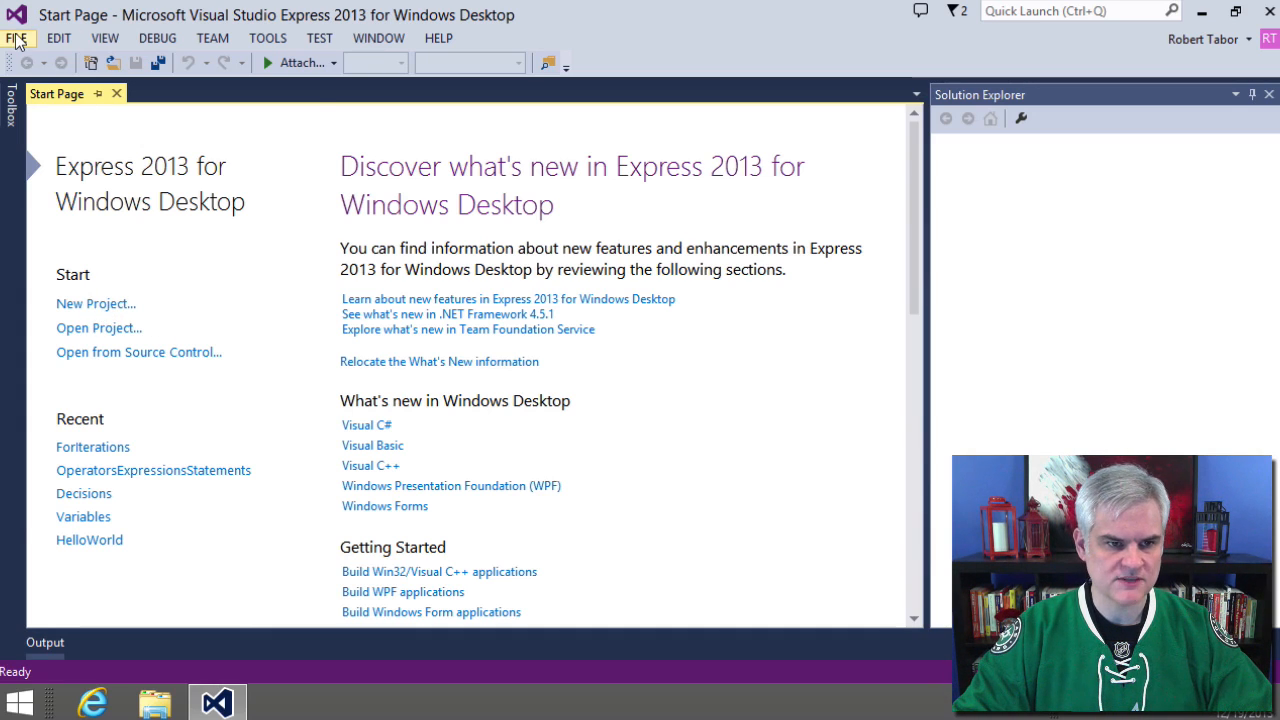
Create a new Visual C# Console Application project named UnderstandingArrays
{"action": "left_click", "coordinate": [96, 304]}
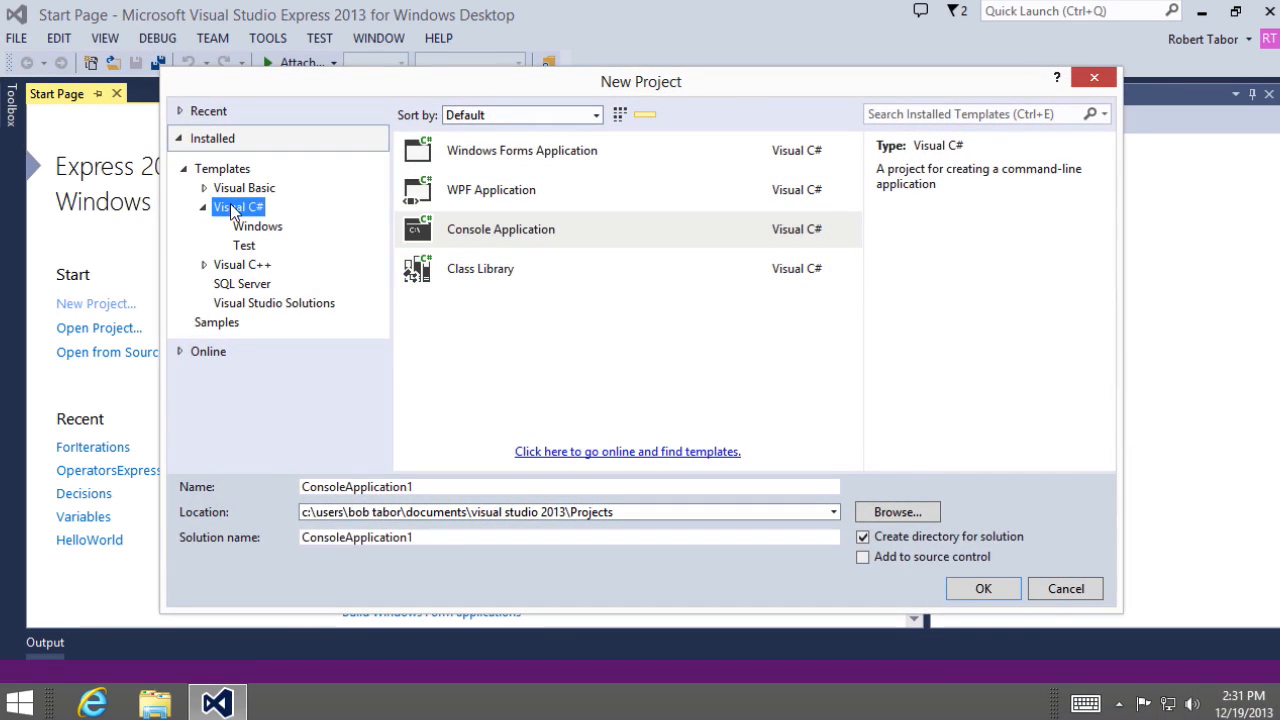
{"action": "left_click", "coordinate": [500, 228]}
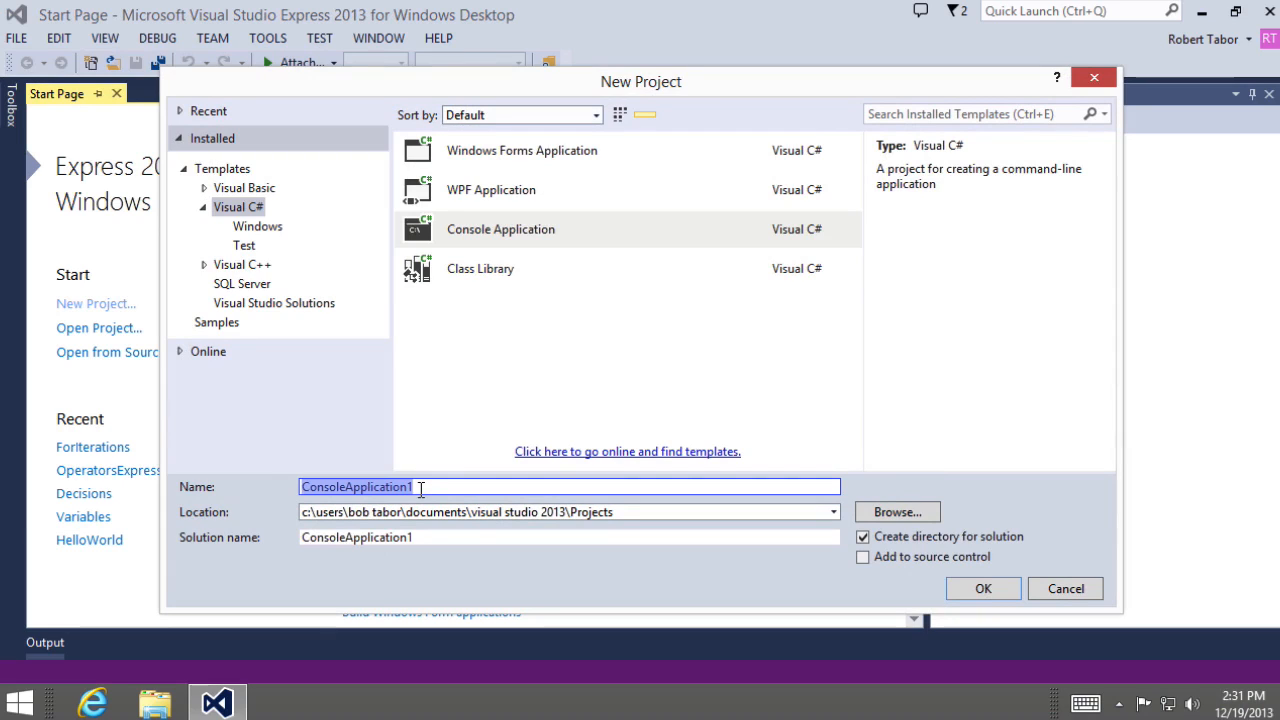
{"action": "type", "text": "UnderstandingArrays"}
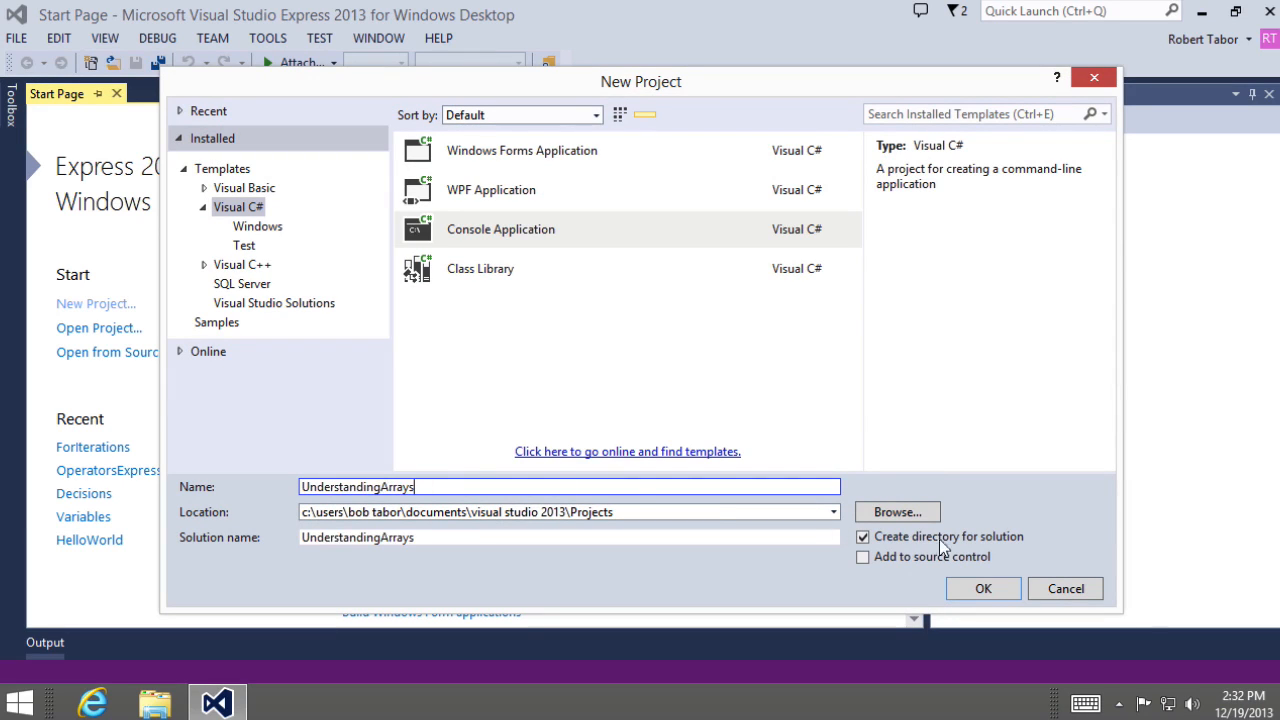
{"action": "left_click", "coordinate": [982, 588]}
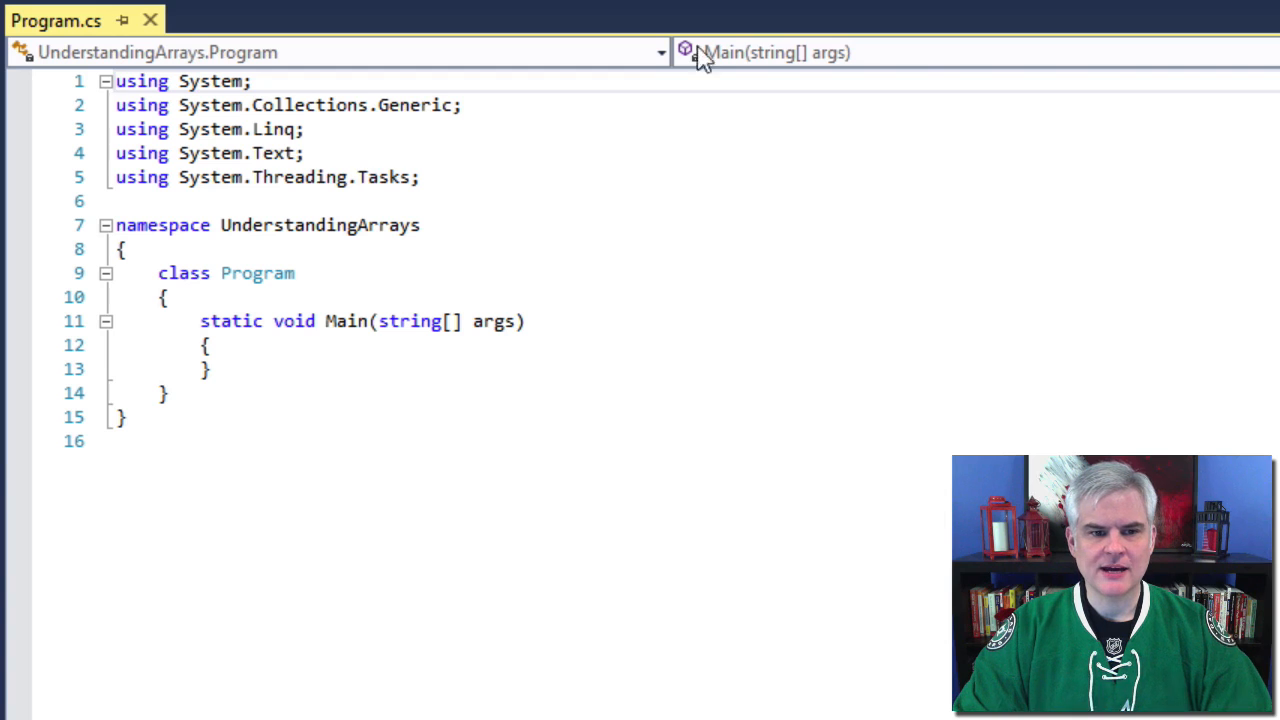
Declare int[] numbers = new int[5]; on a new line inside Main
{"action": "key", "text": "enter"}
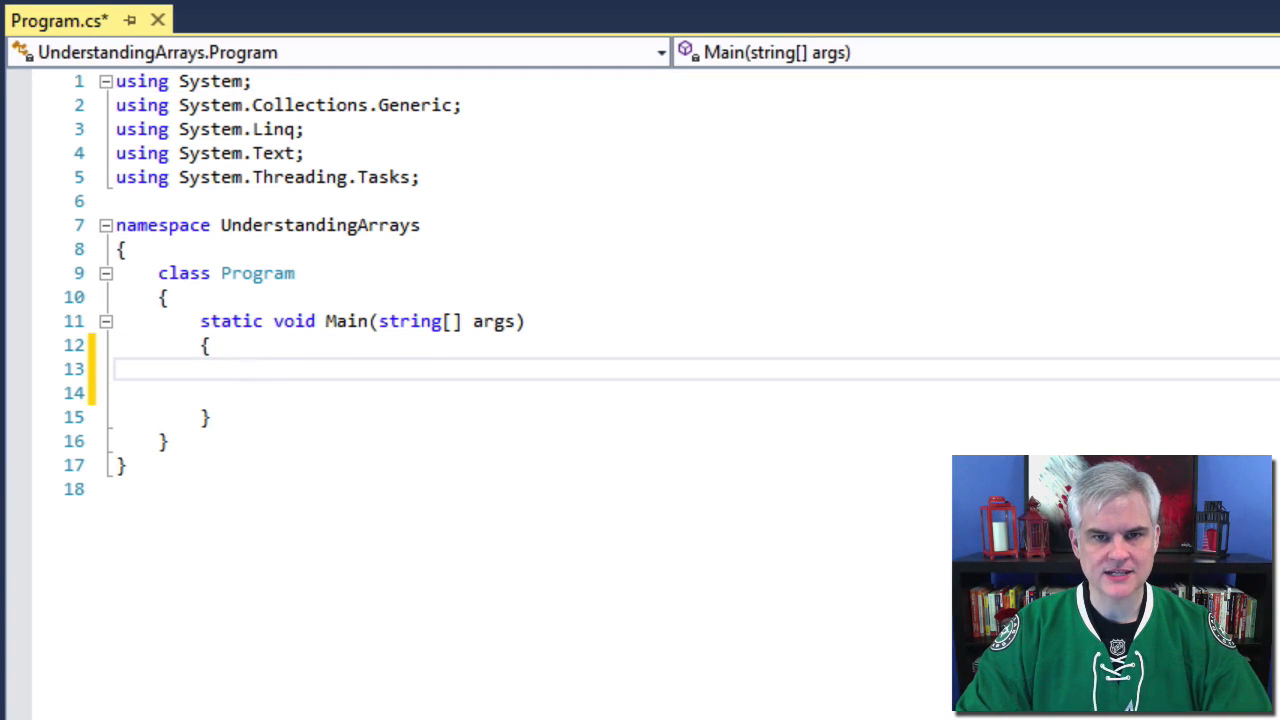
{"action": "mouse_move", "coordinate": [736, 600]}
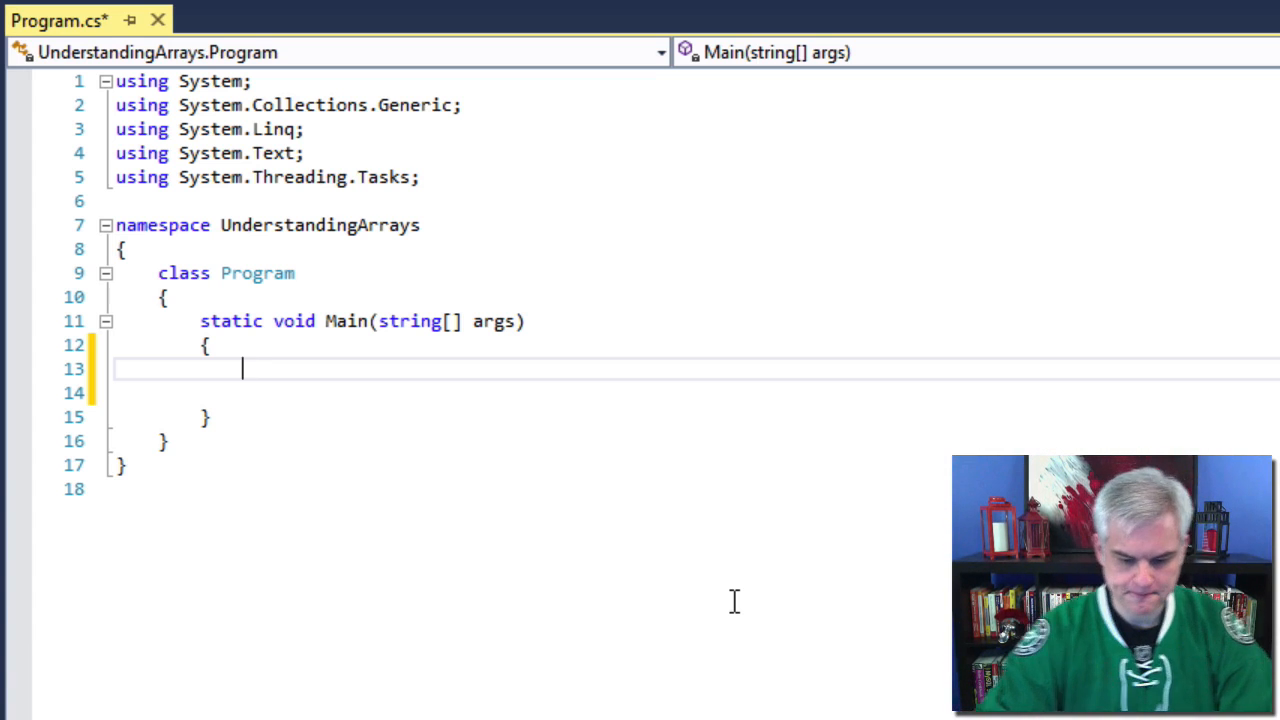
{"action": "type", "text": "int[]"}
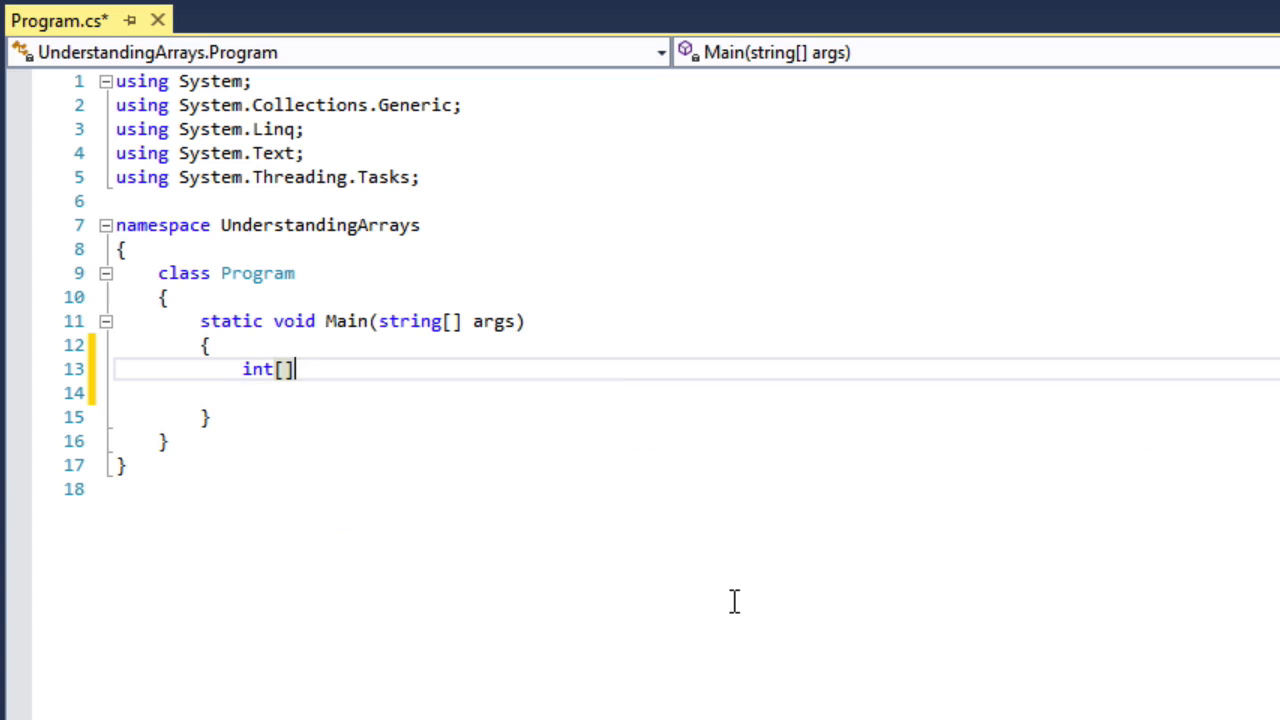
{"action": "type", "text": "numbers"}
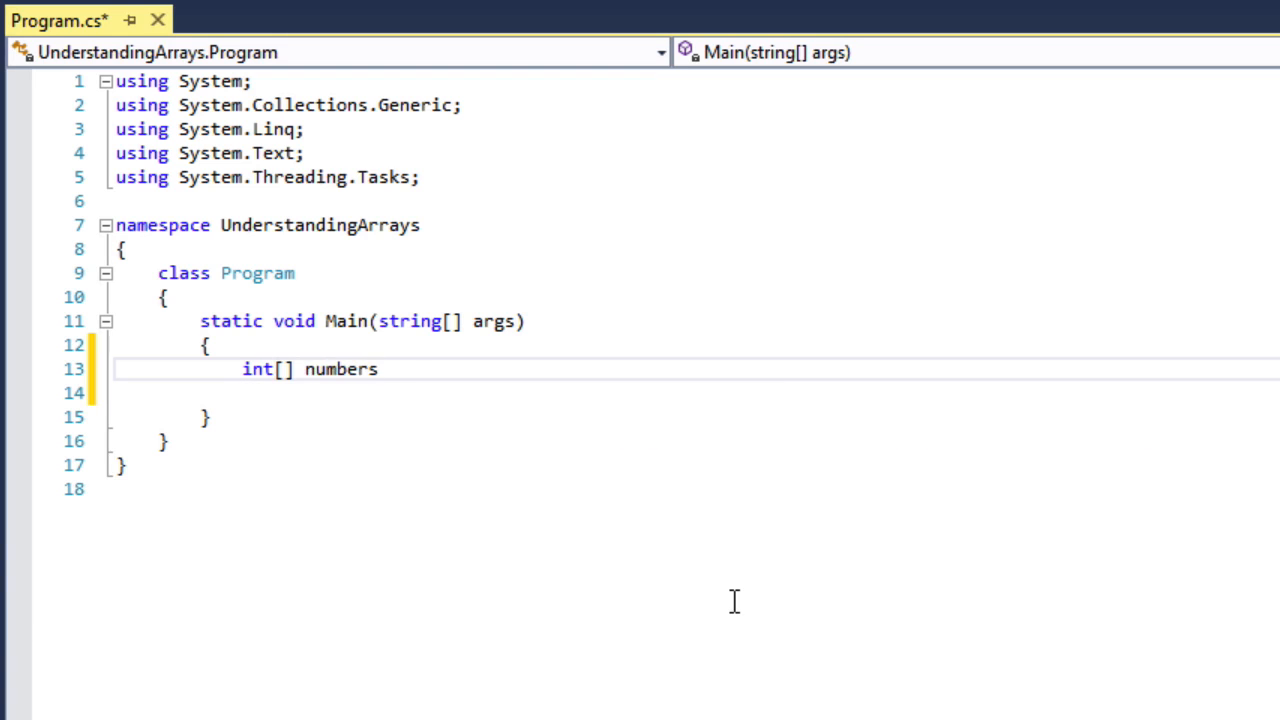
{"action": "type", "text": "= new i"}
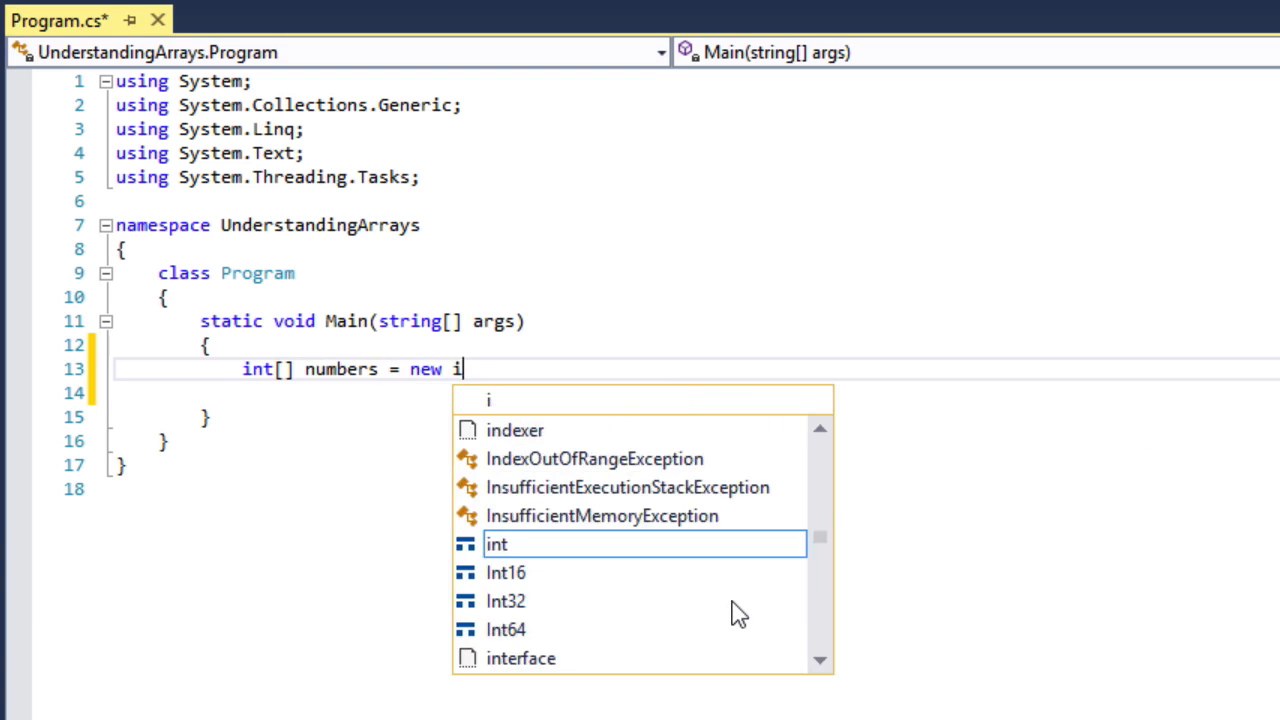
{"action": "type", "text": "nt[5];"}
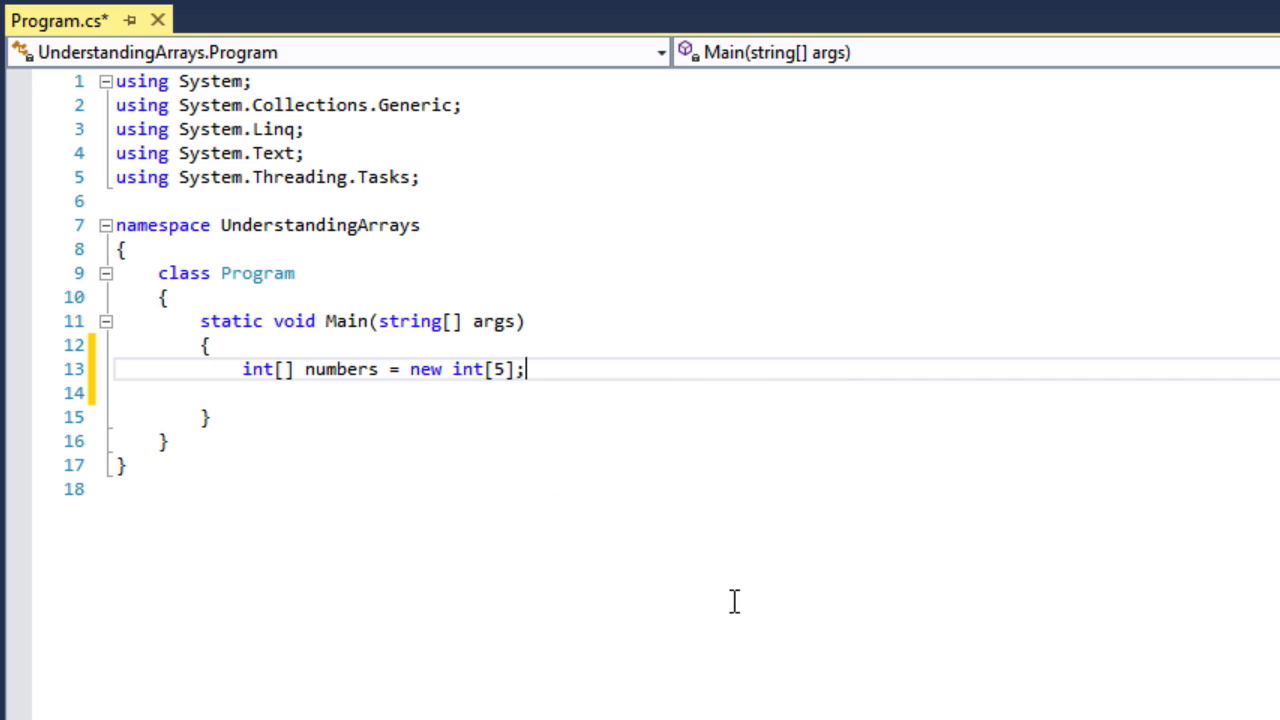
Assign numbers[0] through numbers[4] the values 4, 8, 15, 16 and 23
{"action": "type", "text": "n"}
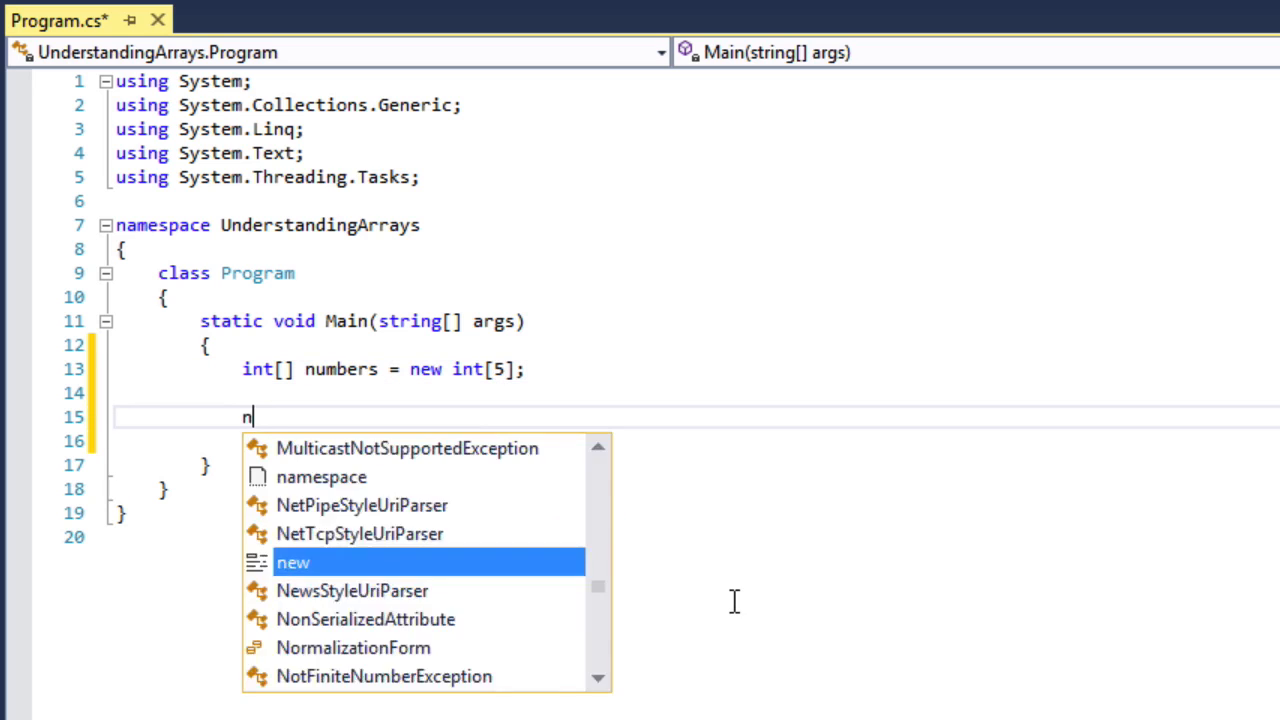
{"action": "type", "text": "umbers[]"}
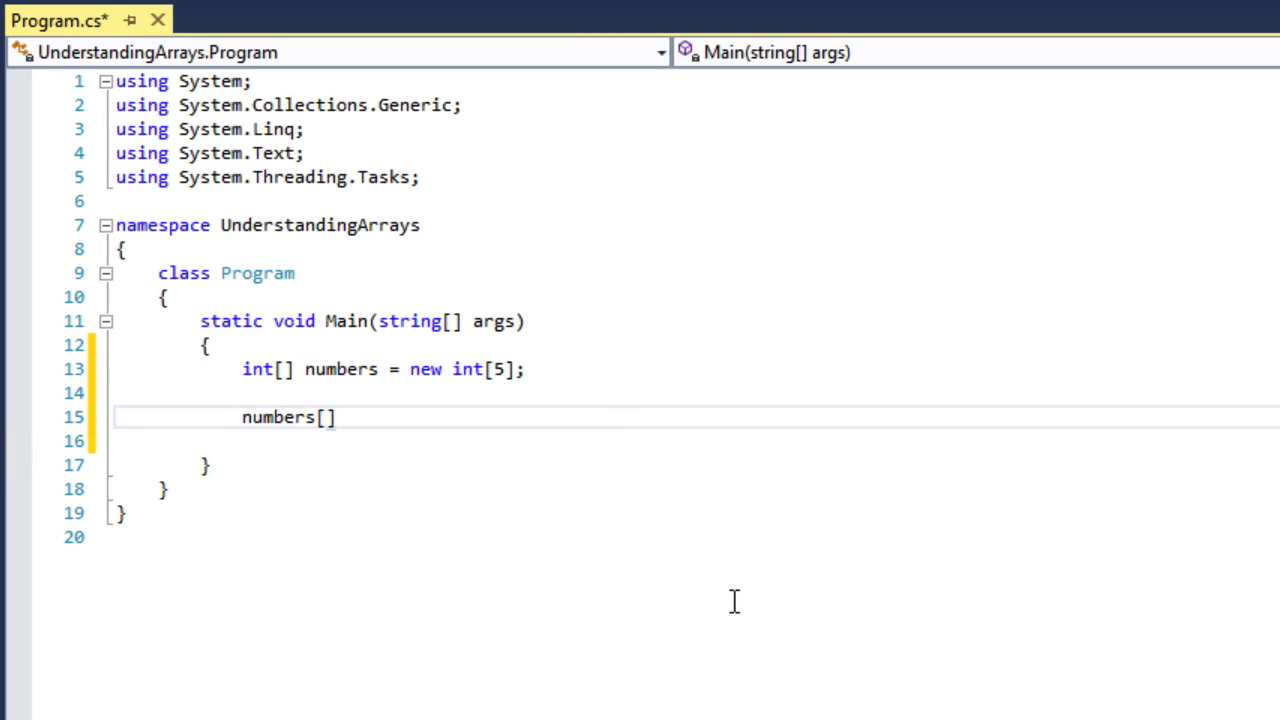
{"action": "type", "text": "0] = 4"}
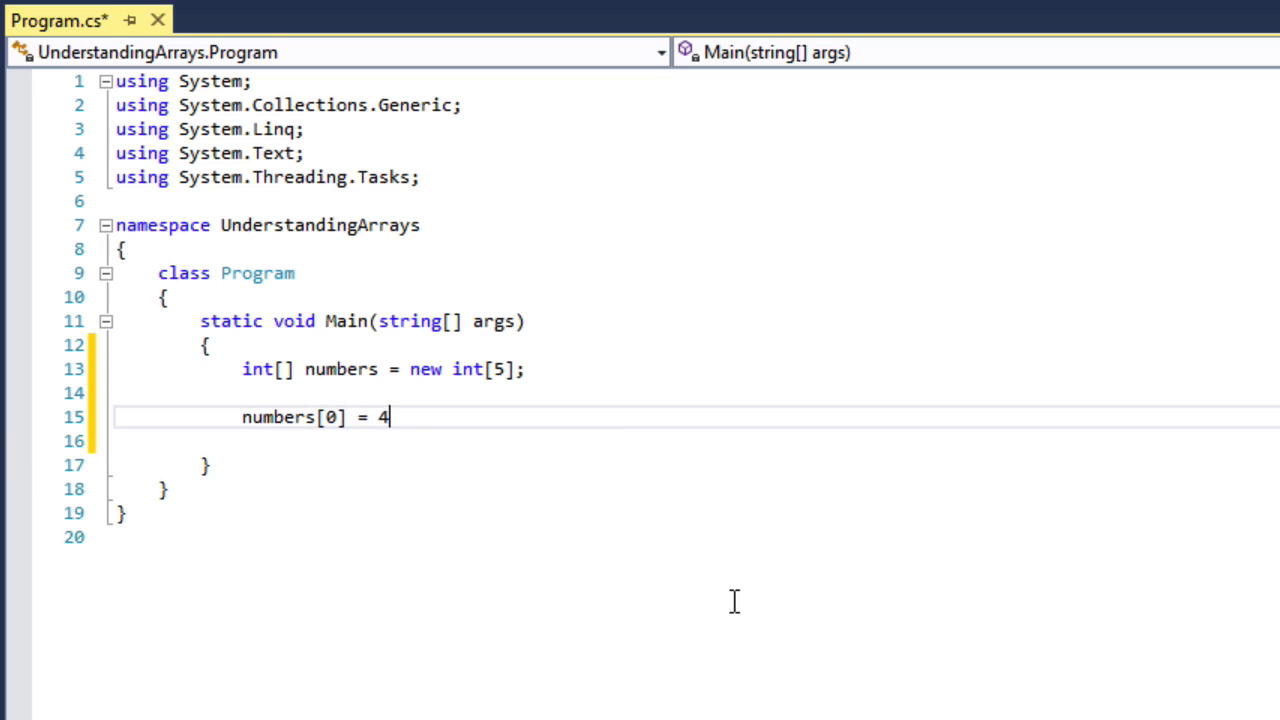
{"action": "type", "text": ";"}
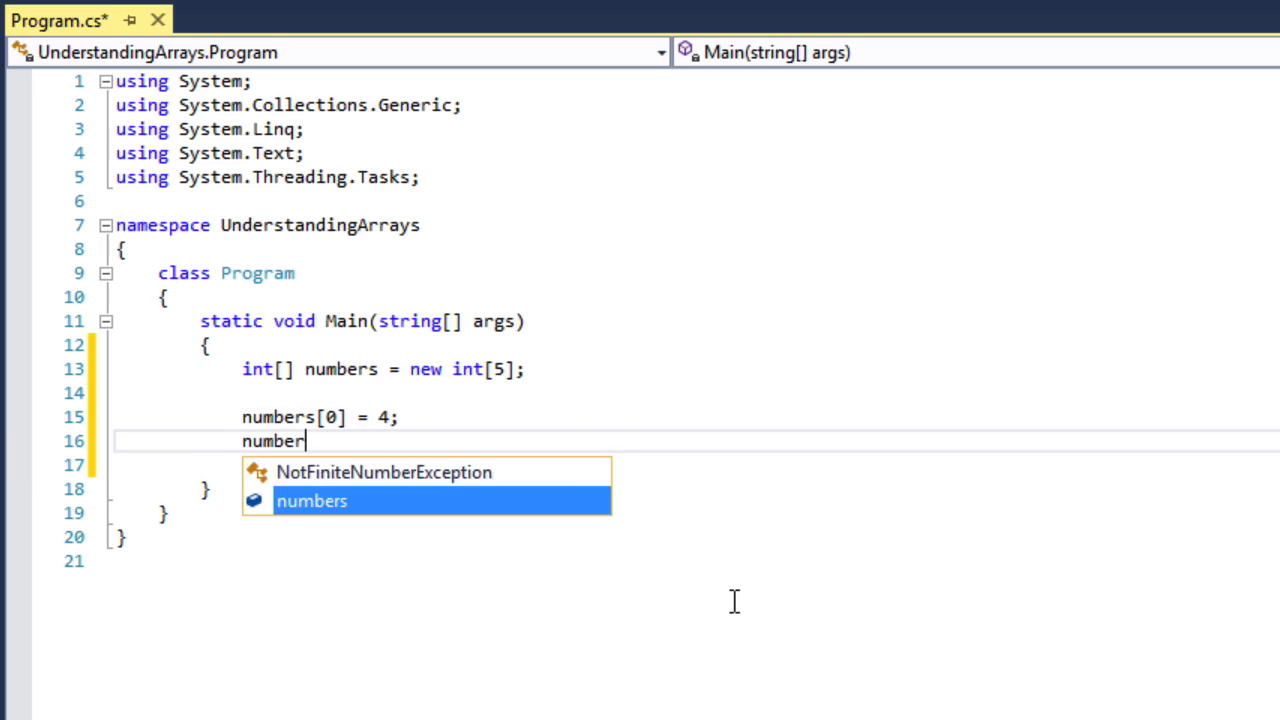
{"action": "type", "text": "s[1]"}
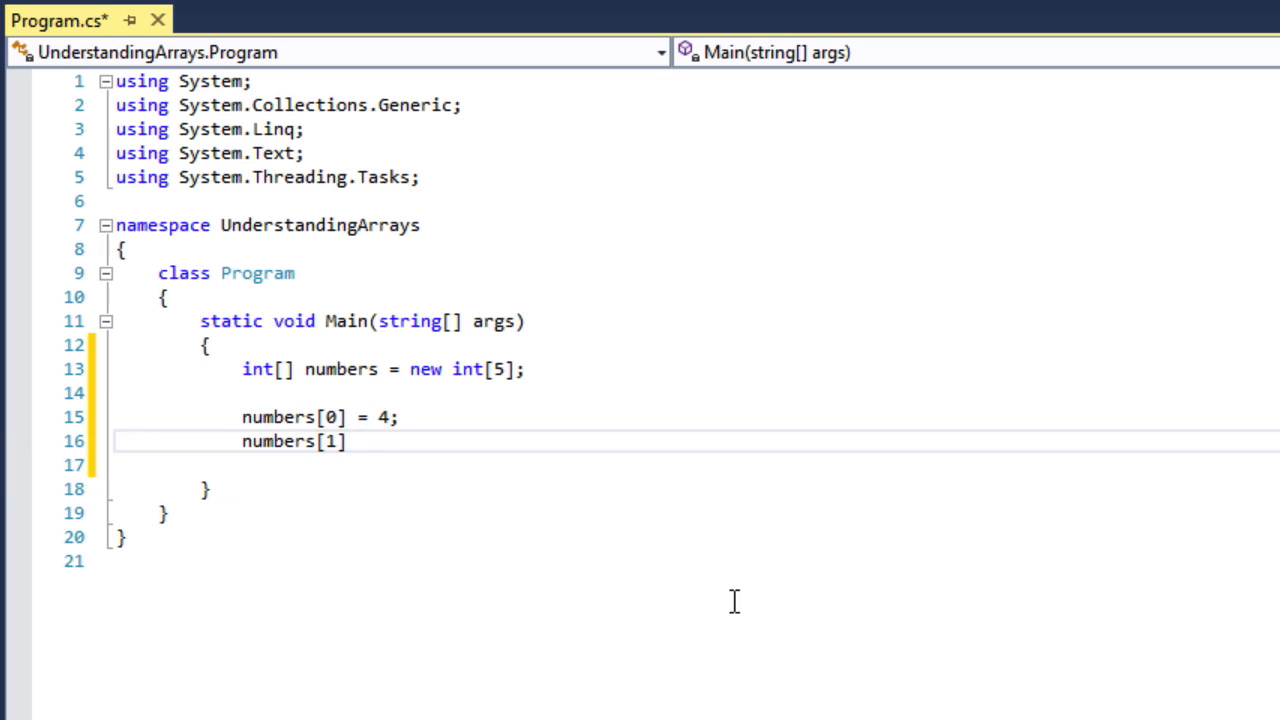
{"action": "type", "text": "= 8;"}
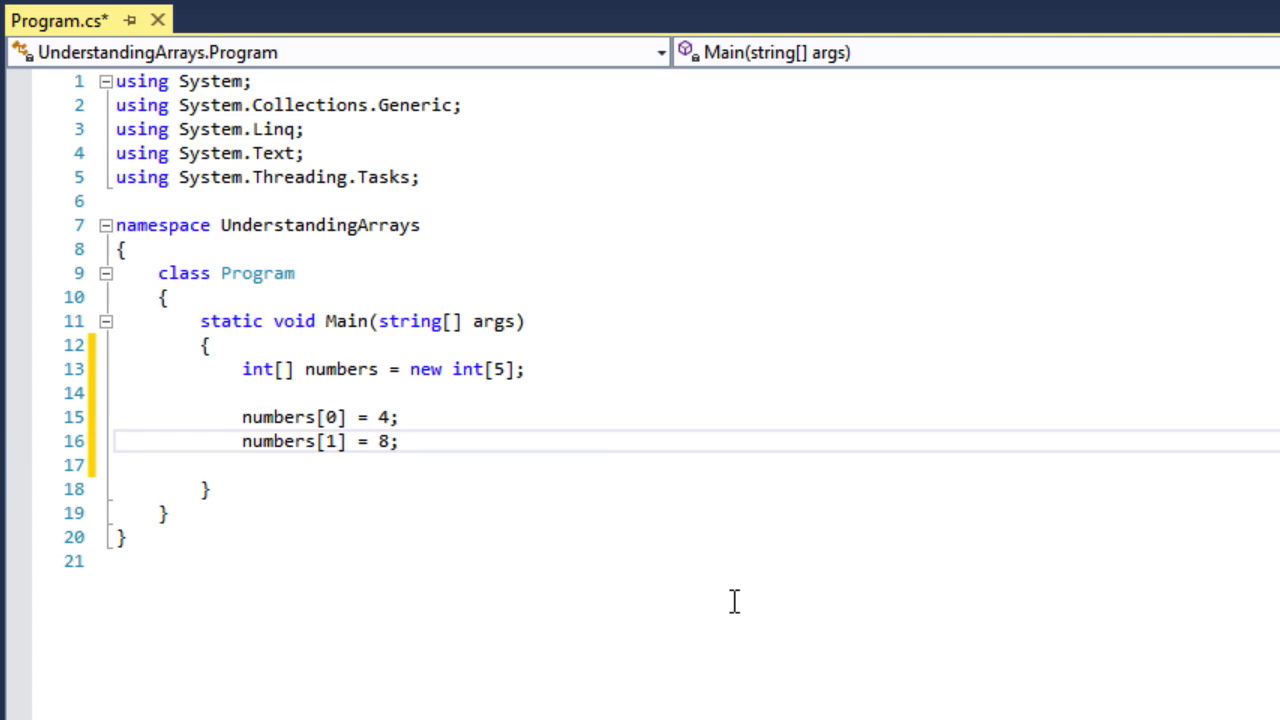
{"action": "type", "text": "numbers"}
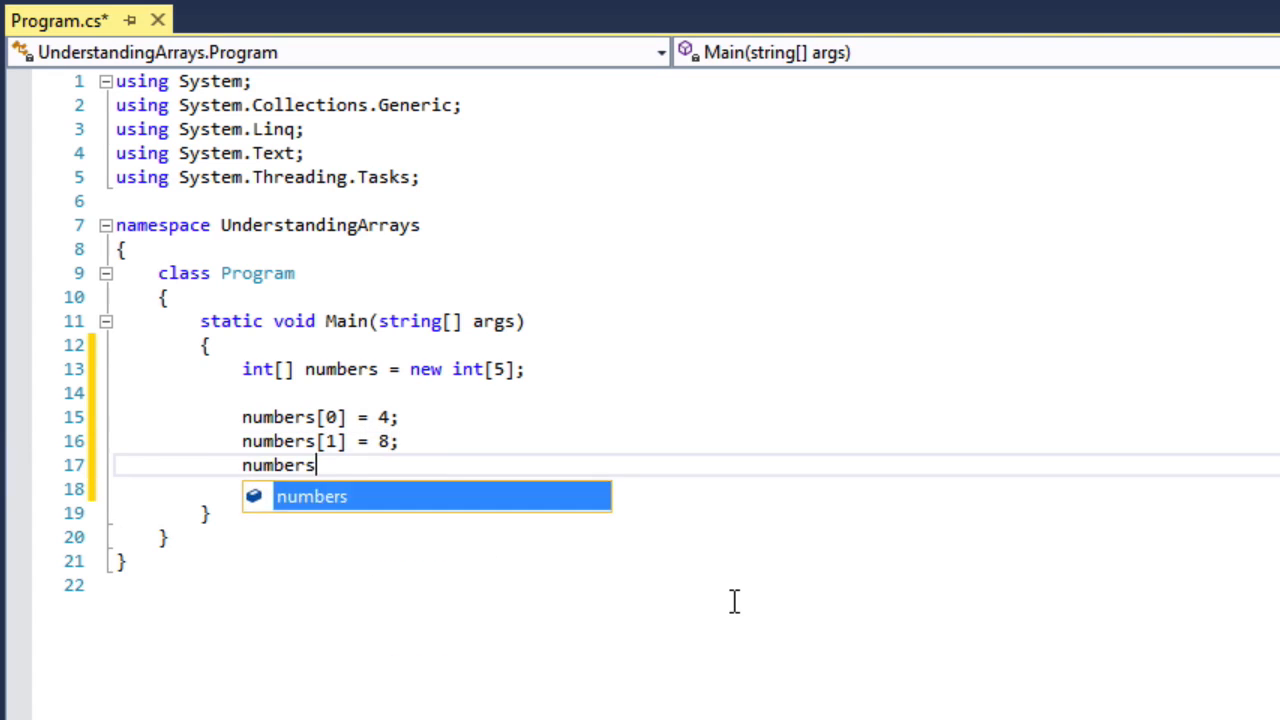
{"action": "type", "text": "[2] ="}
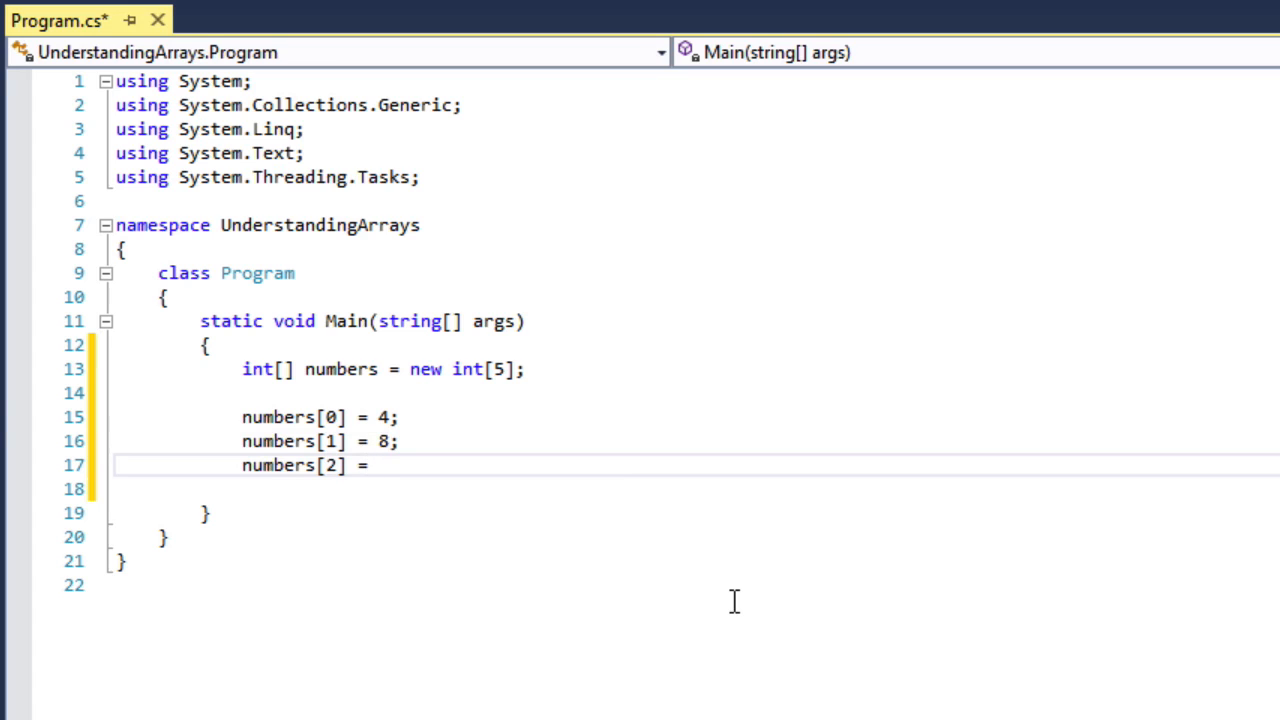
{"action": "type", "text": "15;"}
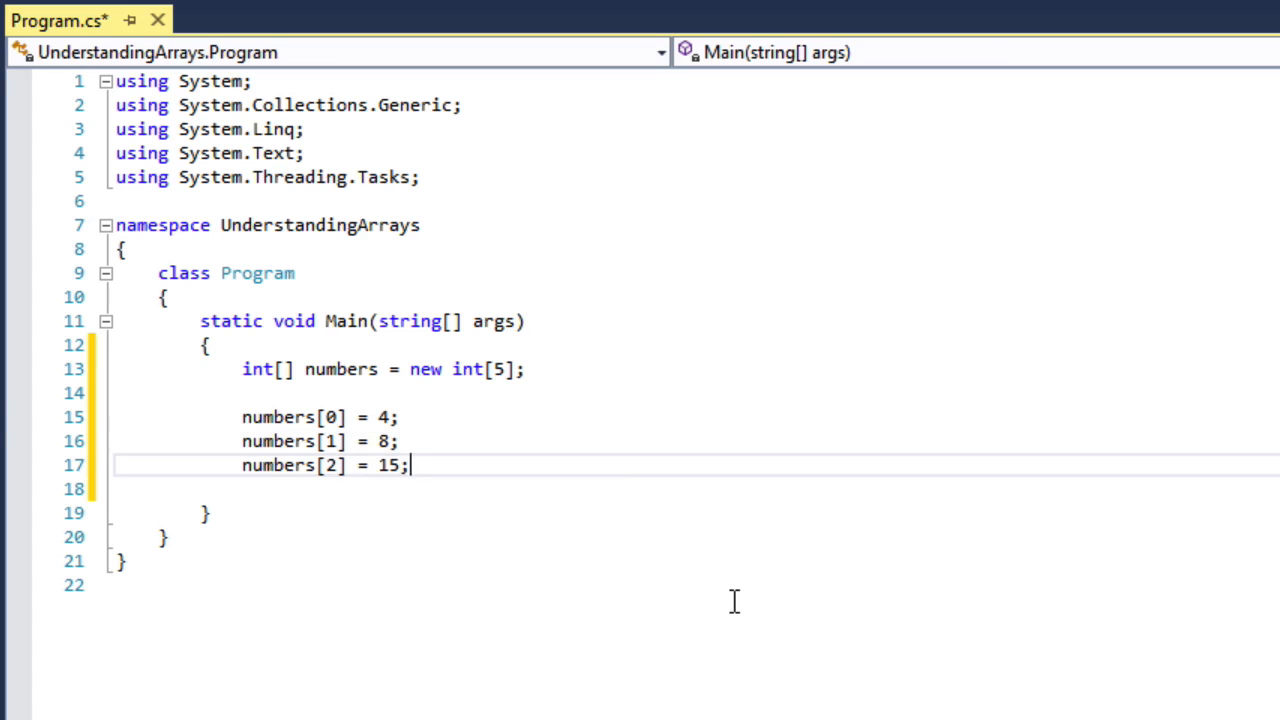
{"action": "type", "text": "numbers[3]"}
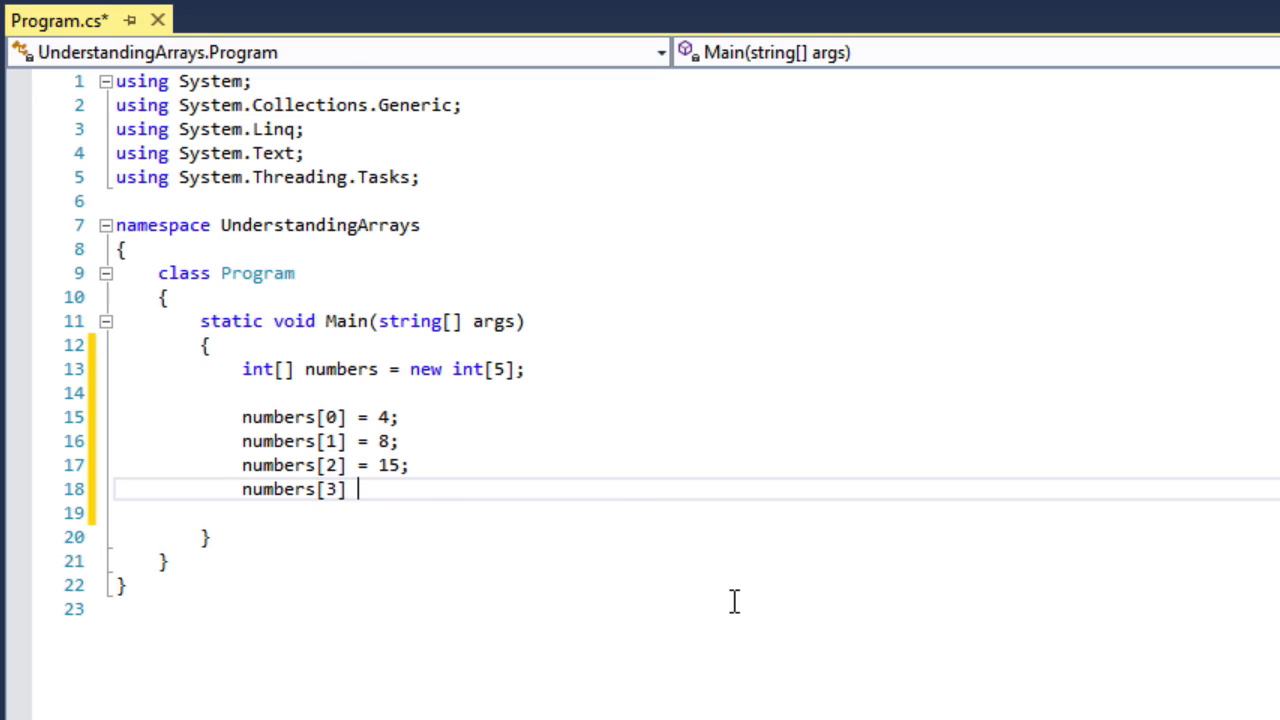
{"action": "type", "text": "= 16;"}
{"action": "left_click", "coordinate": [760, 512]}
{"action": "type", "text": "numbers["}
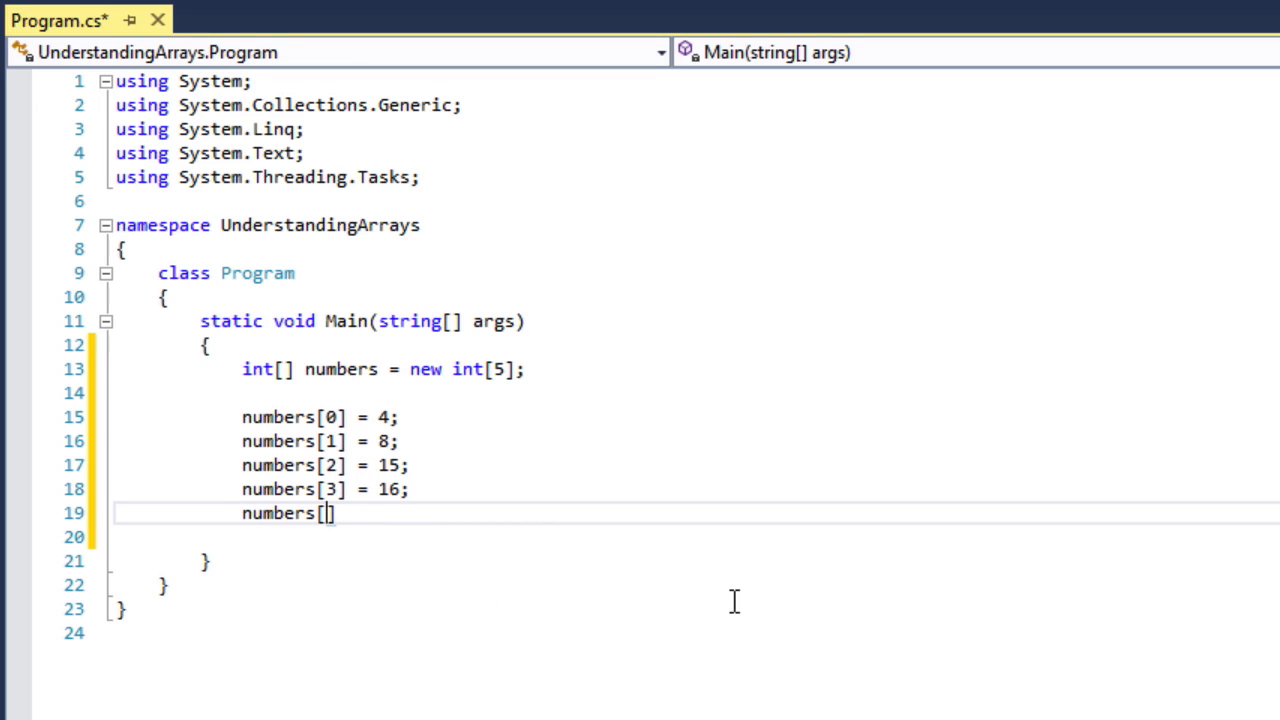
{"action": "type", "text": "4"}
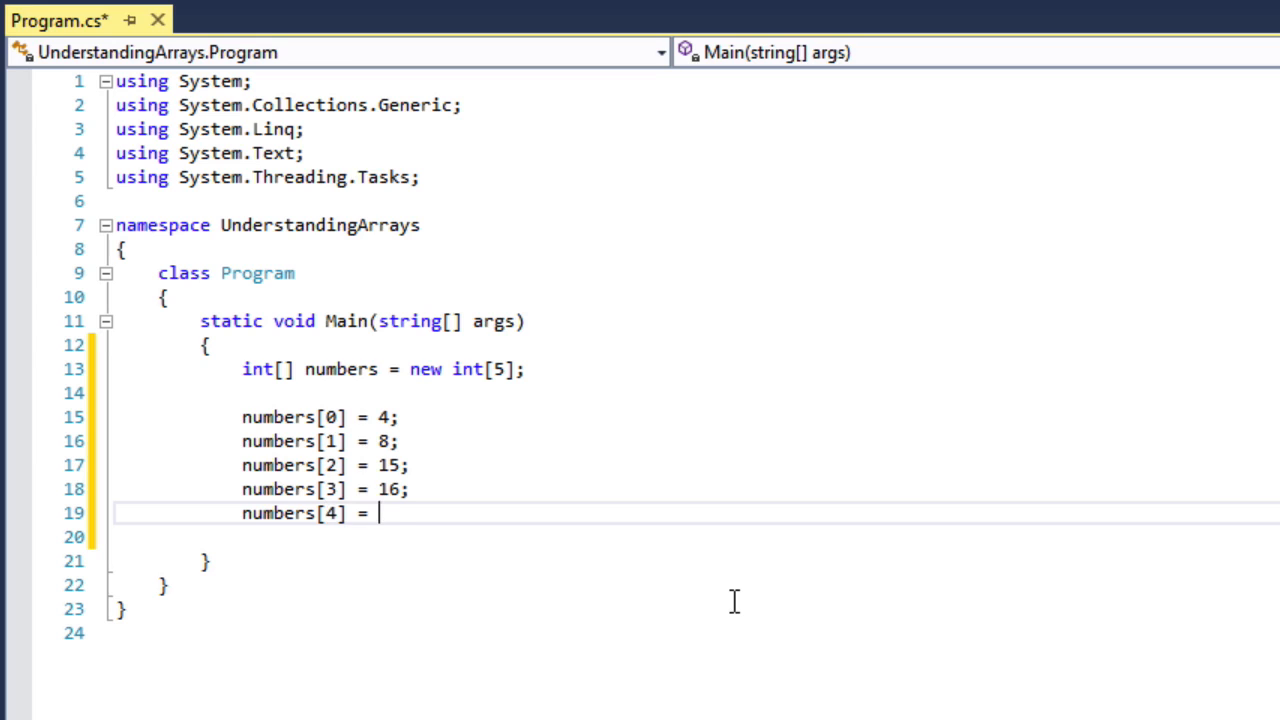
{"action": "type", "text": "23;"}
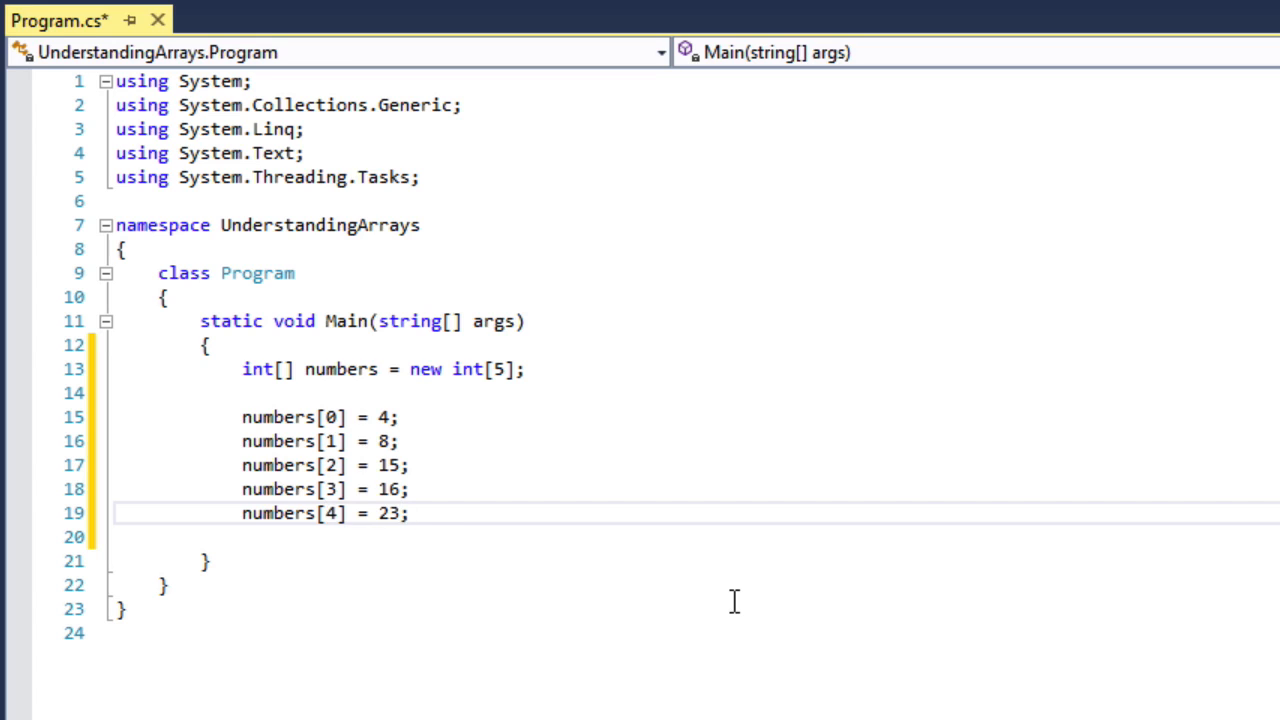
Add Console.WriteLine(numbers[1].ToString()); followed by Console.ReadLine();
{"action": "type", "text": "Conso"}
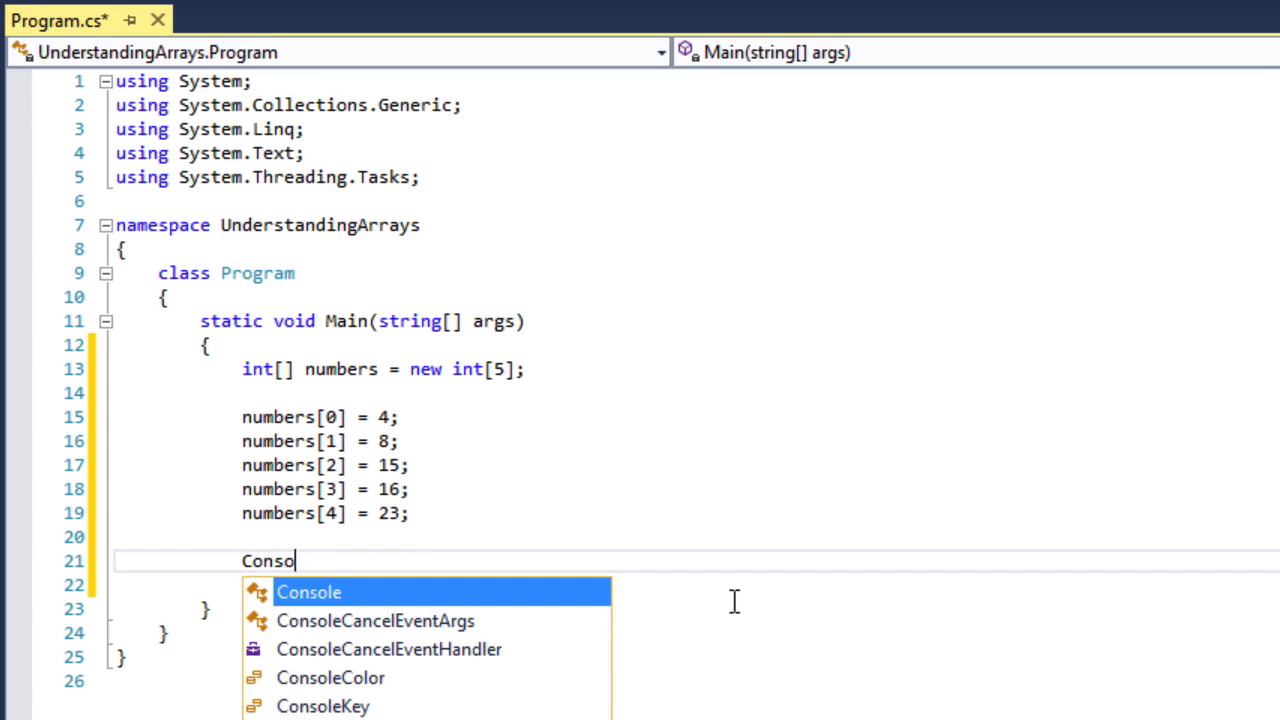
{"action": "type", "text": ".W"}
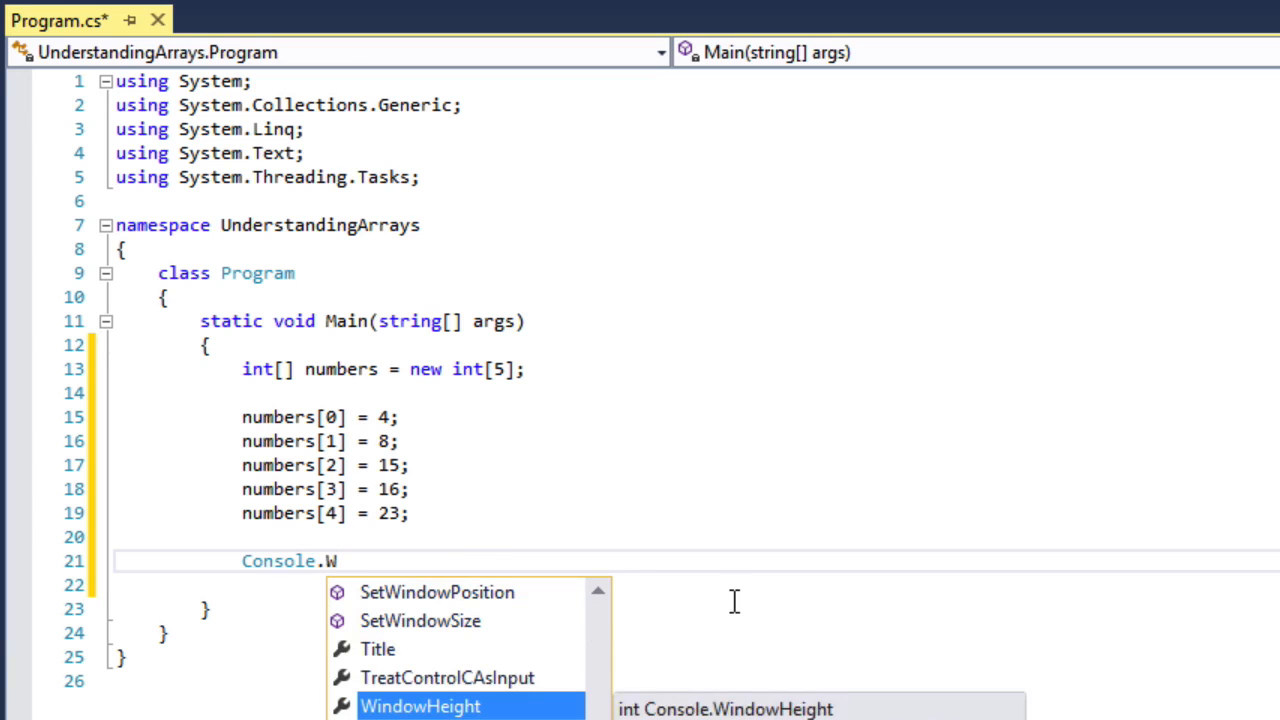
{"action": "type", "text": "riteLine()"}
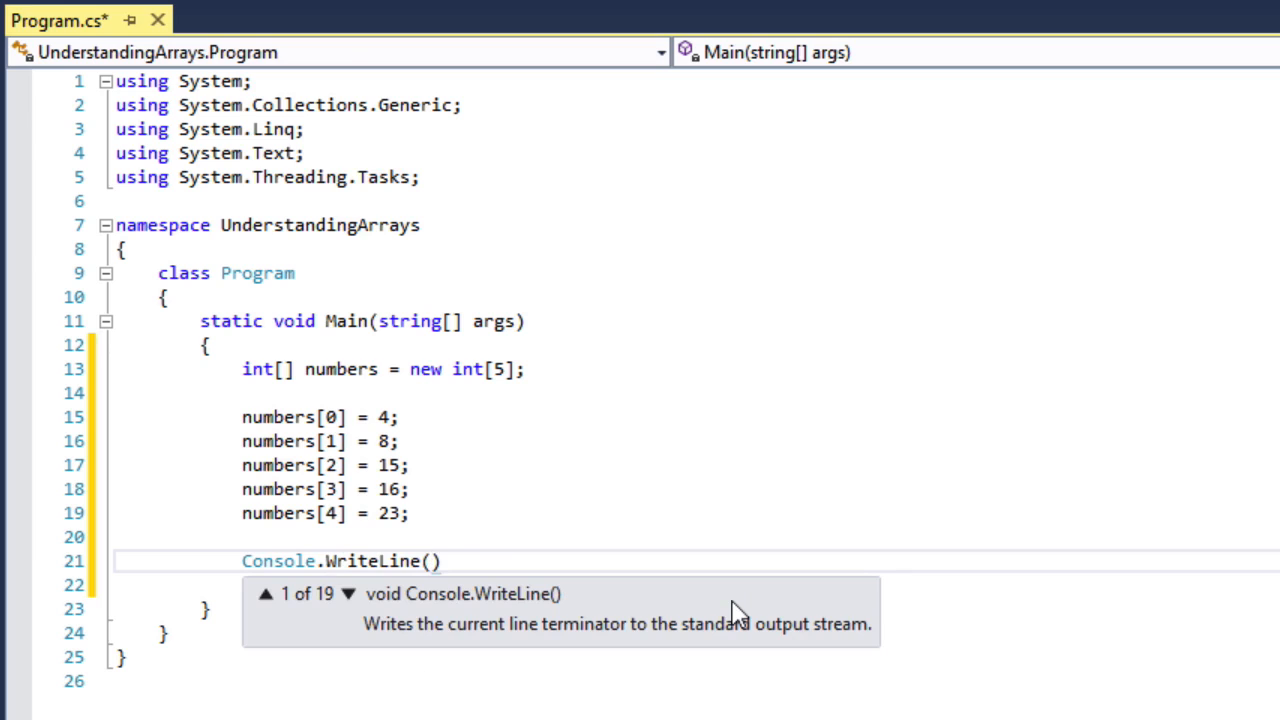
{"action": "type", "text": "numbers"}
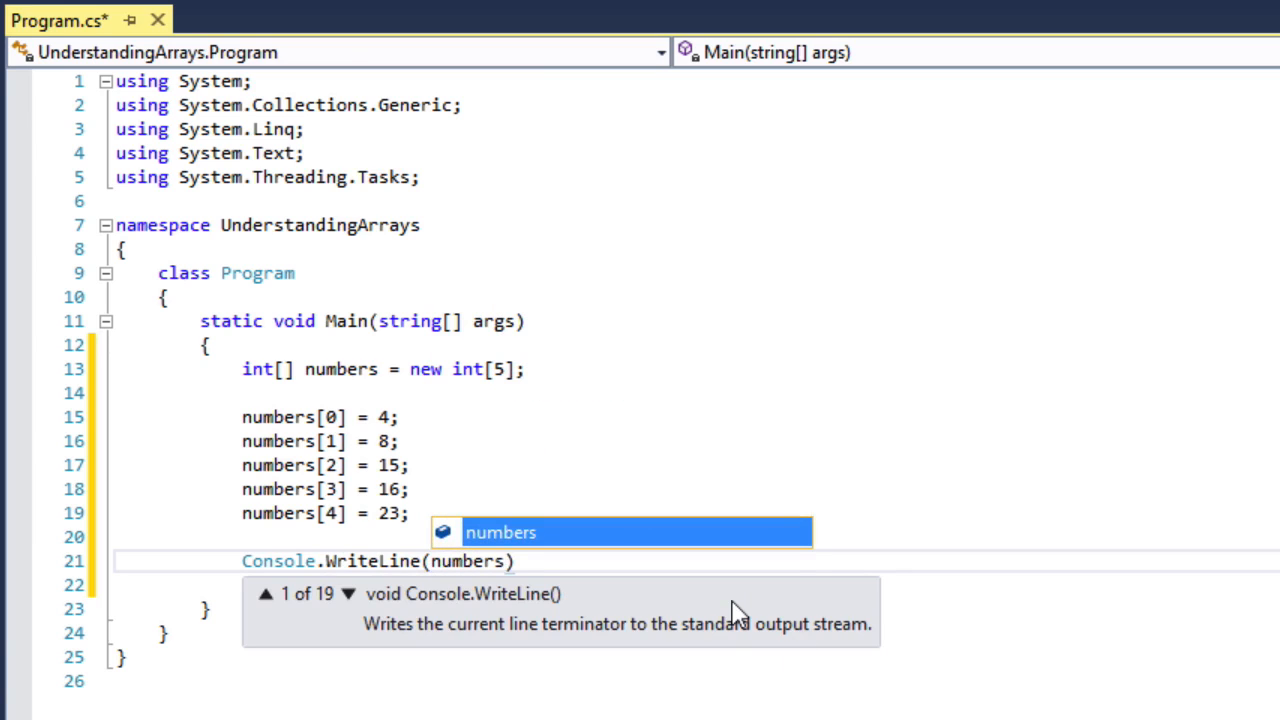
{"action": "type", "text": "[1]."}
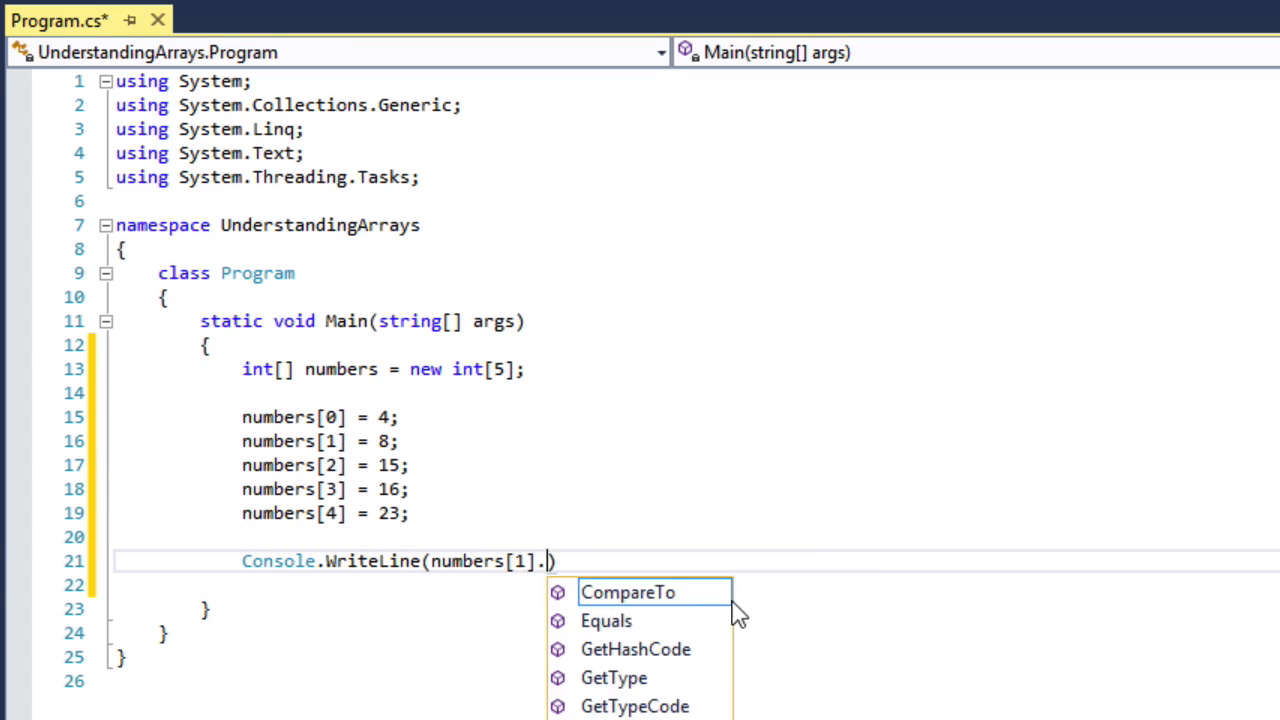
{"action": "type", "text": "ToString()"}
{"action": "left_click", "coordinate": [694, 584]}
{"action": "type", "text": "C"}
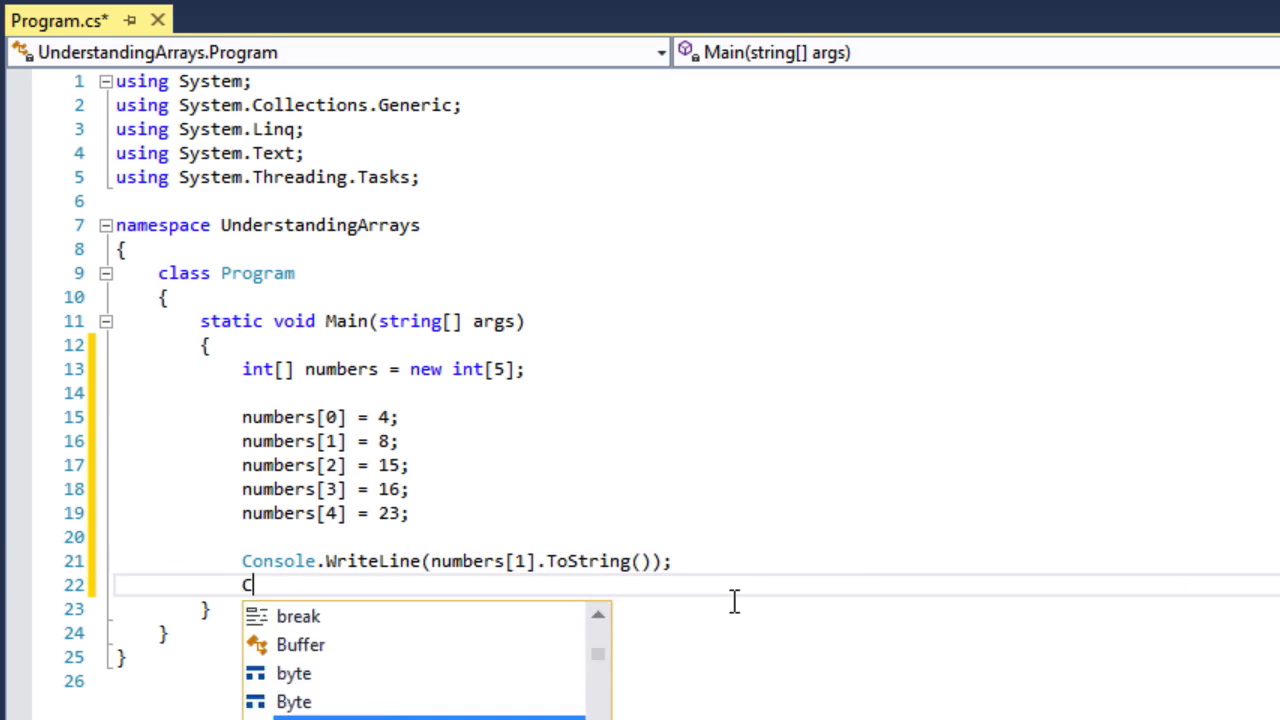
{"action": "type", "text": "onsole.ReadLine();"}
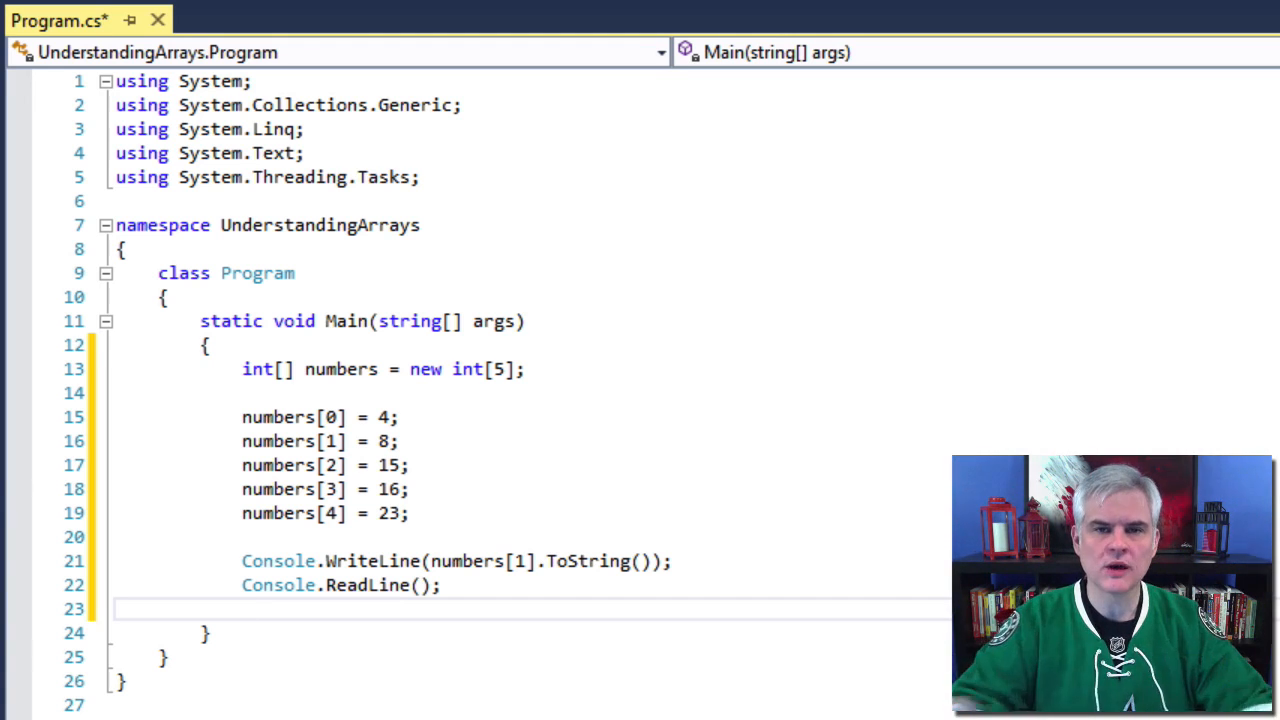
{"action": "left_click", "coordinate": [242, 608]}
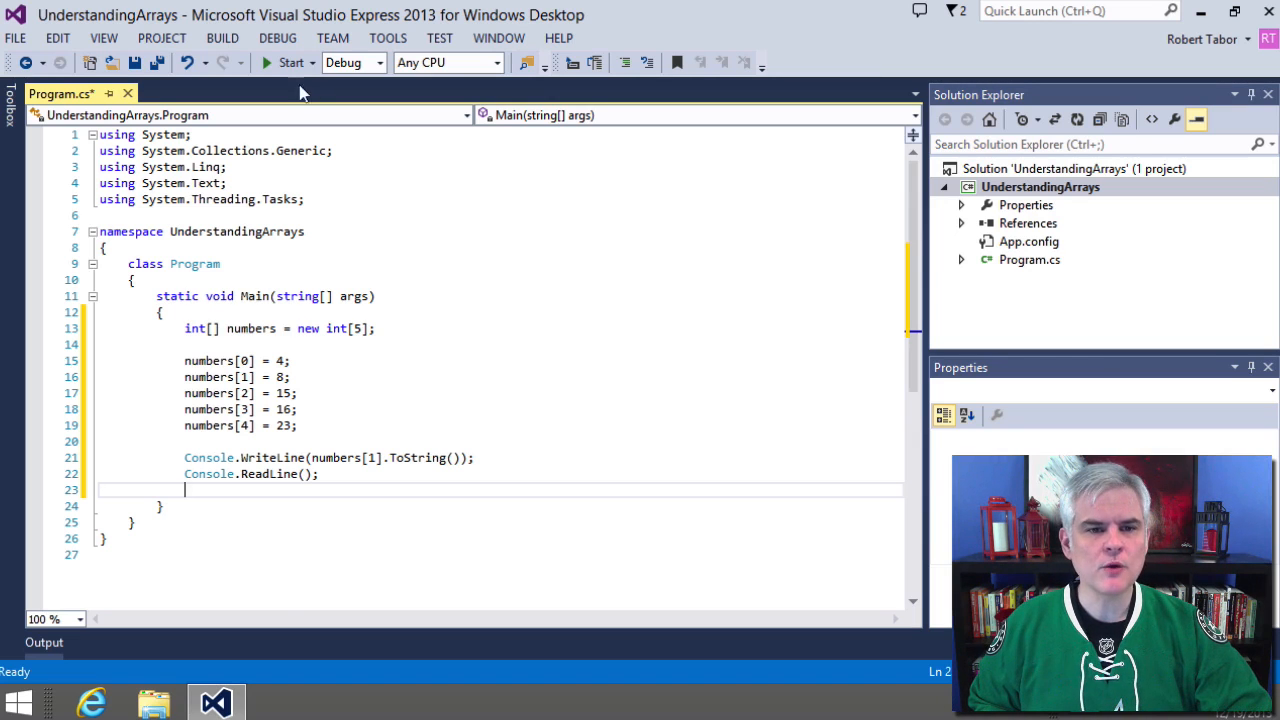
Add numbers[5] = 42; and run the program, raising an IndexOutOfRangeException
{"action": "left_click", "coordinate": [292, 62]}
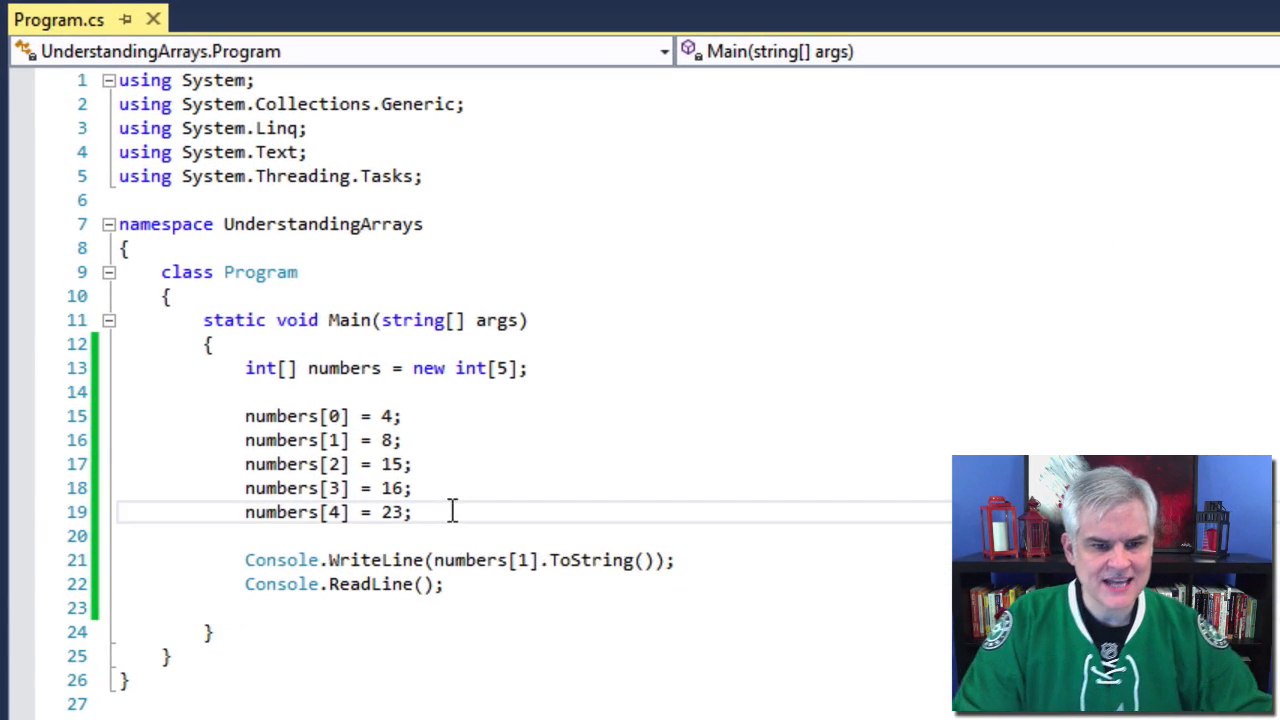
{"action": "type", "text": "number"}
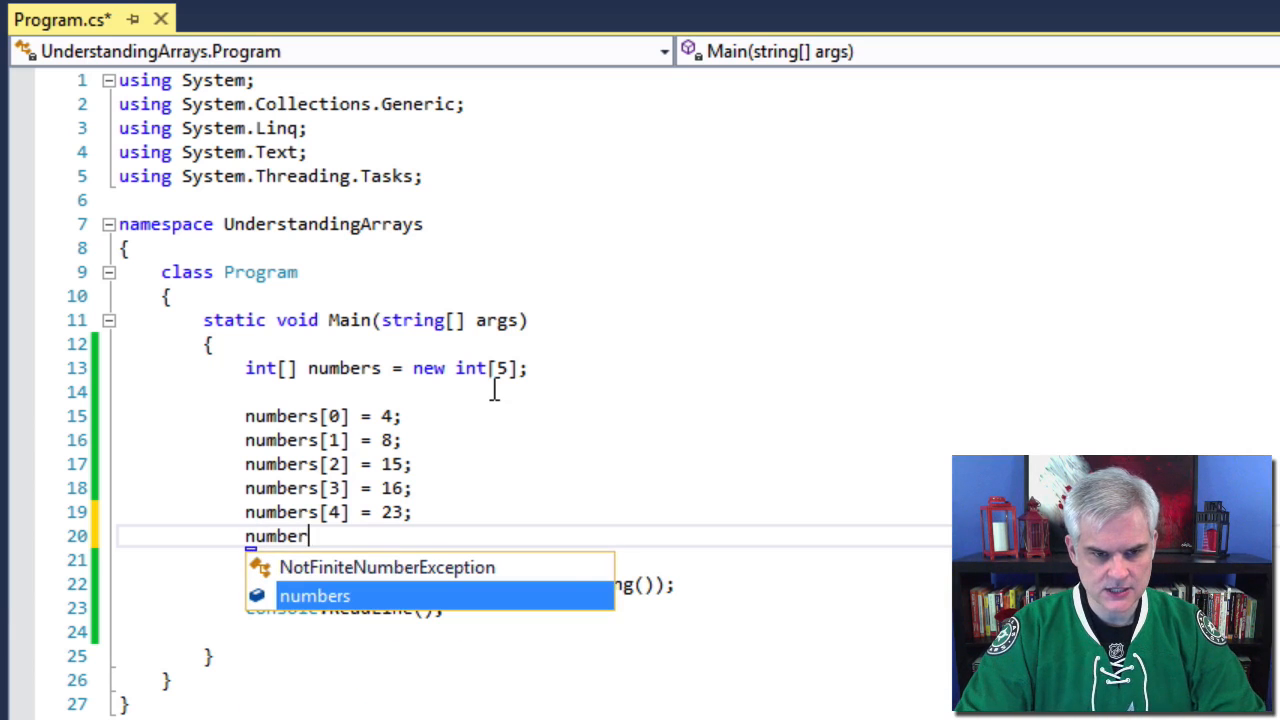
{"action": "type", "text": "s[5] ="}
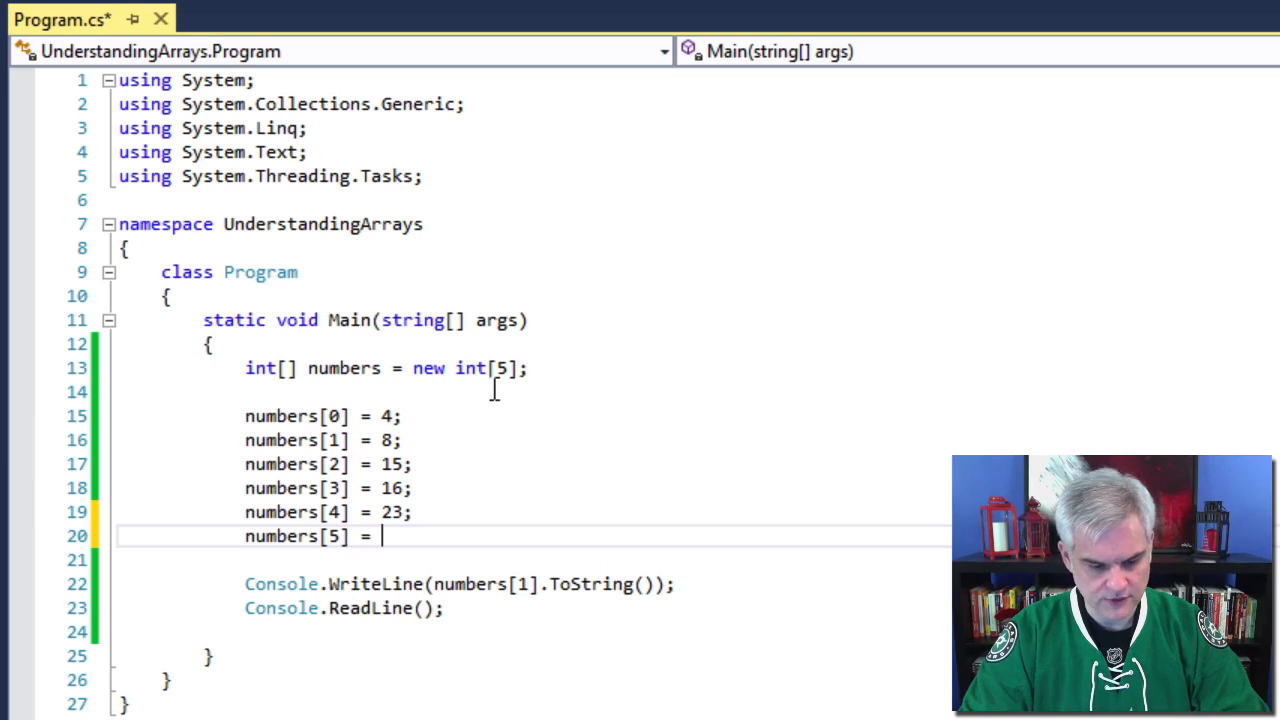
{"action": "type", "text": "42;"}
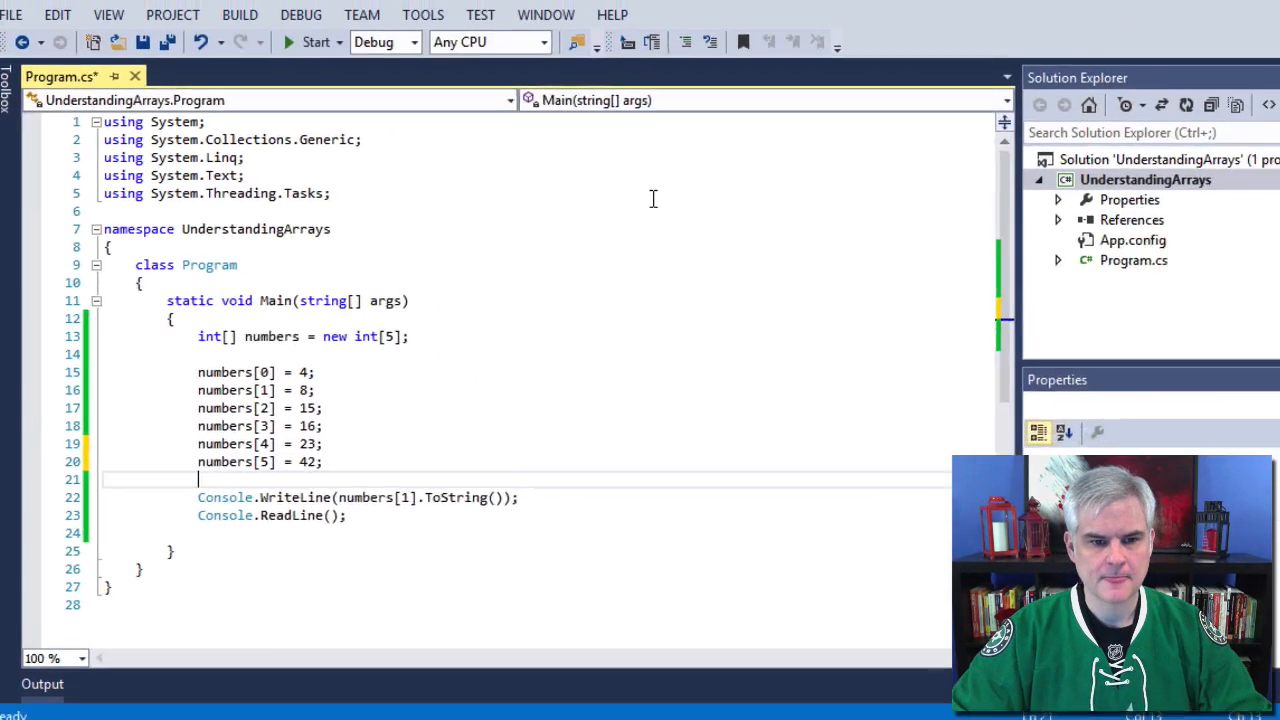
{"action": "left_click", "coordinate": [312, 42]}
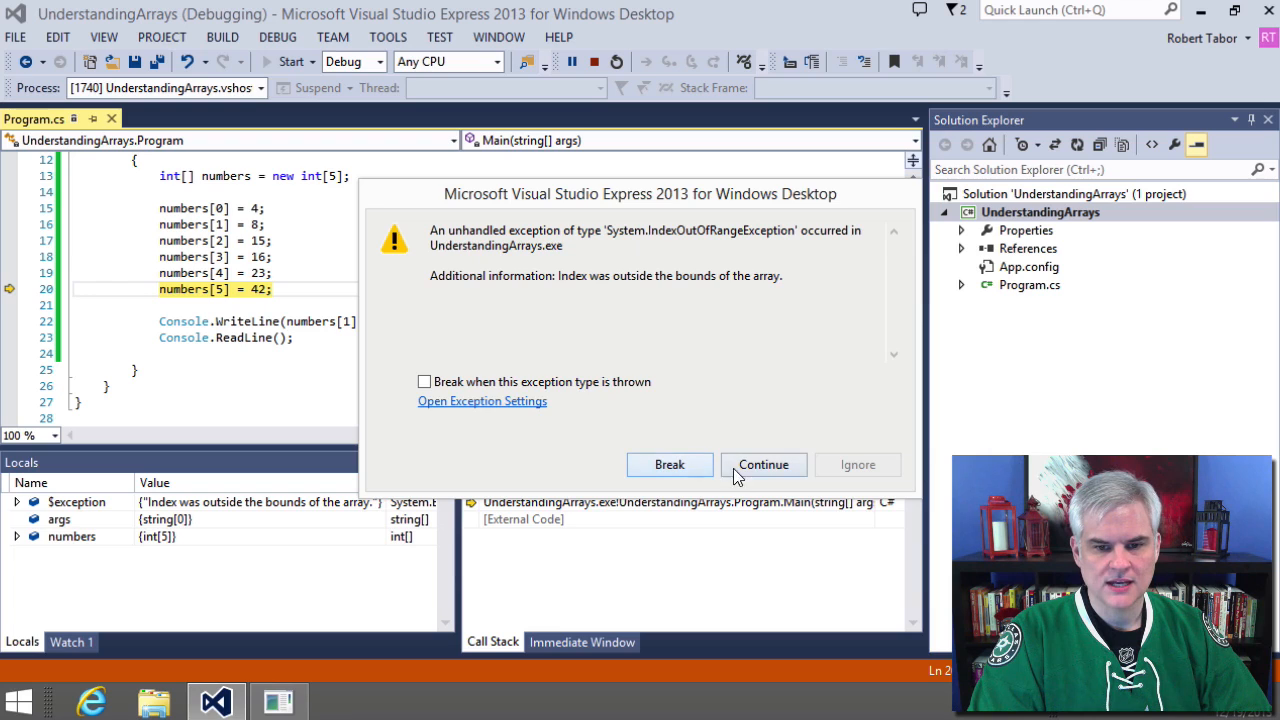
{"action": "left_click", "coordinate": [764, 464]}
{"action": "type", "text": "/"}
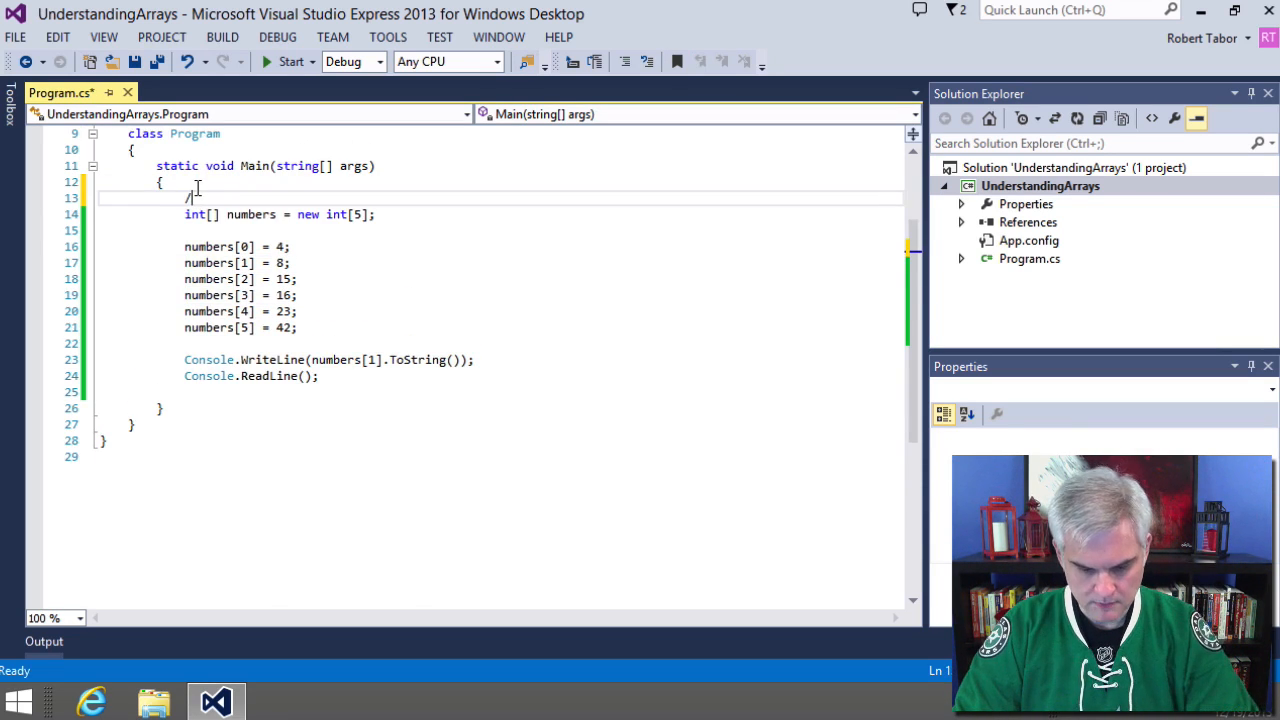
Comment out the old code and write int[] numbers = new int[] { 4, 8, 15, 16, 23, 42 };
{"action": "type", "text": "*"}
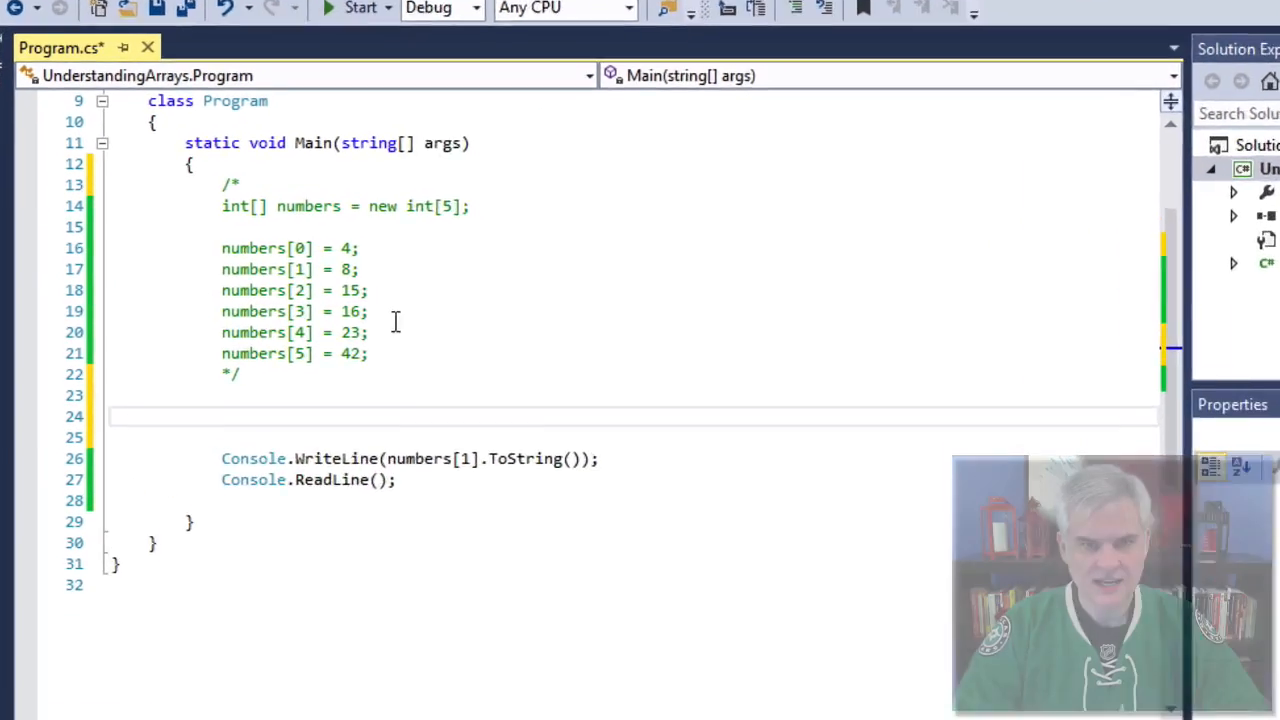
{"action": "type", "text": "int[]"}
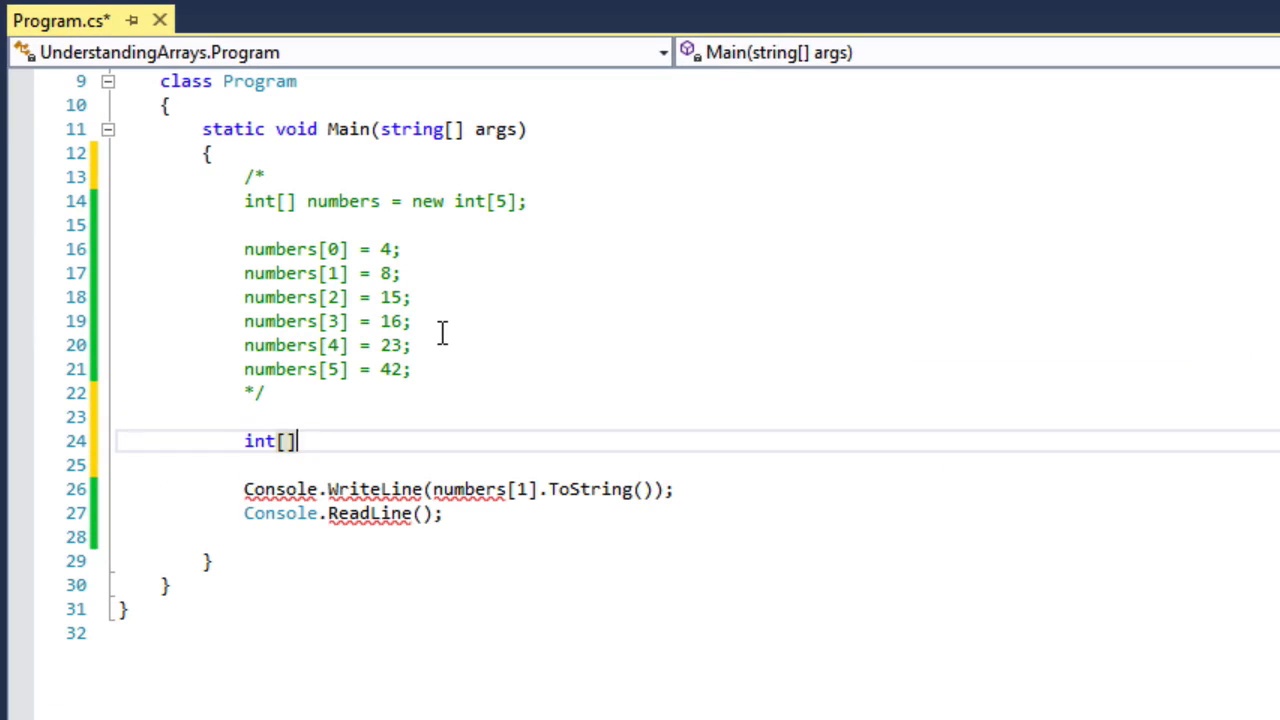
{"action": "type", "text": "numbers"}
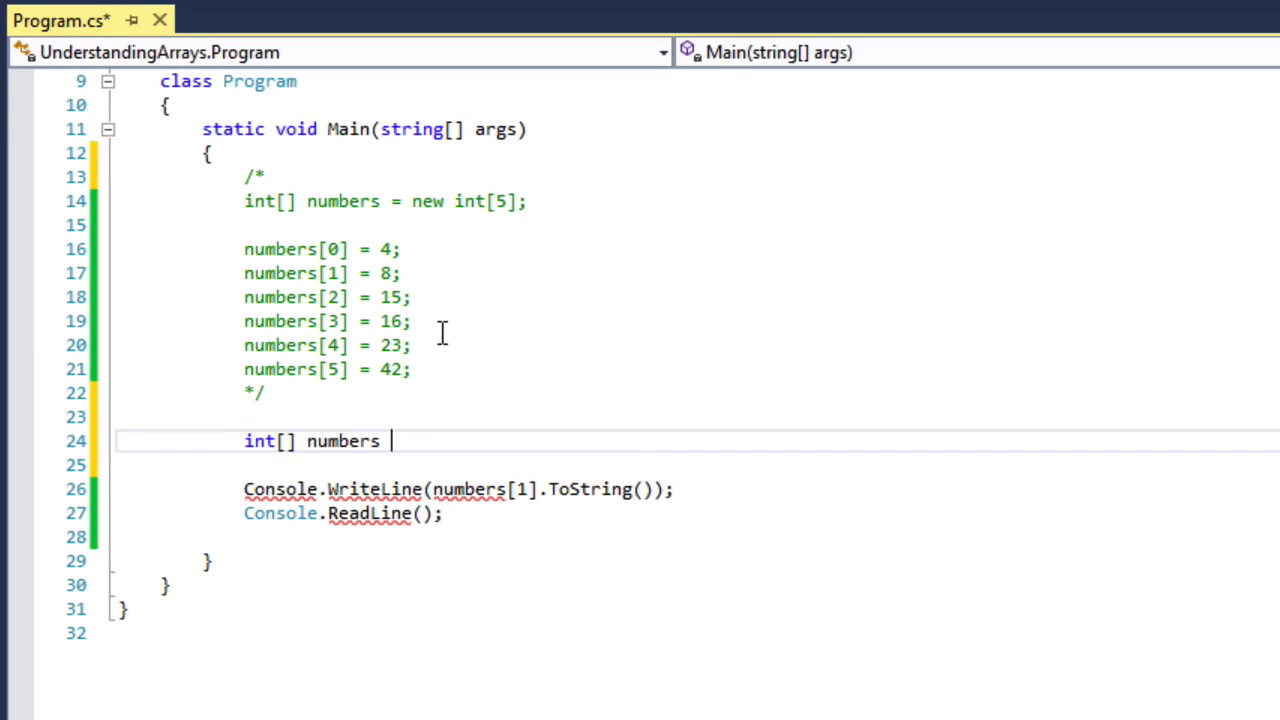
{"action": "type", "text": "= new in"}
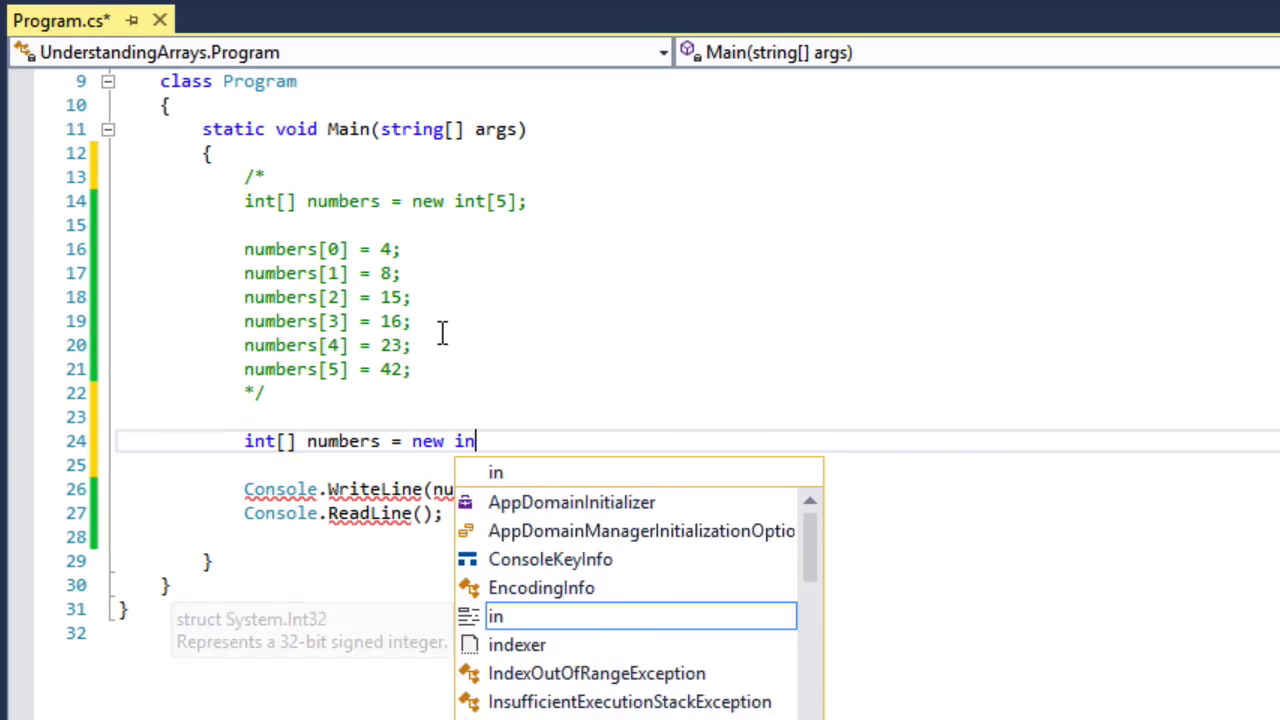
{"action": "type", "text": "t[]"}
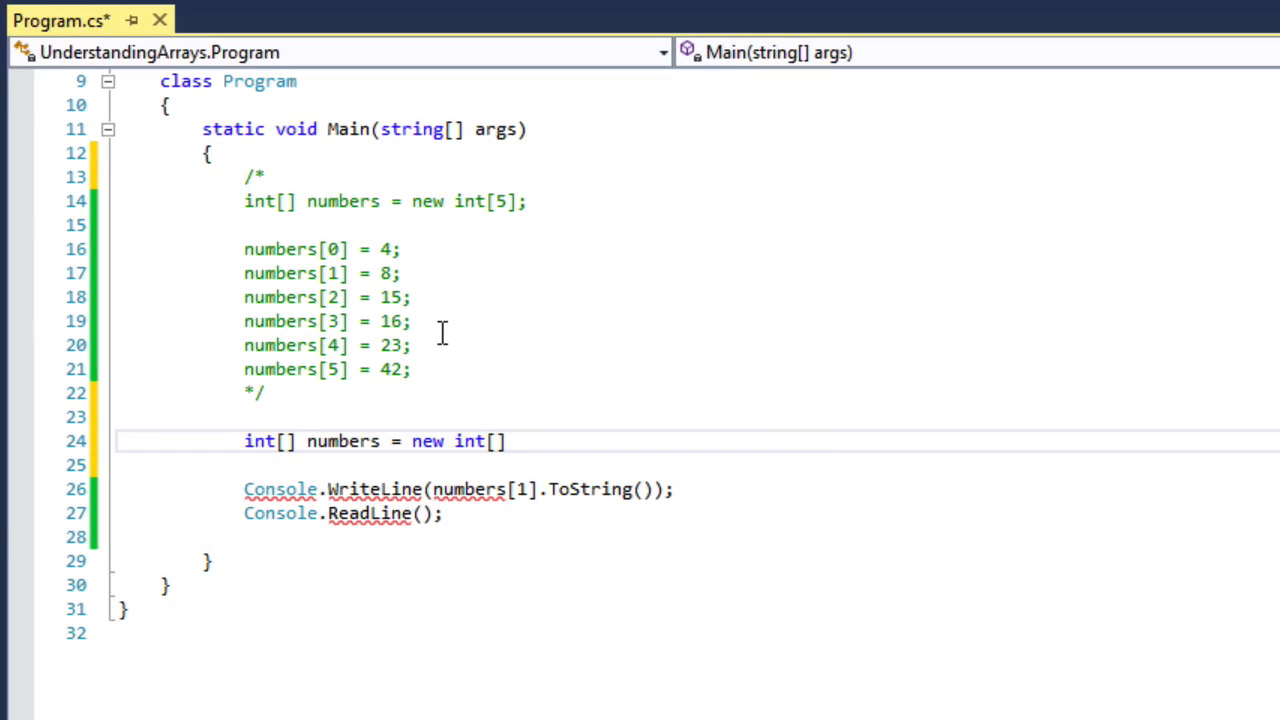
{"action": "type", "text": "{"}
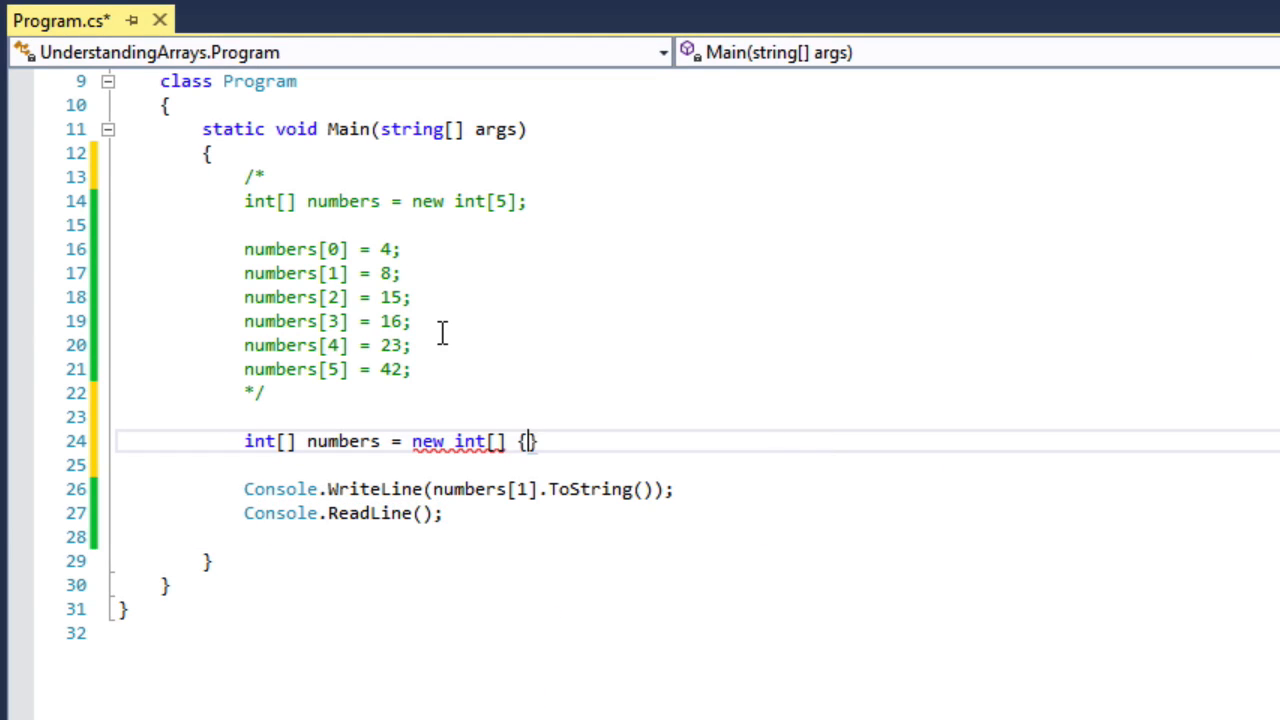
{"action": "type", "text": "4, 8, 15,"}
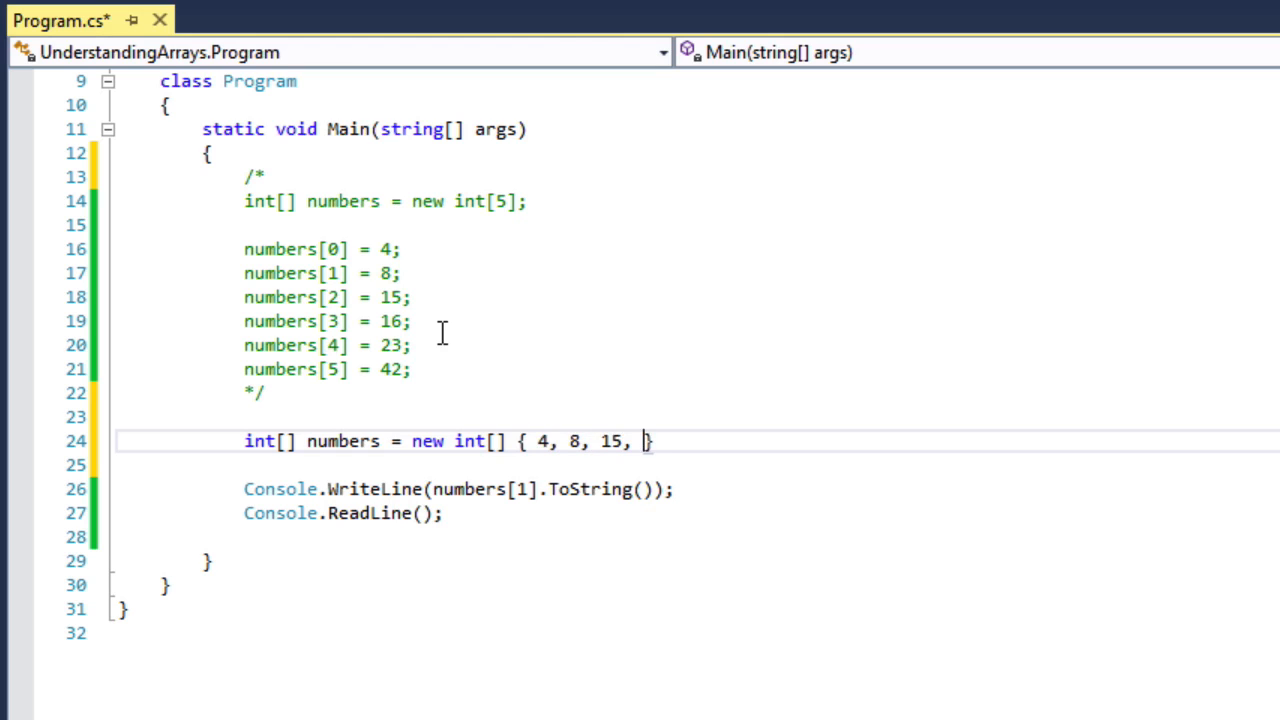
{"action": "type", "text": "16,"}
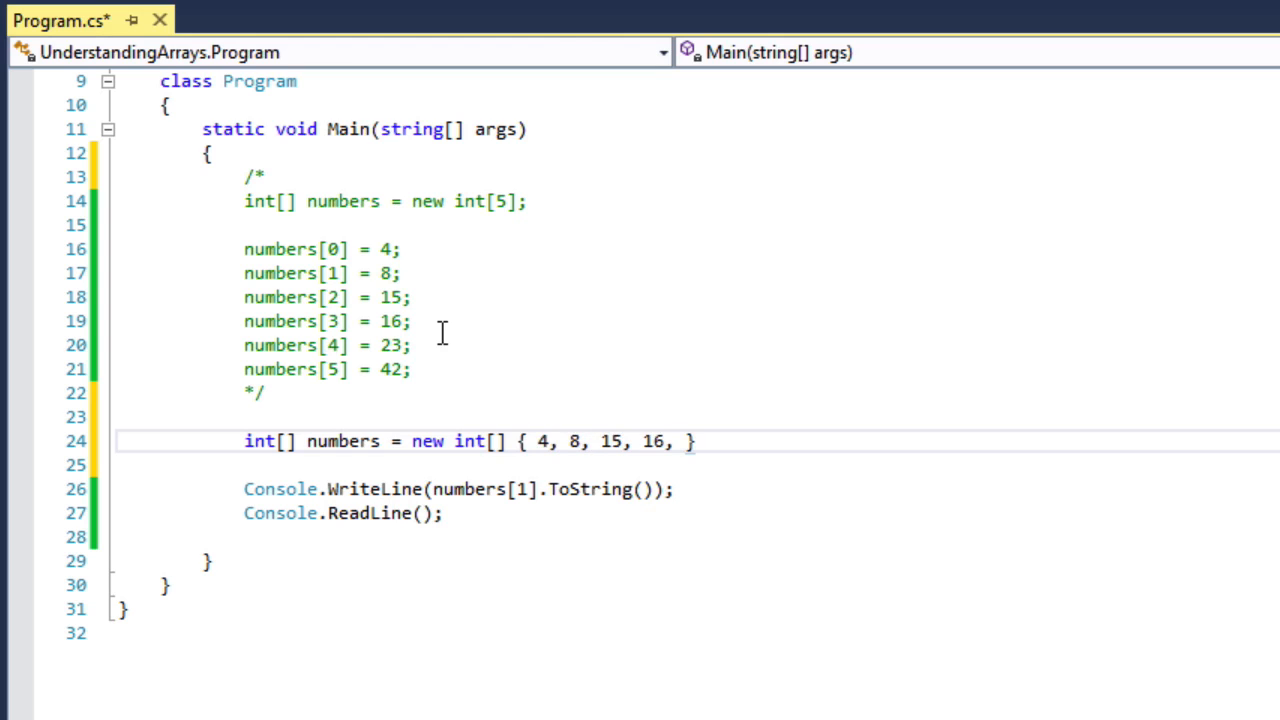
{"action": "type", "text": "23, 42"}
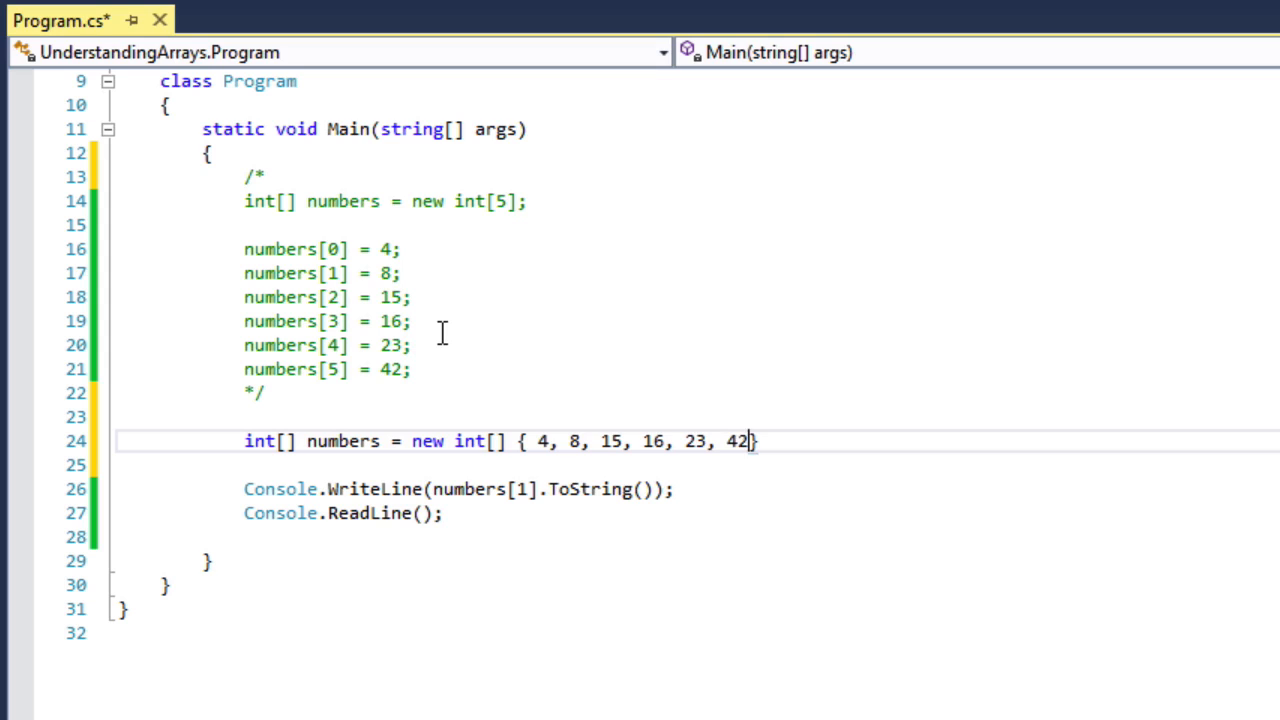
{"action": "type", "text": "\" \""}
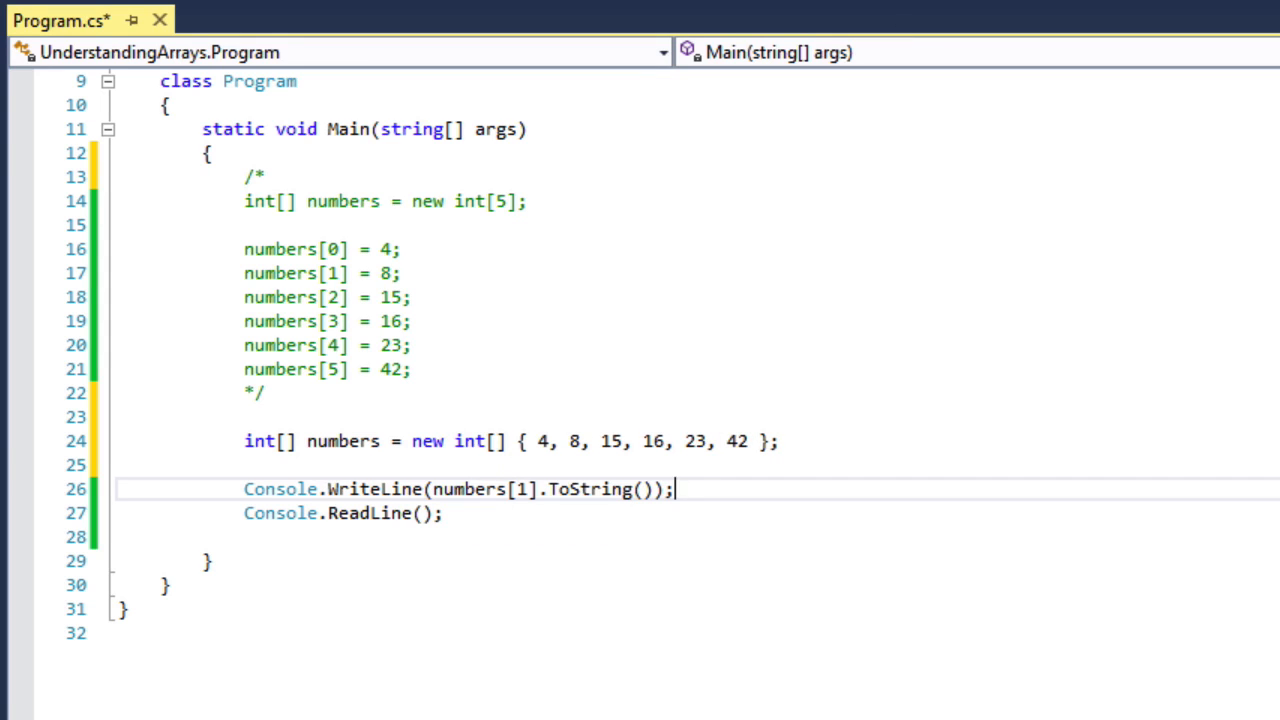
{"action": "mouse_move", "coordinate": [752, 188]}
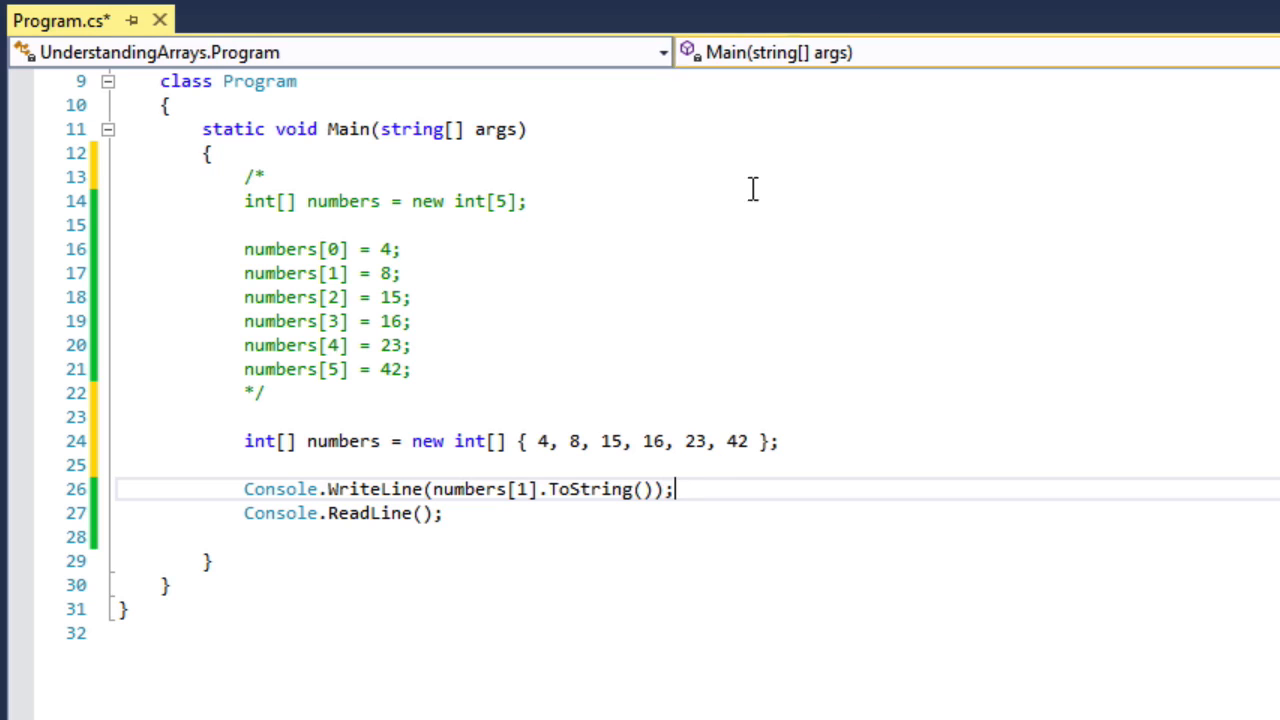
{"action": "mouse_move", "coordinate": [380, 436]}
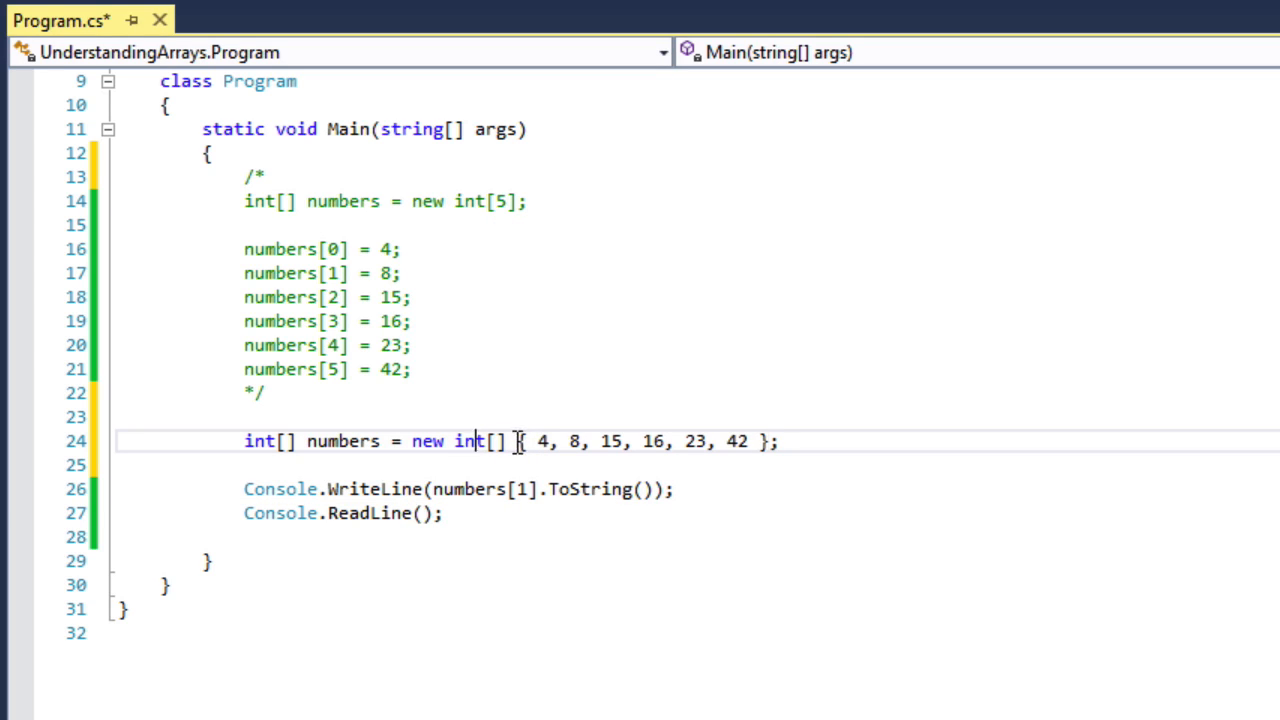
Highlight the initializer values and the commented-out assignments to compare them
{"action": "left_click_drag", "start_coordinate": [516, 442], "coordinate": [740, 442]}
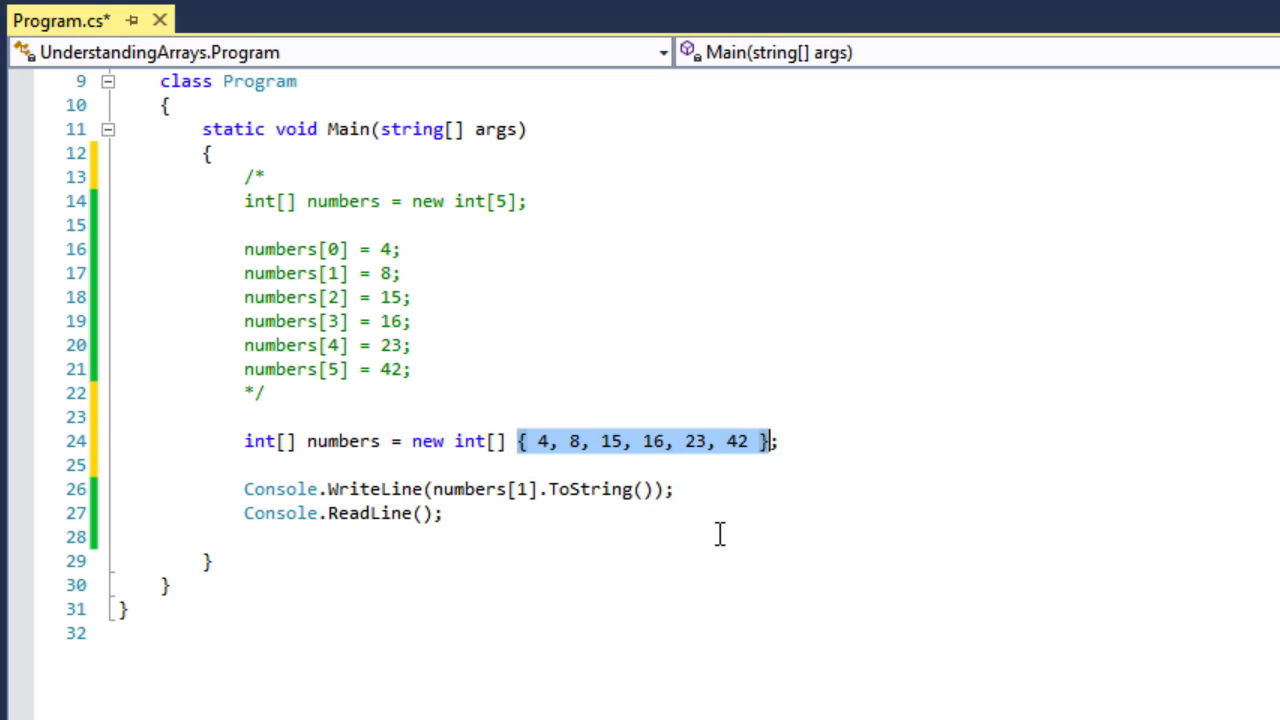
{"action": "mouse_move", "coordinate": [562, 458]}
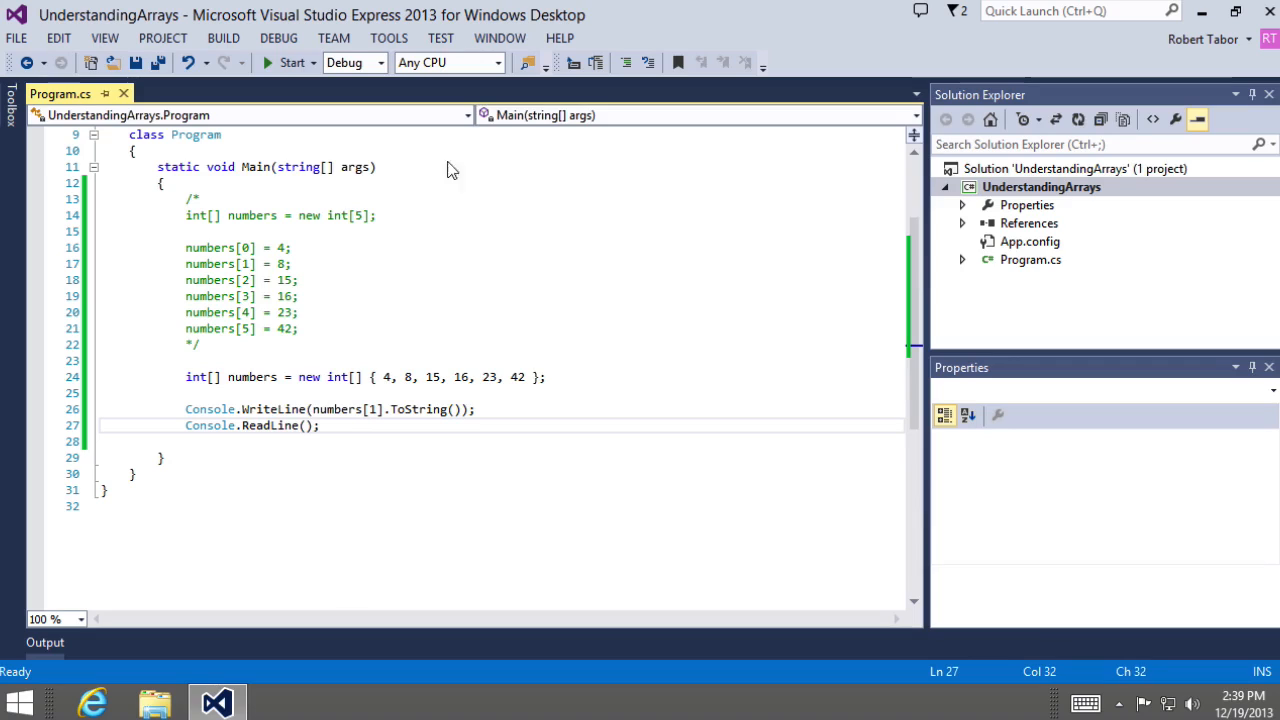
{"action": "left_click_drag", "start_coordinate": [186, 248], "coordinate": [252, 328]}
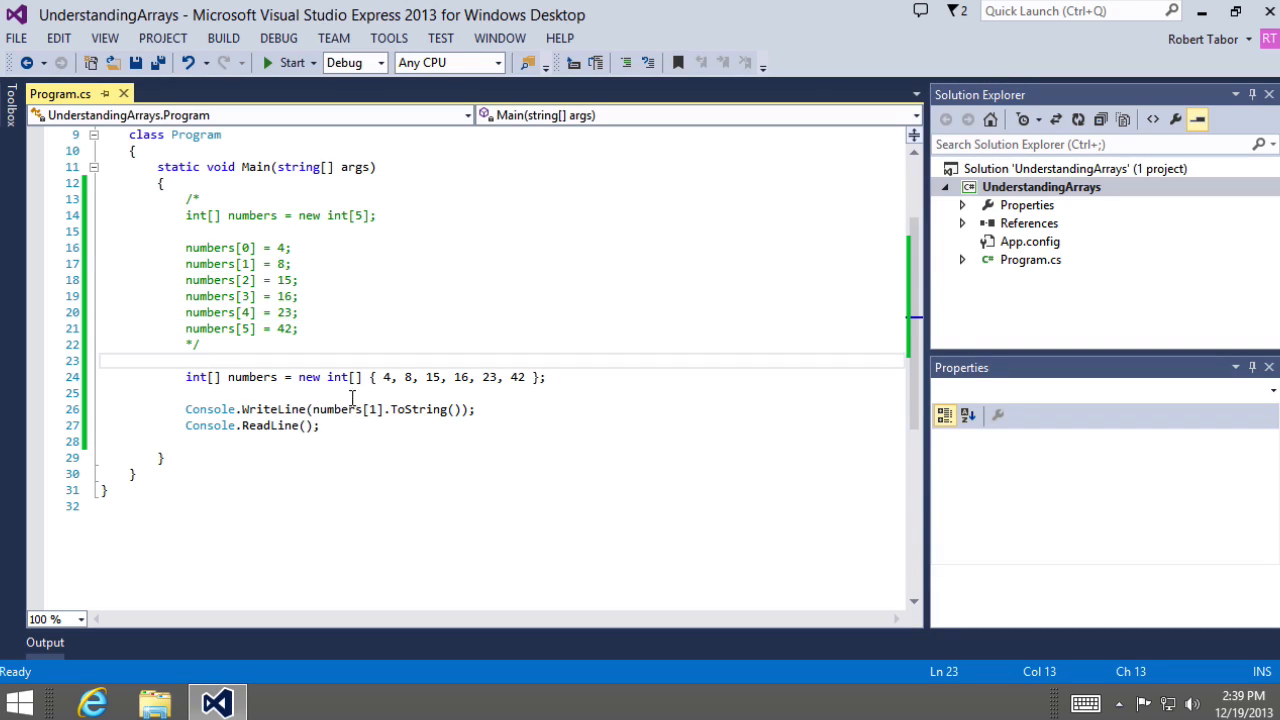
Comment out the numbers code and declare string[] names with "Eddie", "Alex", "Michael", "David Lee"
{"action": "type", "text": "/*"}
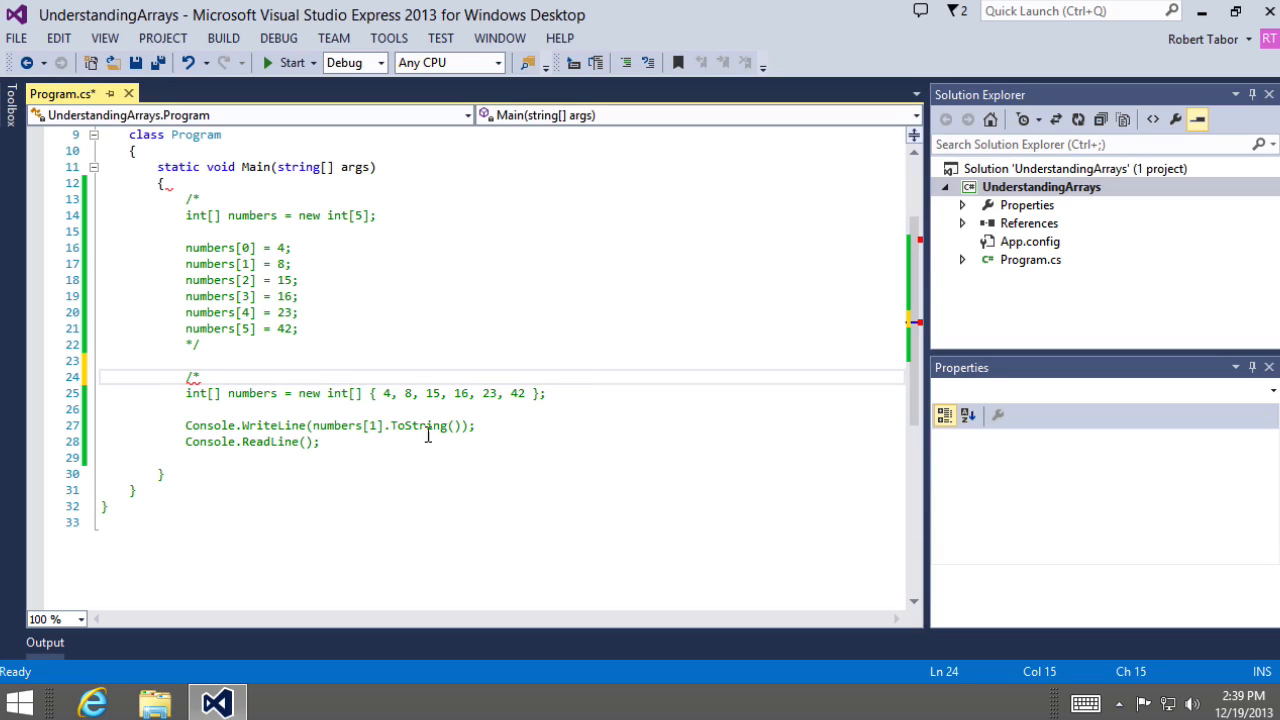
{"action": "type", "text": "*/"}
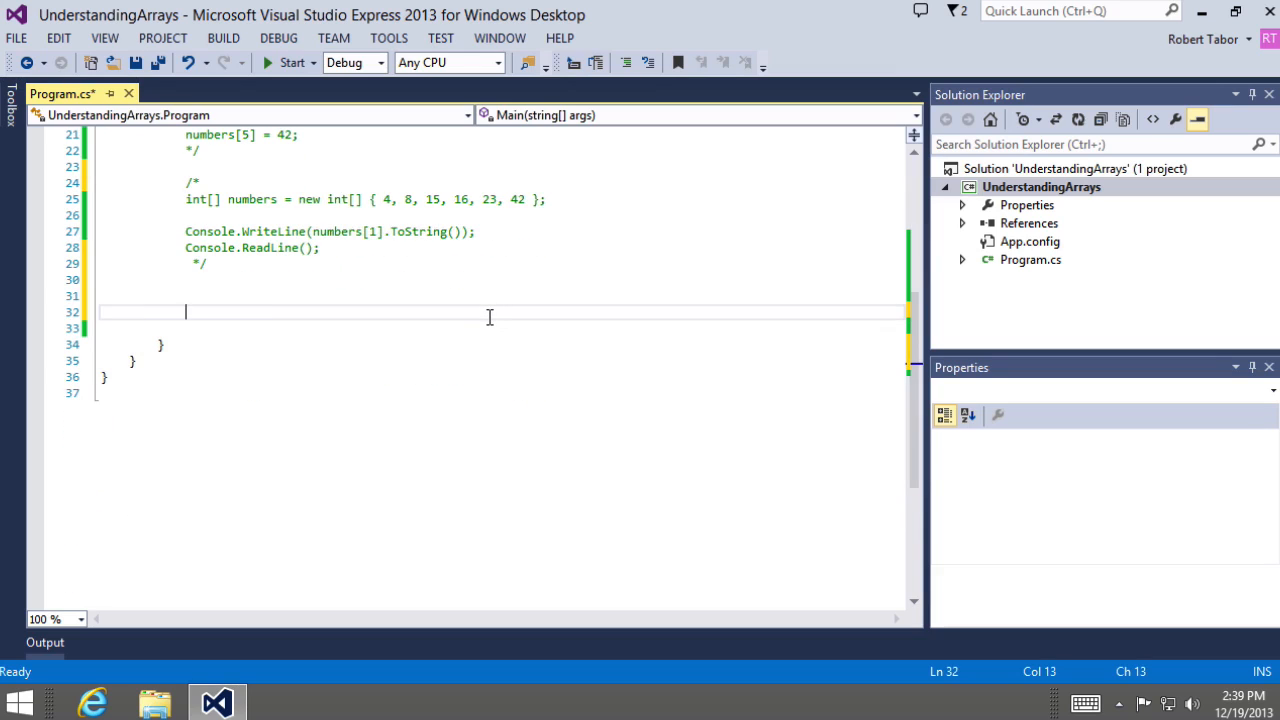
{"action": "type", "text": "string"}
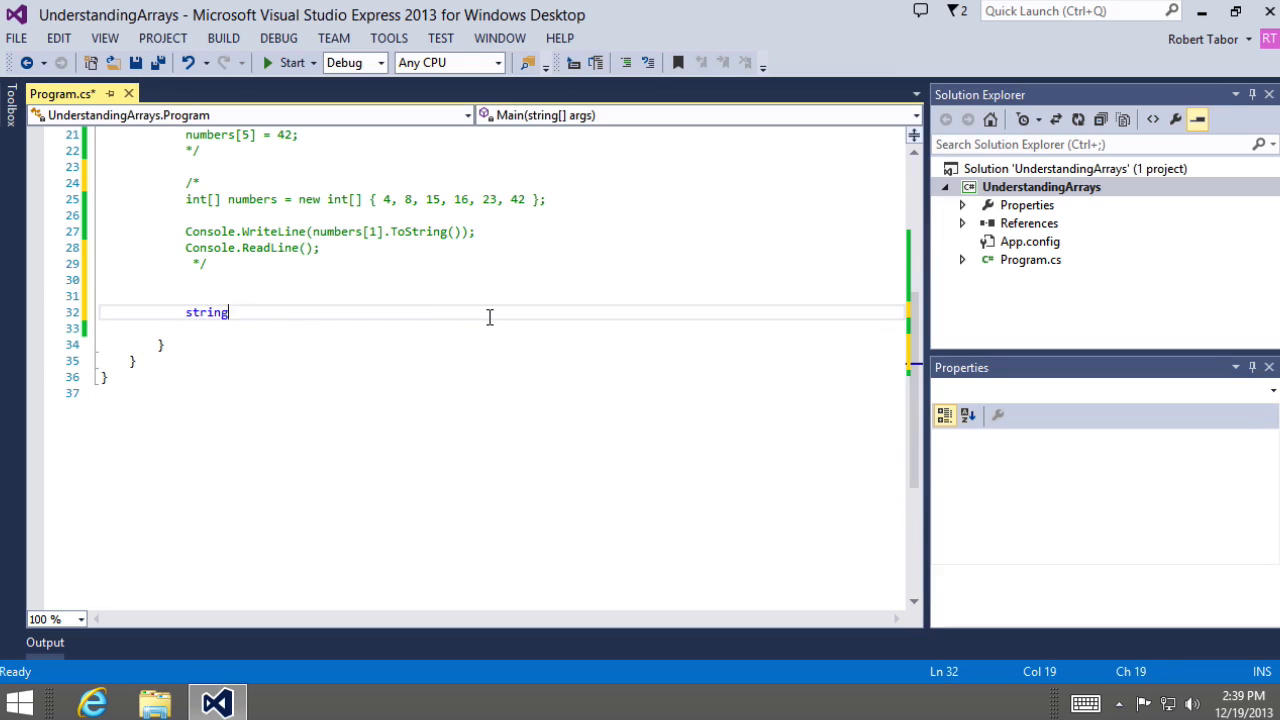
{"action": "type", "text": "[] names = new string[] { \"Eddie\""}
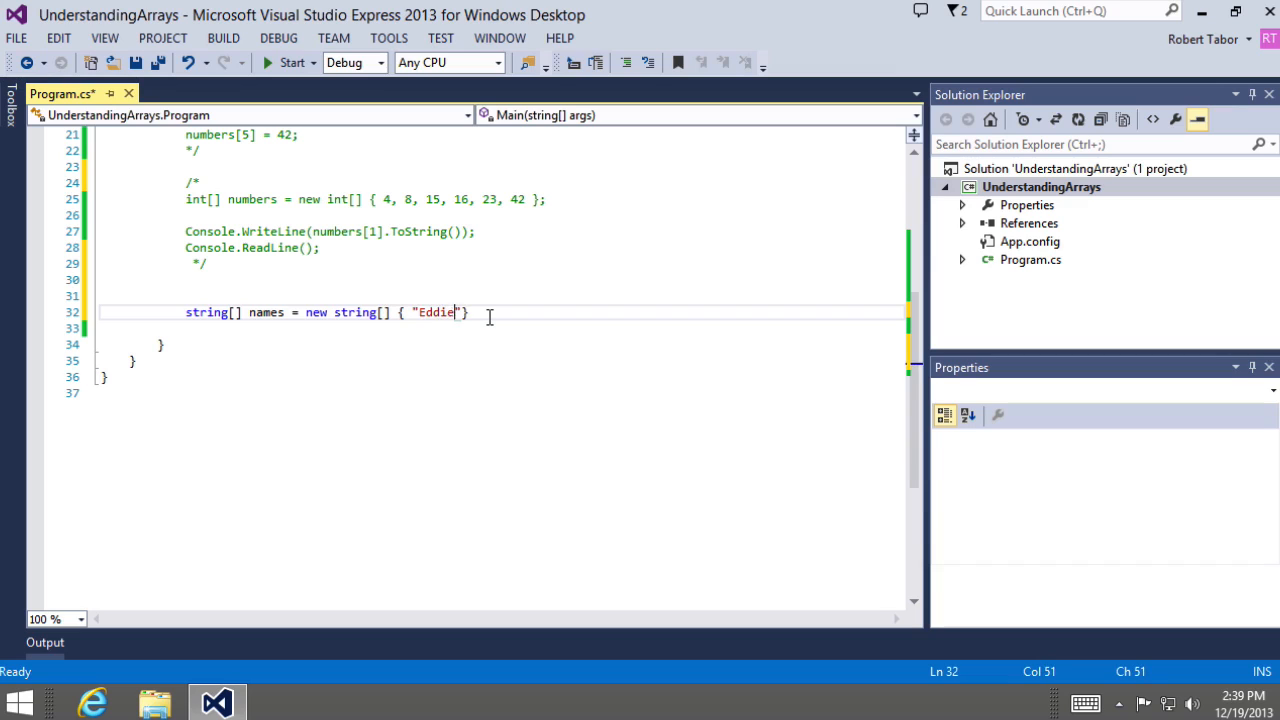
{"action": "type", "text": ", \"Alex\", \"M"}
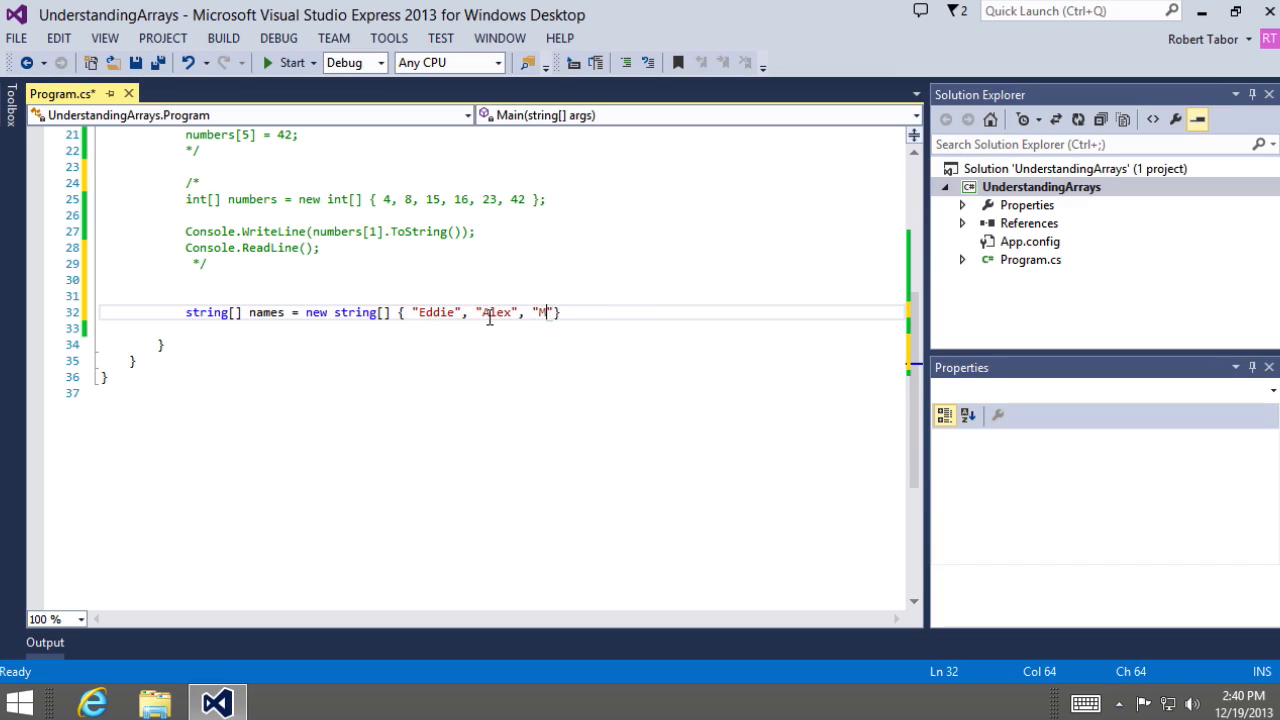
{"action": "type", "text": "ichael\", \""}
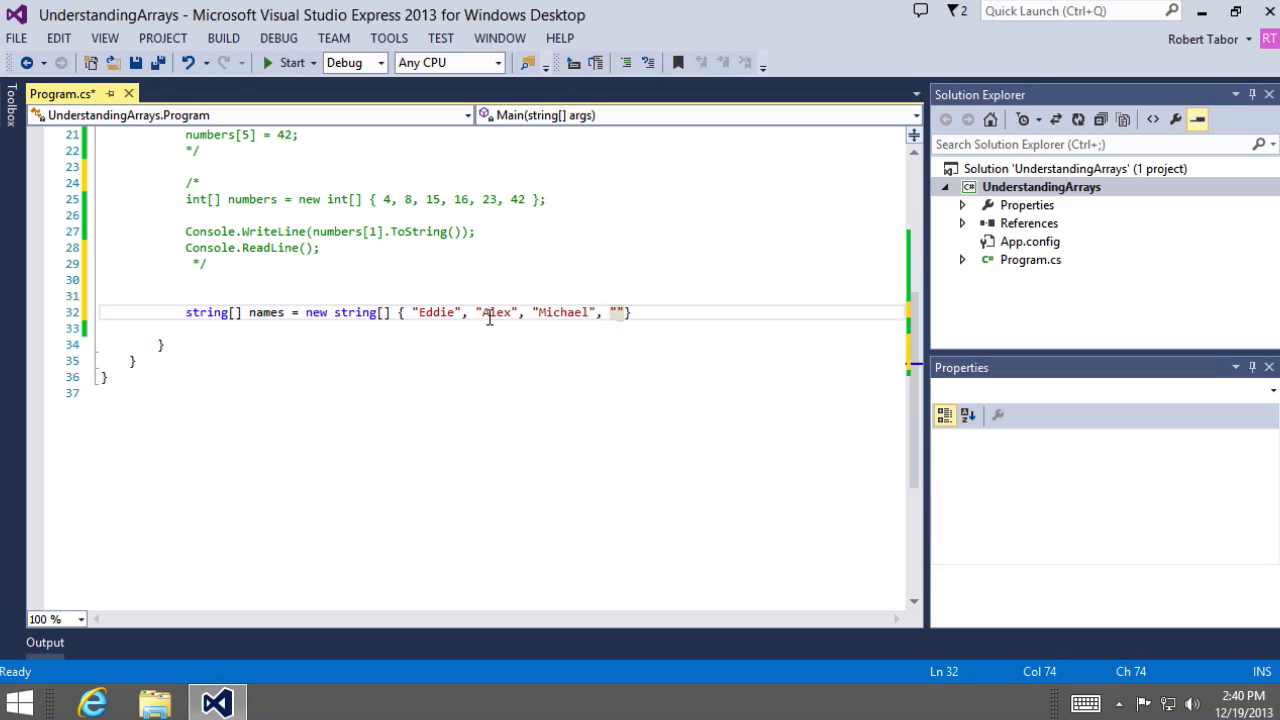
{"action": "type", "text": "Dave"}
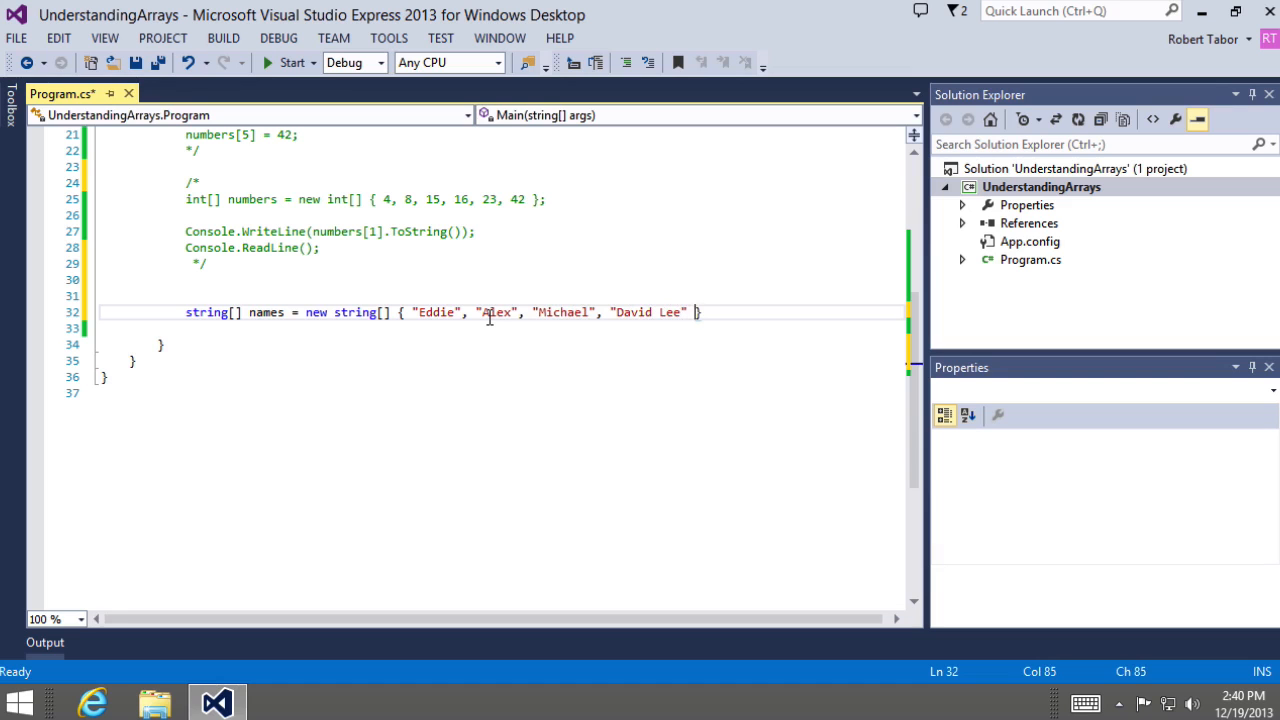
{"action": "type", "text": ";"}
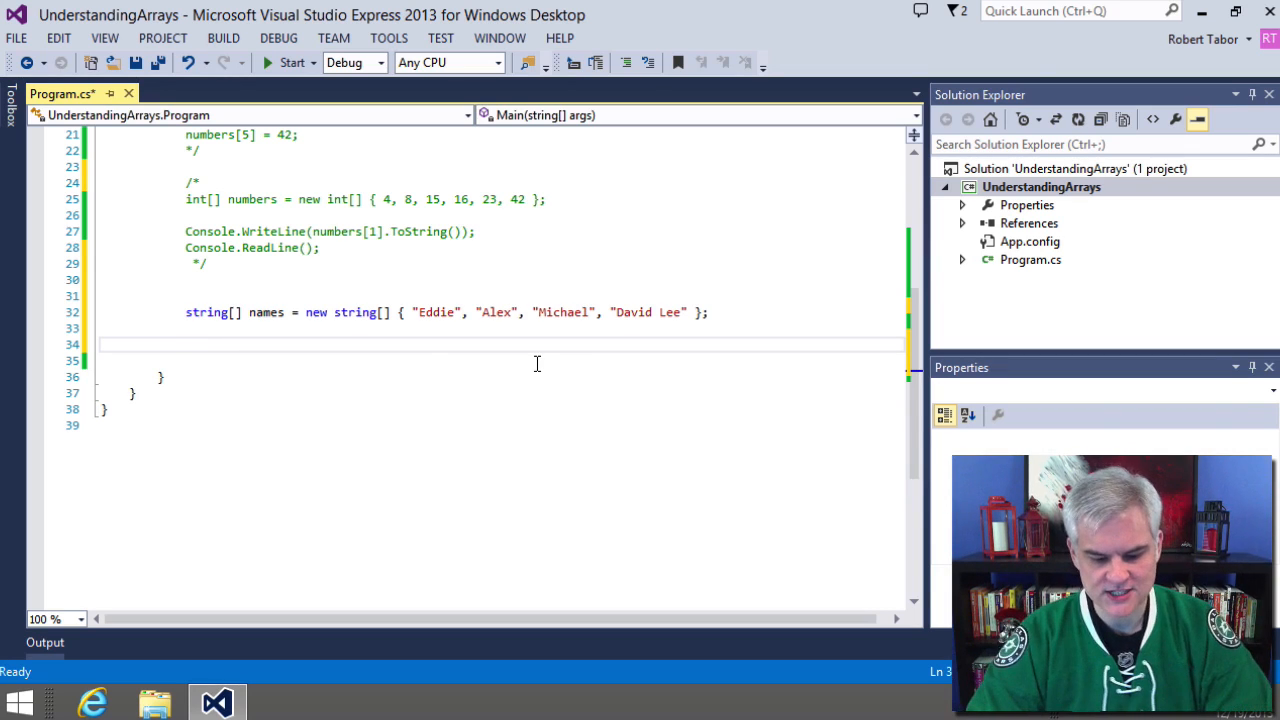
Write foreach (string name in names) printing each name, then Console.ReadLine();
{"action": "type", "text": "foreach (str"}
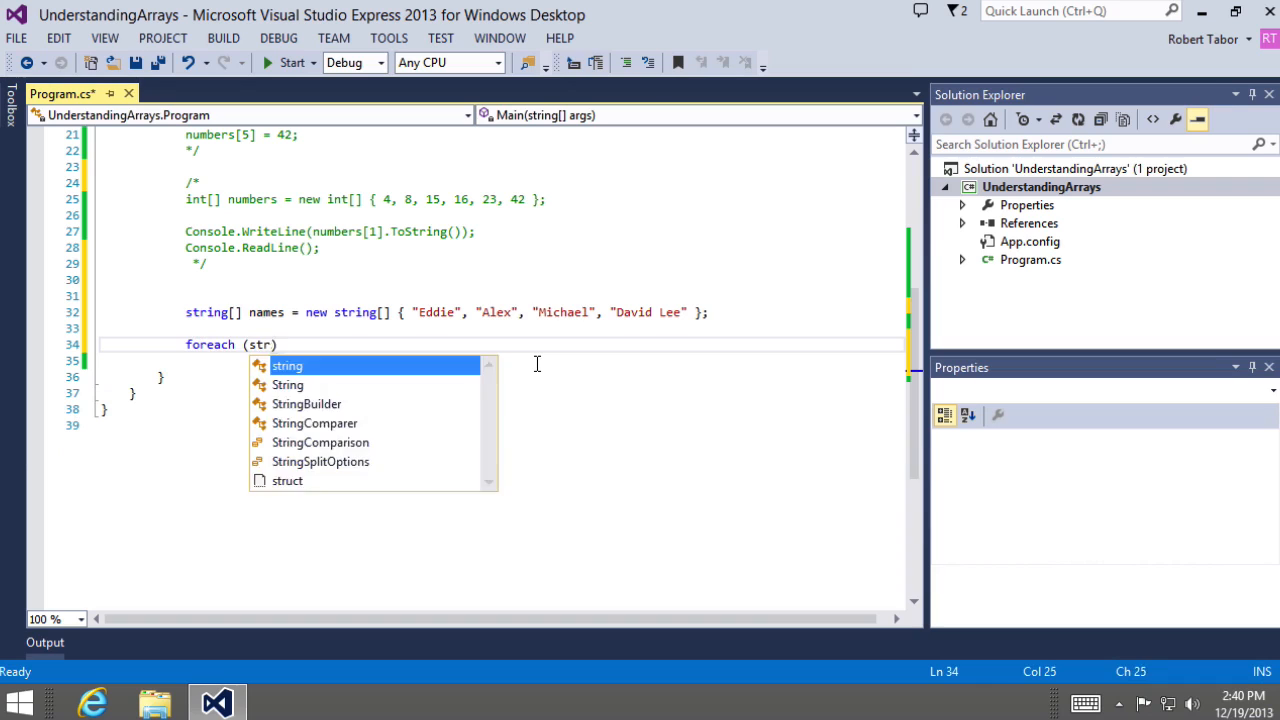
{"action": "type", "text": "string name in names"}
{"action": "left_click", "coordinate": [502, 360]}
{"action": "type", "text": "{"}
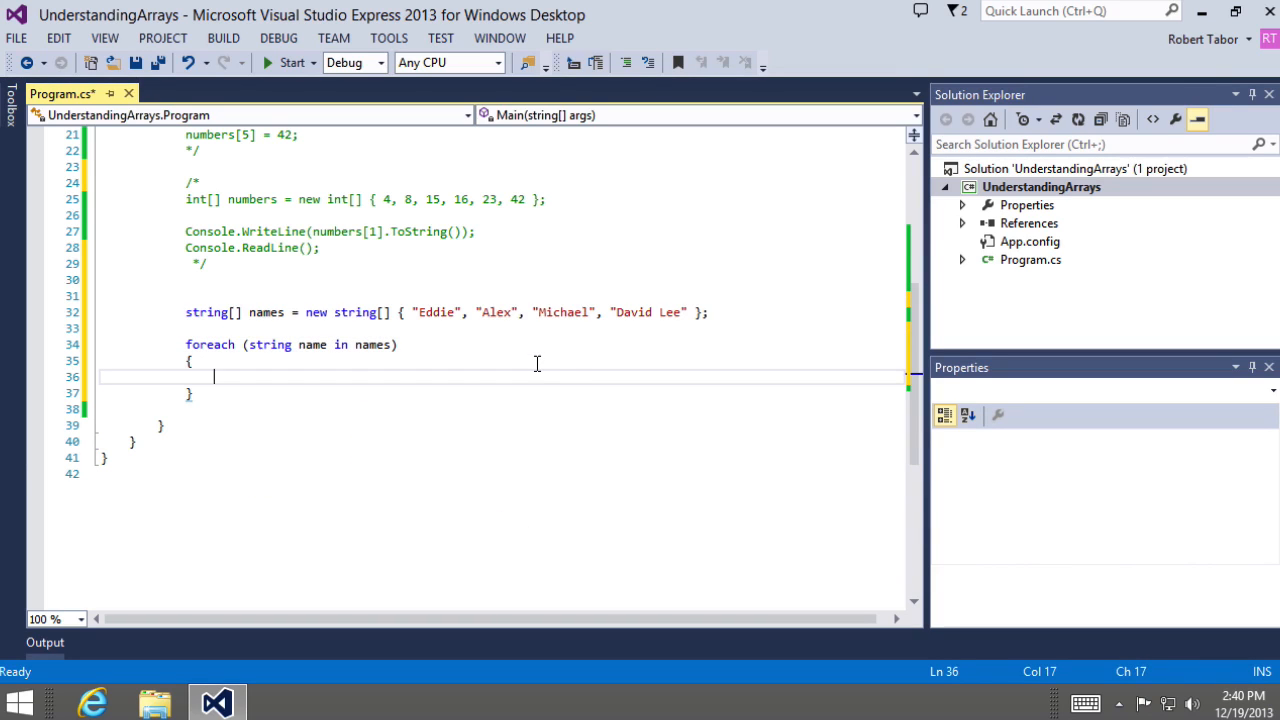
{"action": "type", "text": "Console.Wr"}
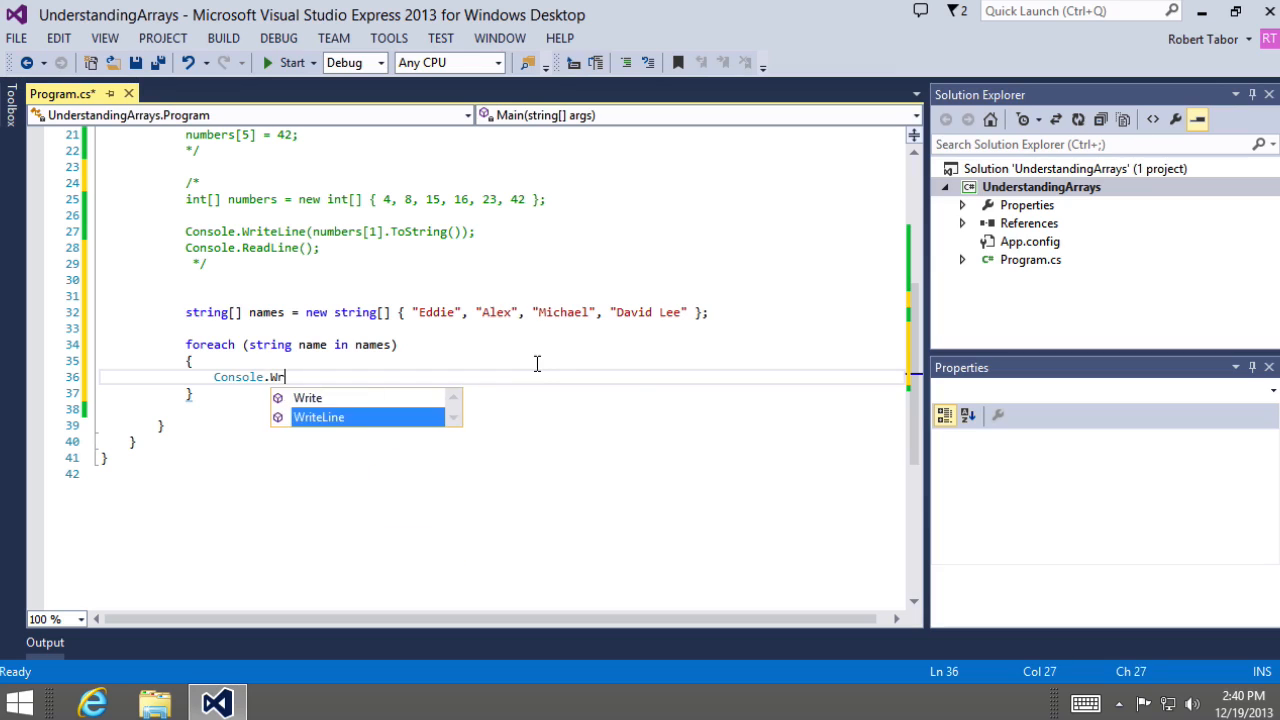
{"action": "type", "text": "iteLine(name);"}
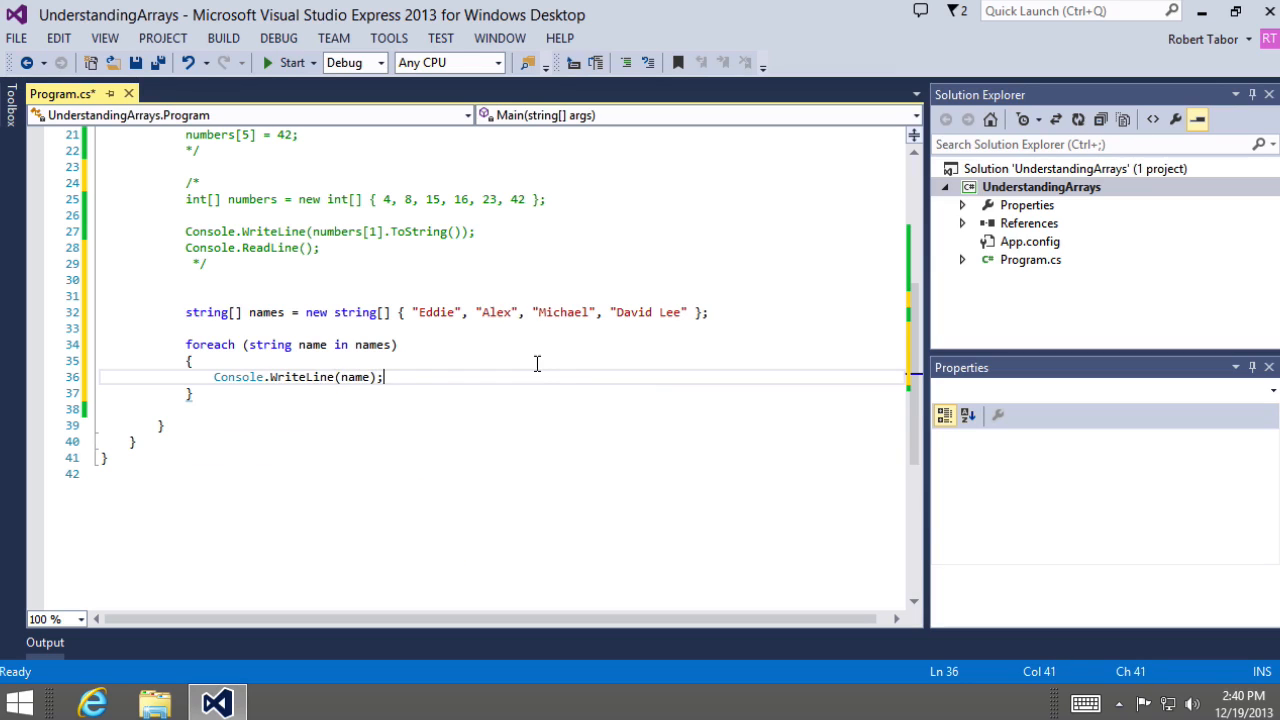
{"action": "type", "text": "Console.ReadLine();"}
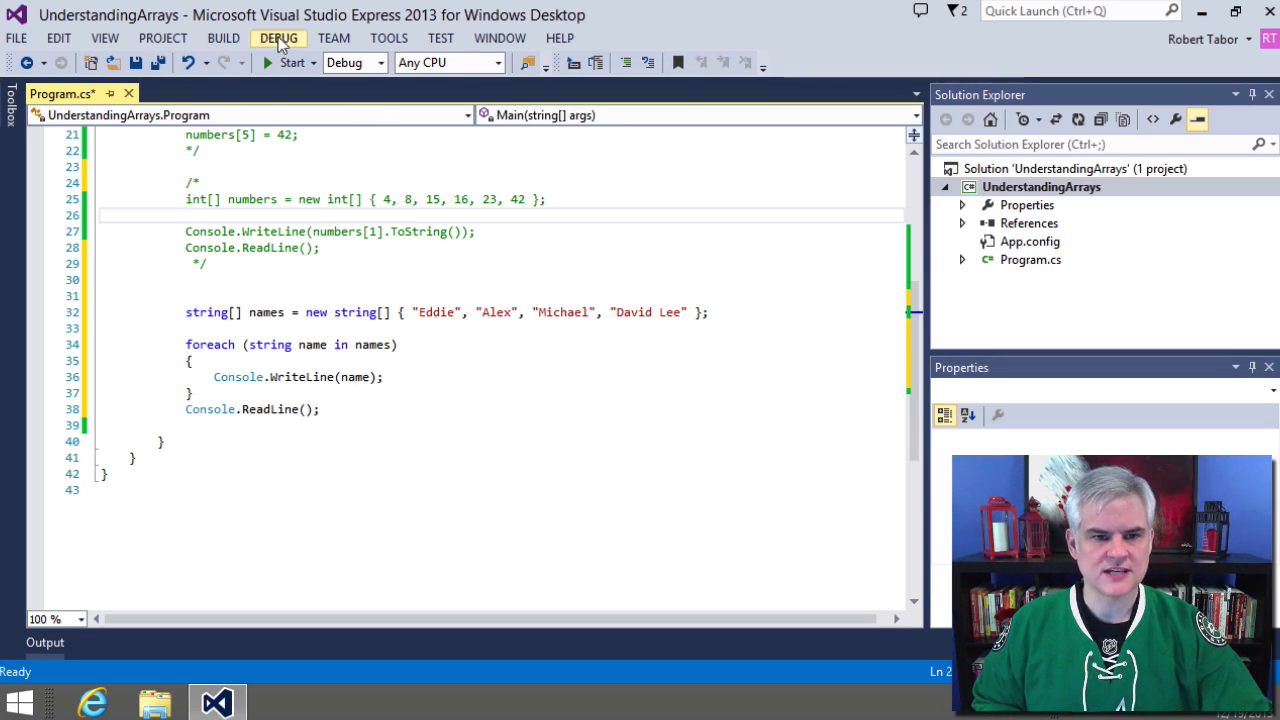
{"action": "left_click", "coordinate": [292, 62]}
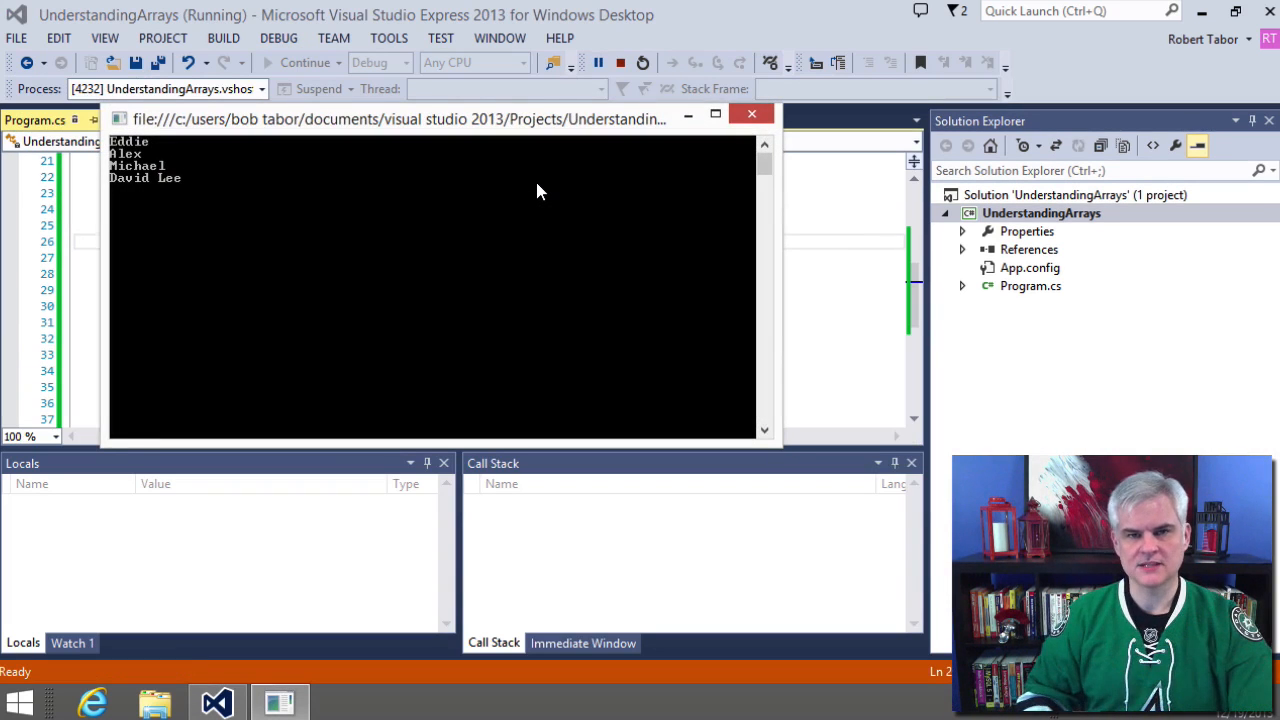
{"action": "left_click", "coordinate": [620, 62]}
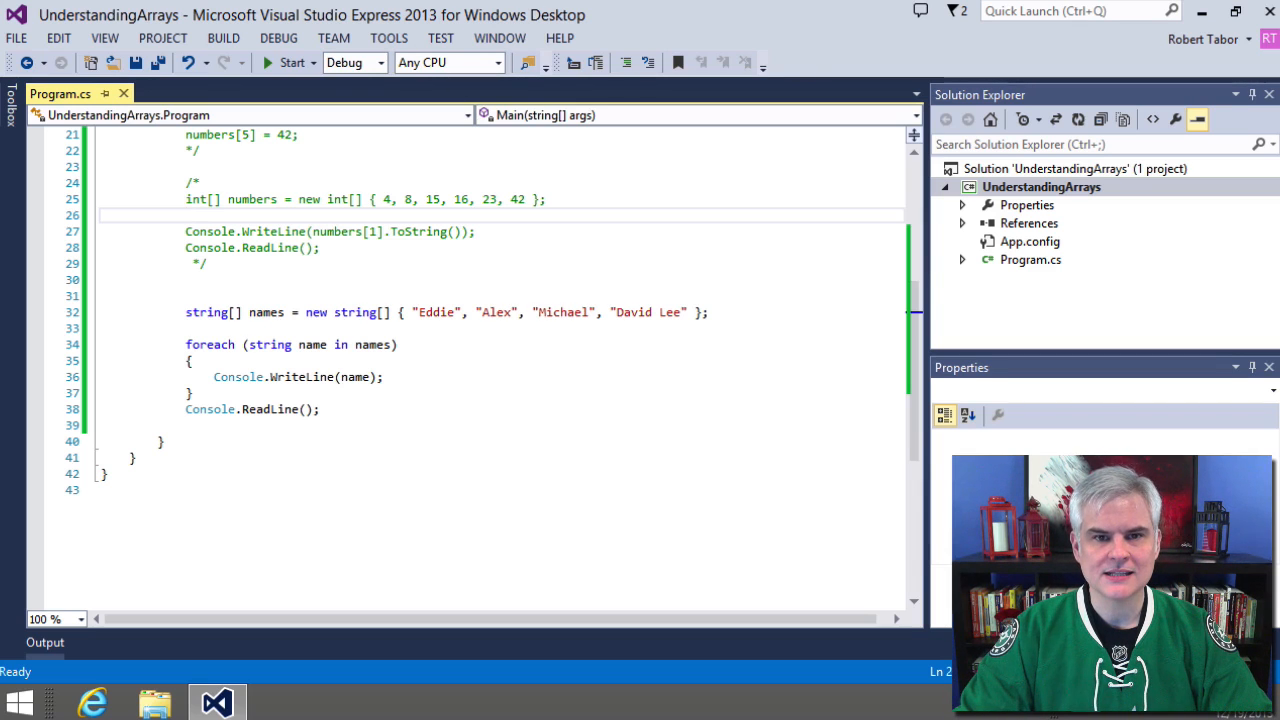
Comment out the names code and declare string zig as the quote concatenated across two lines
{"action": "left_click", "coordinate": [220, 280]}
{"action": "type", "text": "/"}
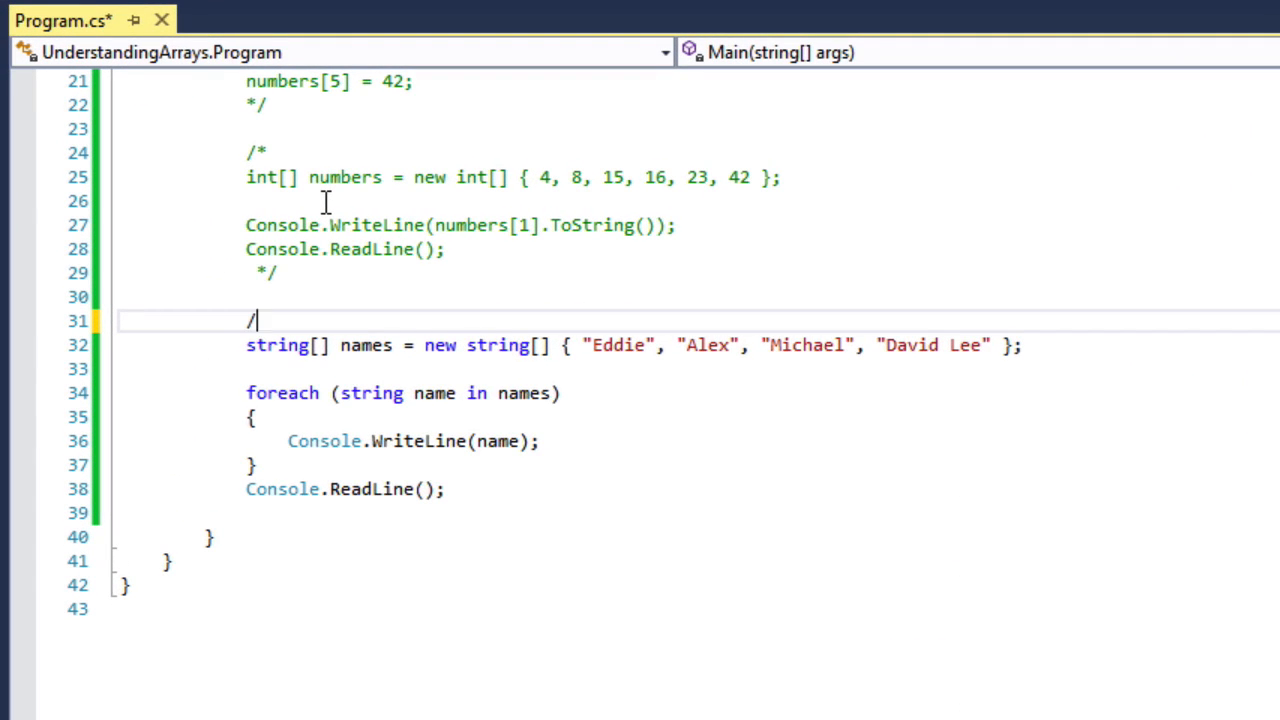
{"action": "type", "text": "*"}
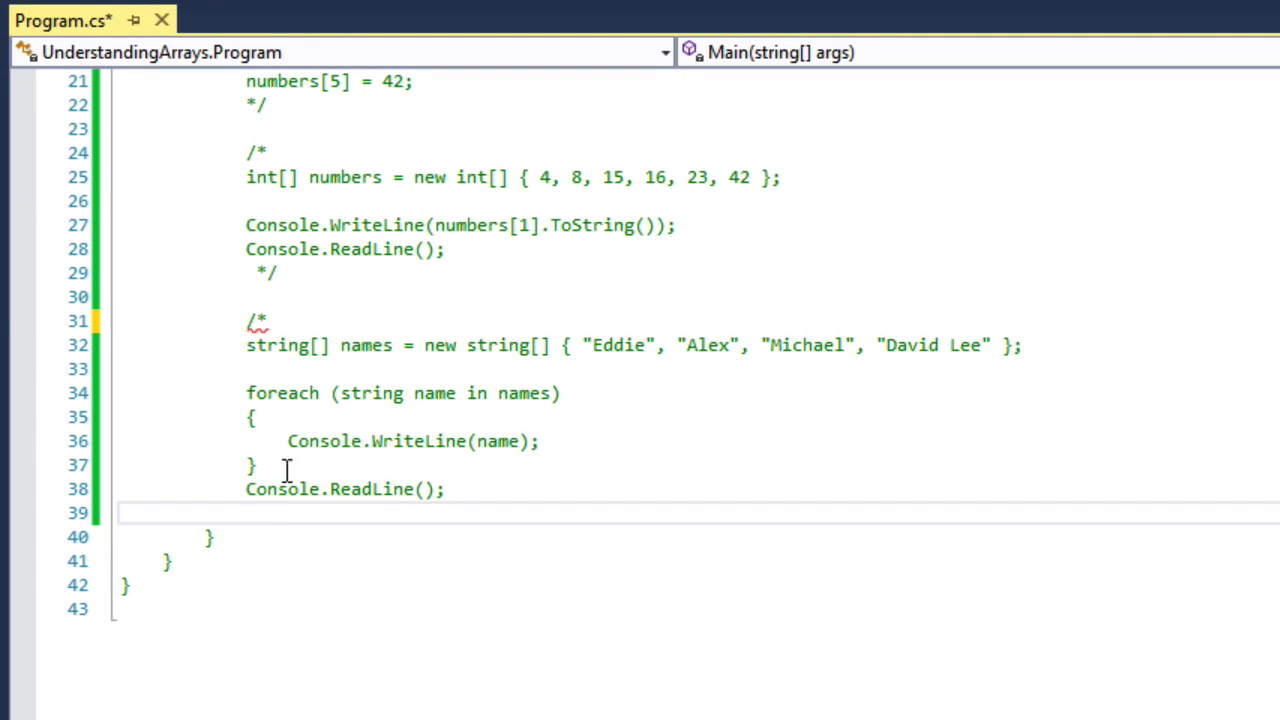
{"action": "type", "text": "*/"}
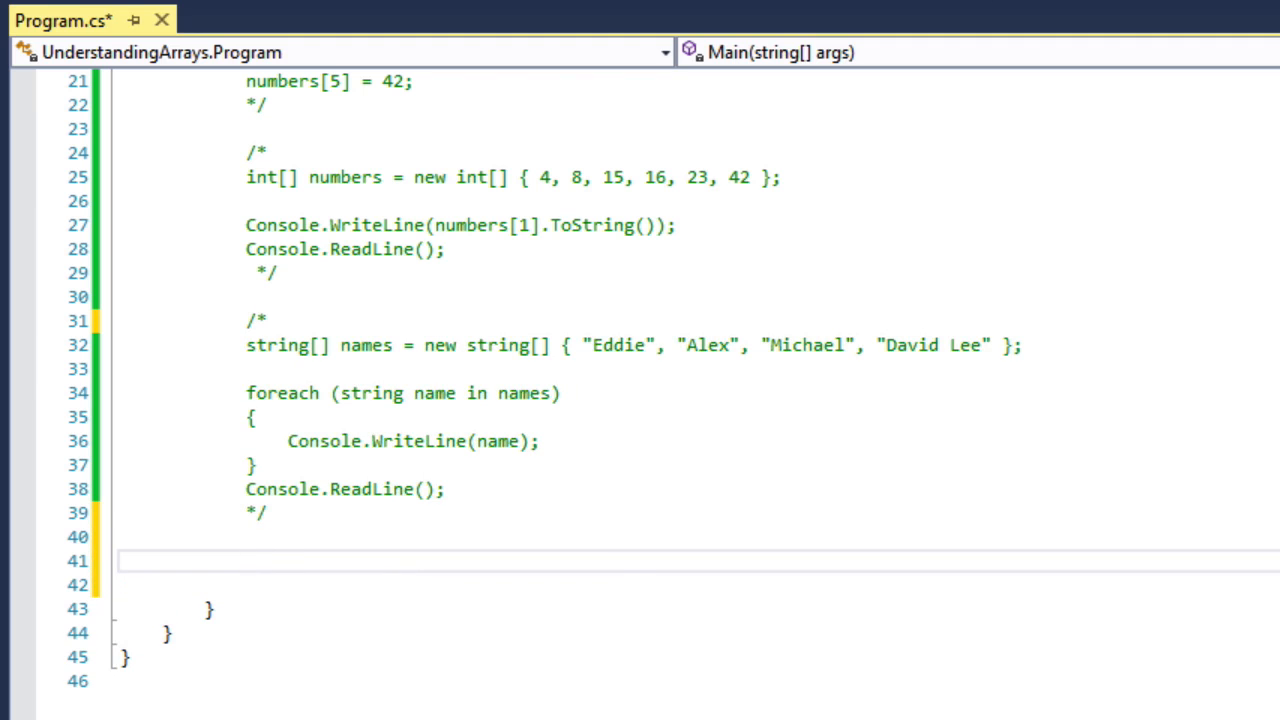
{"action": "type", "text": "string zip"}
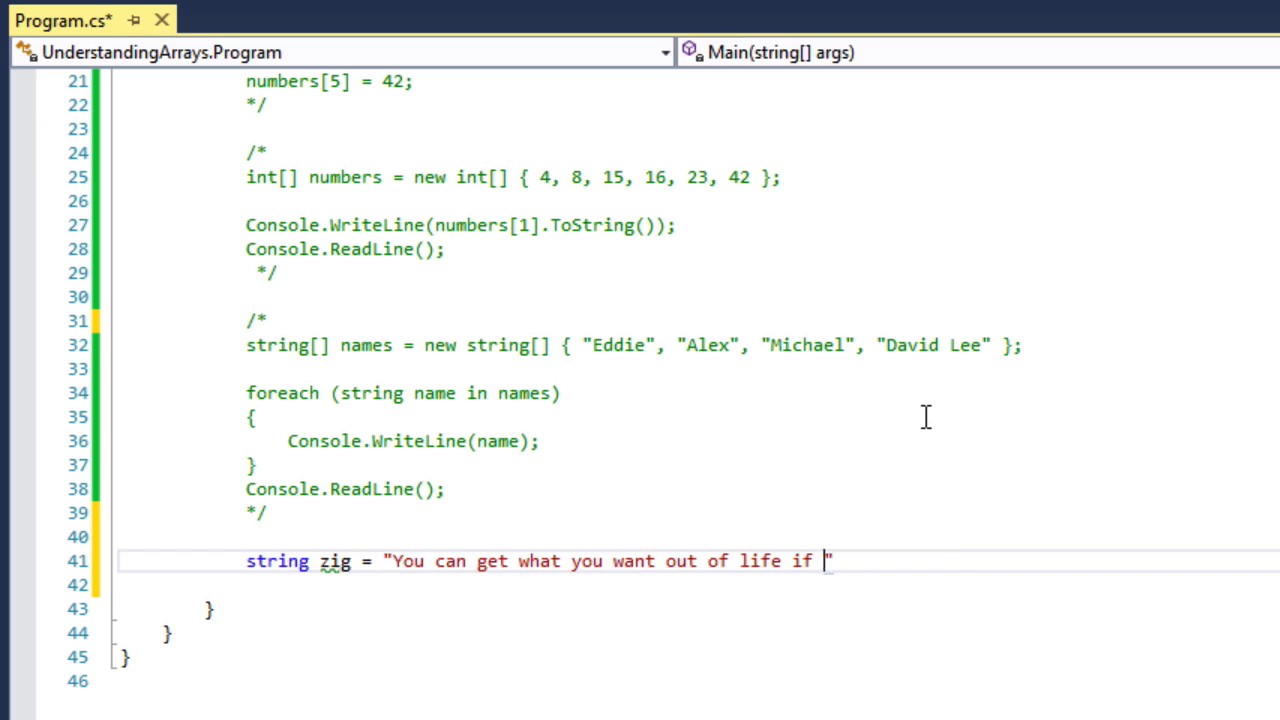
{"action": "type", "text": "you help enough other people get what they want"}
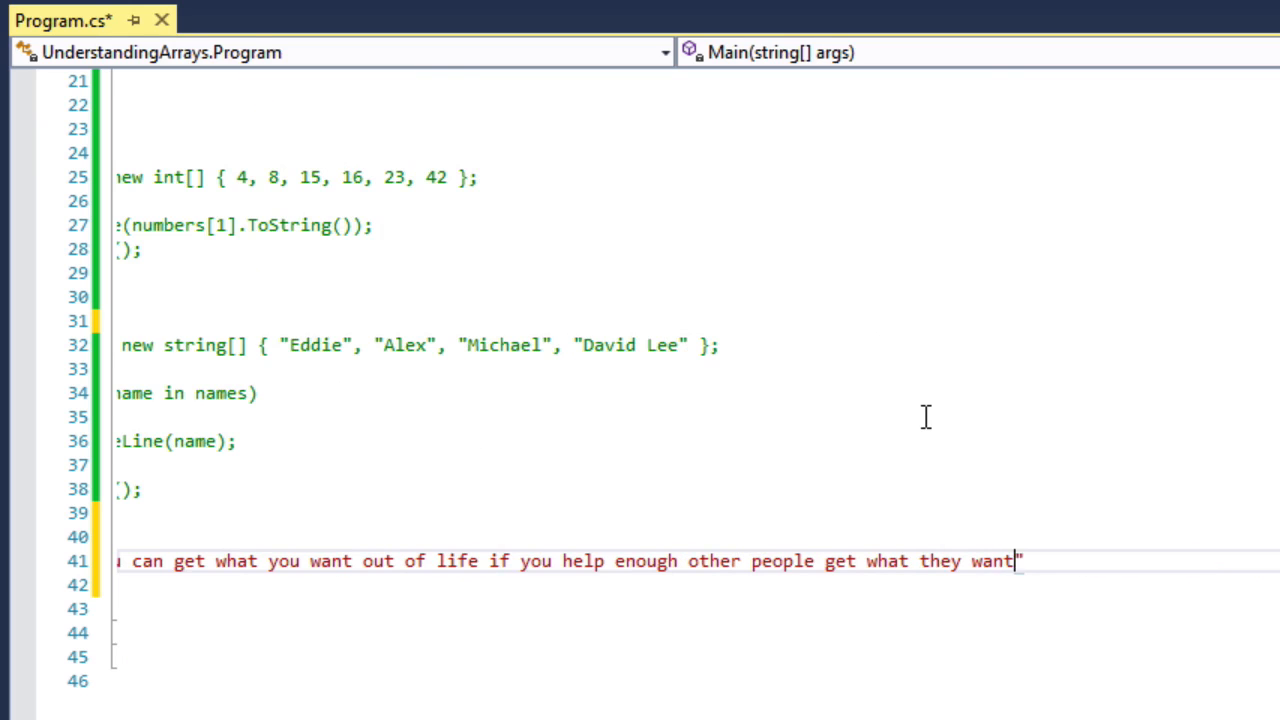
{"action": "type", "text": "."}
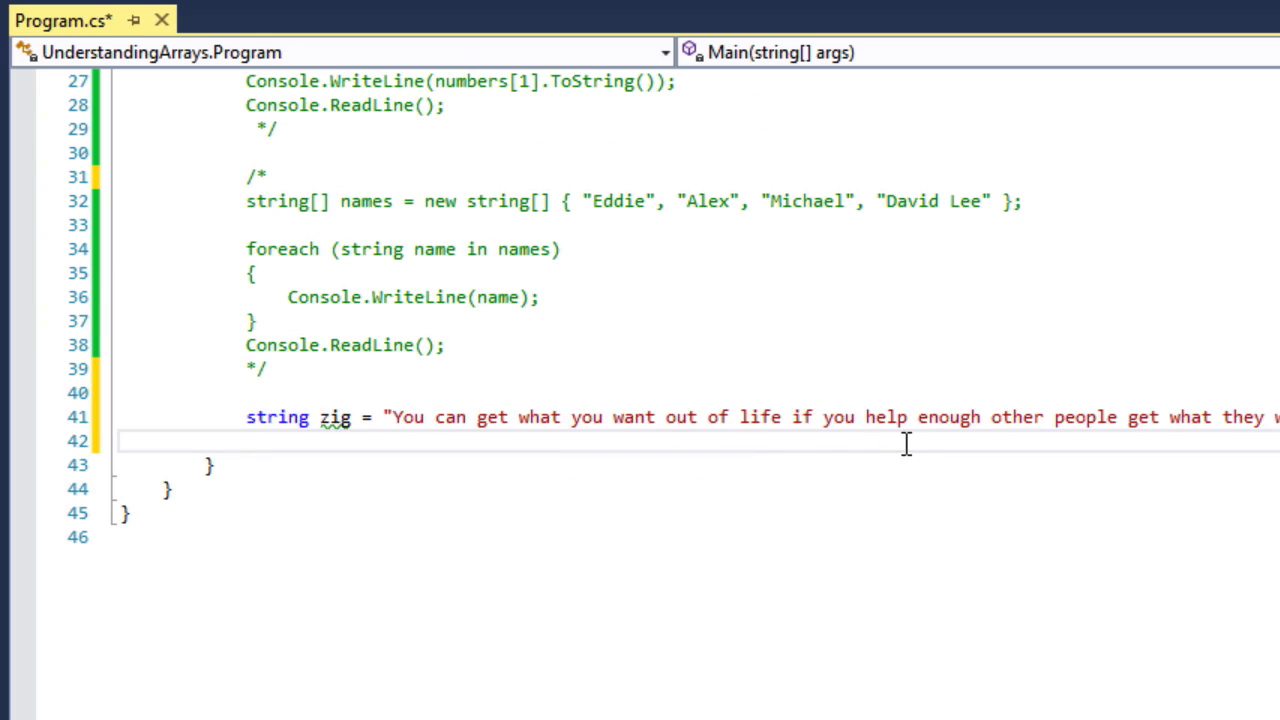
{"action": "mouse_move", "coordinate": [1016, 428]}
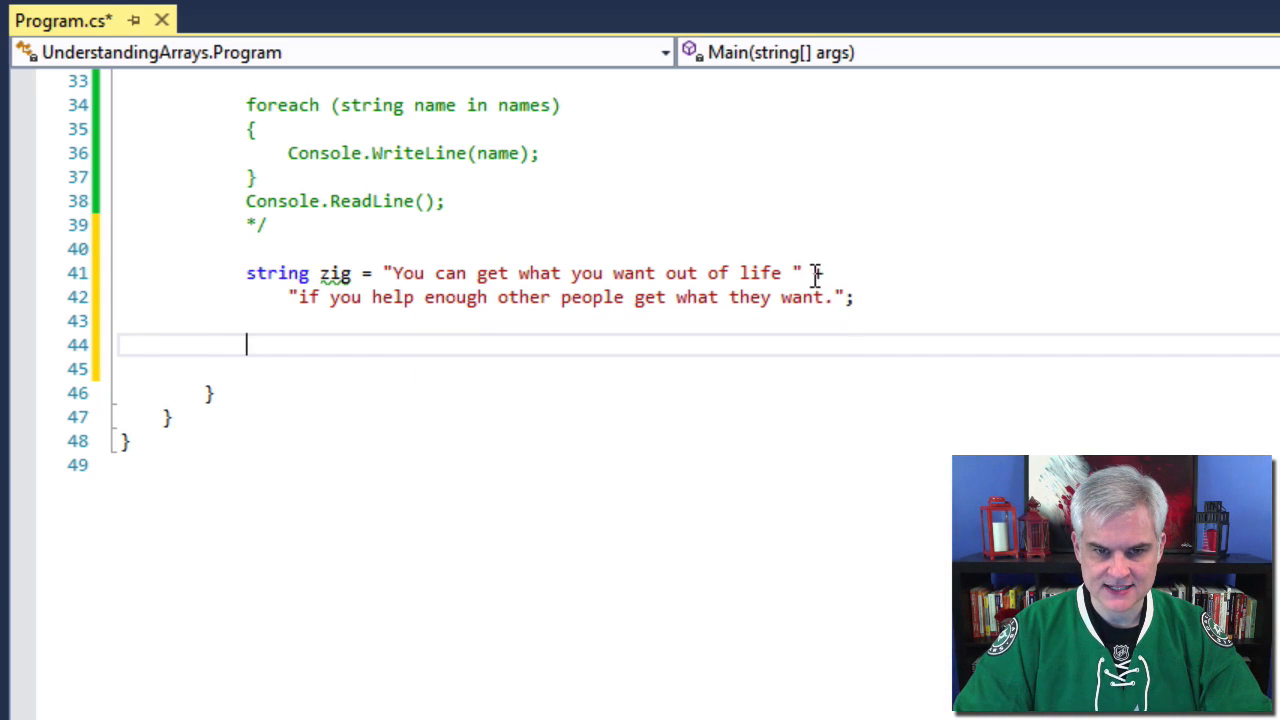
{"action": "type", "text": "+"}
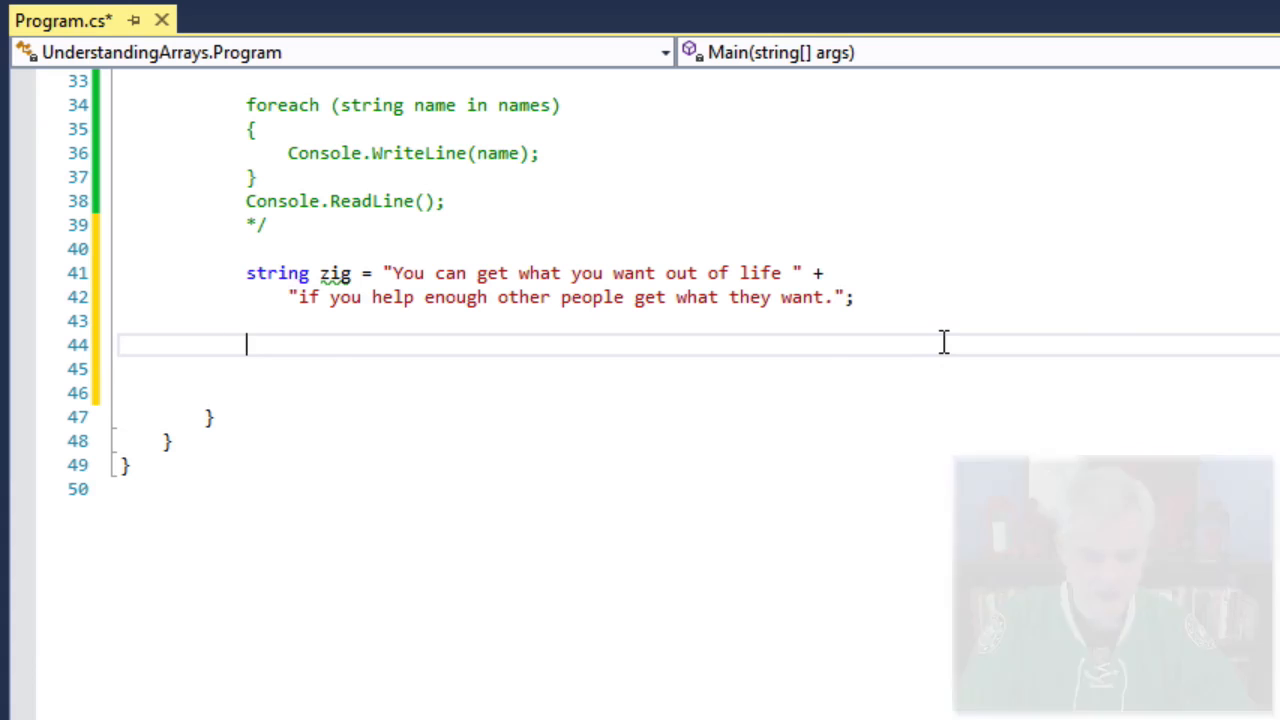
Convert zig to char[] charArray with ToCharArray() and call Array.Reverse(charArray)
{"action": "type", "text": "char[]"}
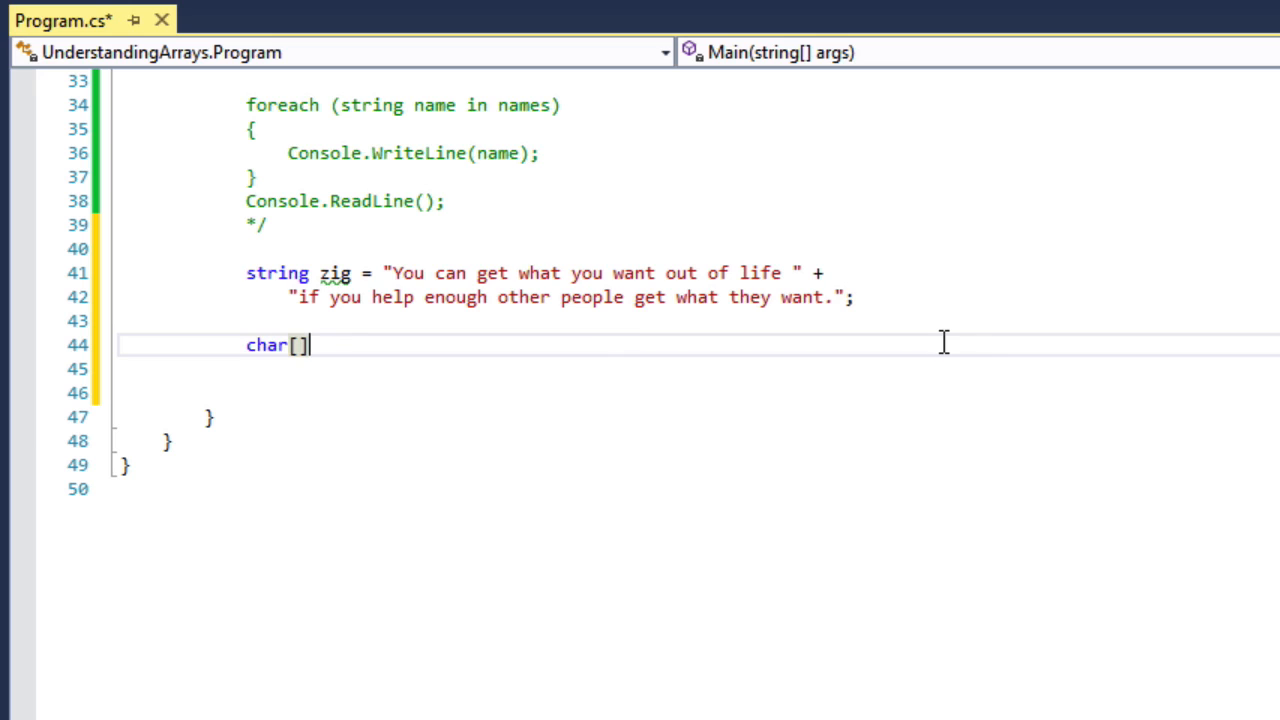
{"action": "type", "text": "charAr"}
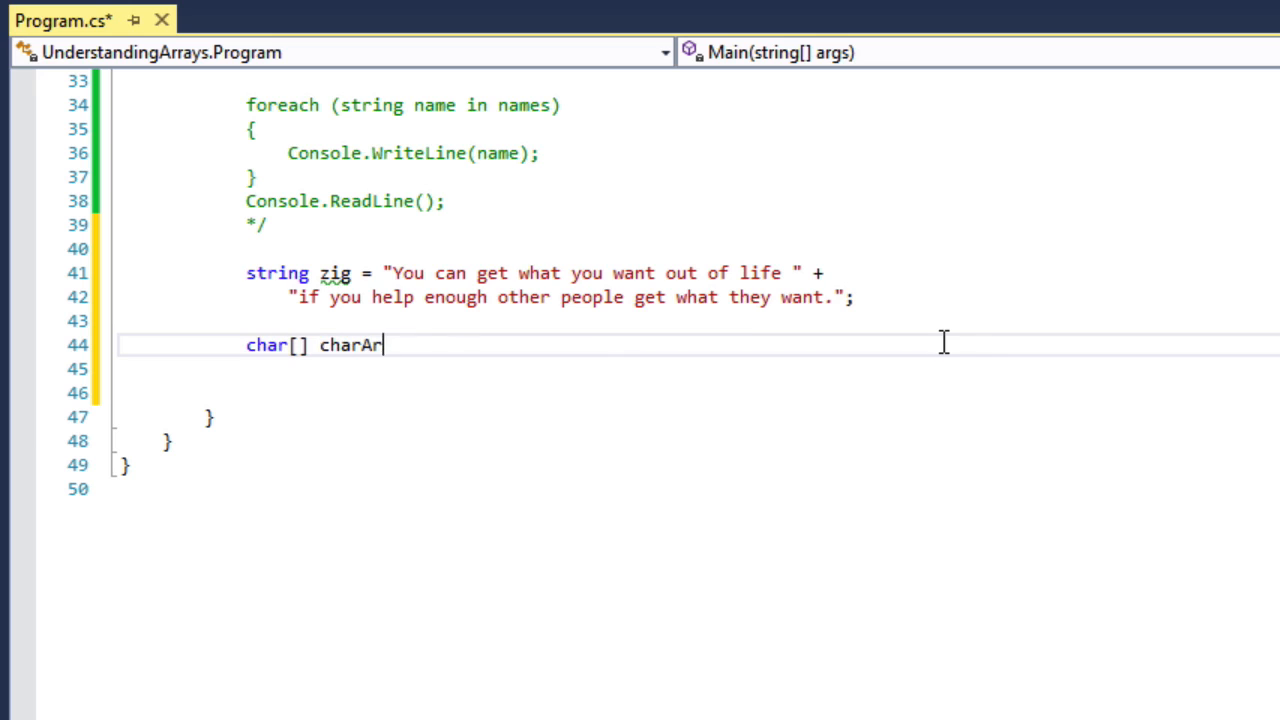
{"action": "type", "text": "ray = zig.ToCharArray();"}
{"action": "left_click", "coordinate": [760, 368]}
{"action": "type", "text": "Array.Reverse("}
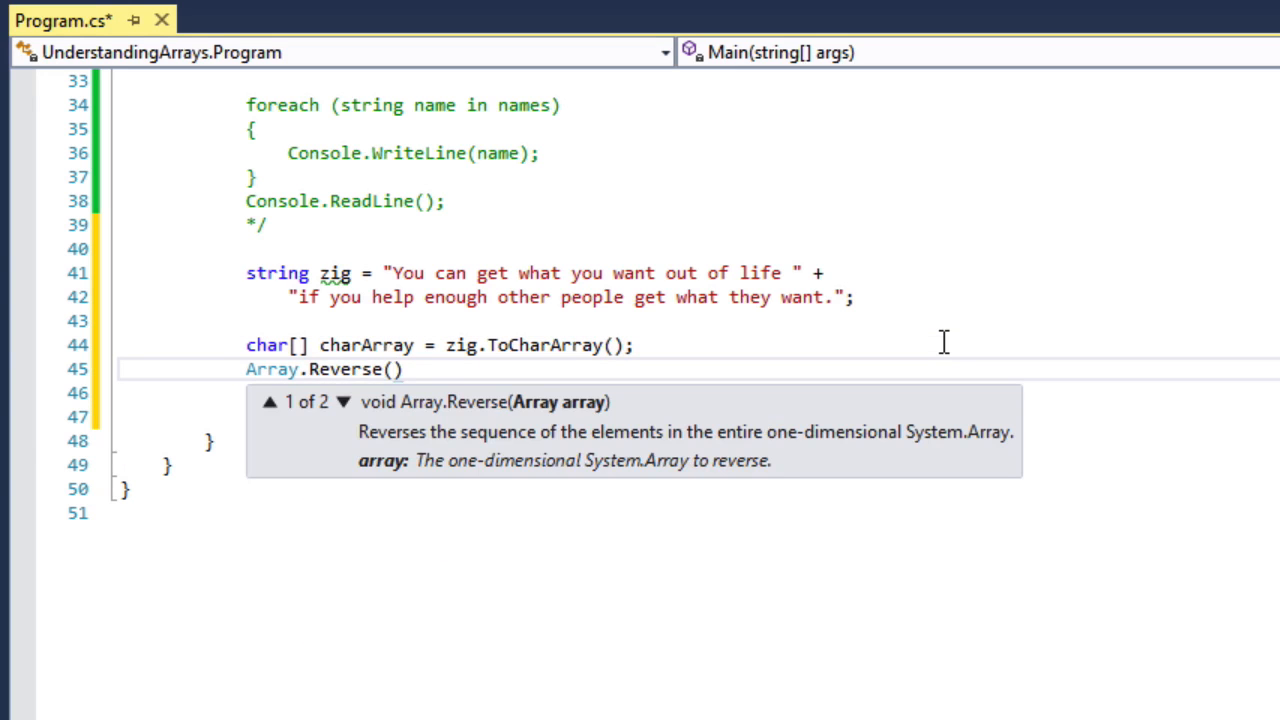
{"action": "type", "text": "charArray"}
{"action": "left_click", "coordinate": [694, 416]}
{"action": "type", "text": "foreach (char "}
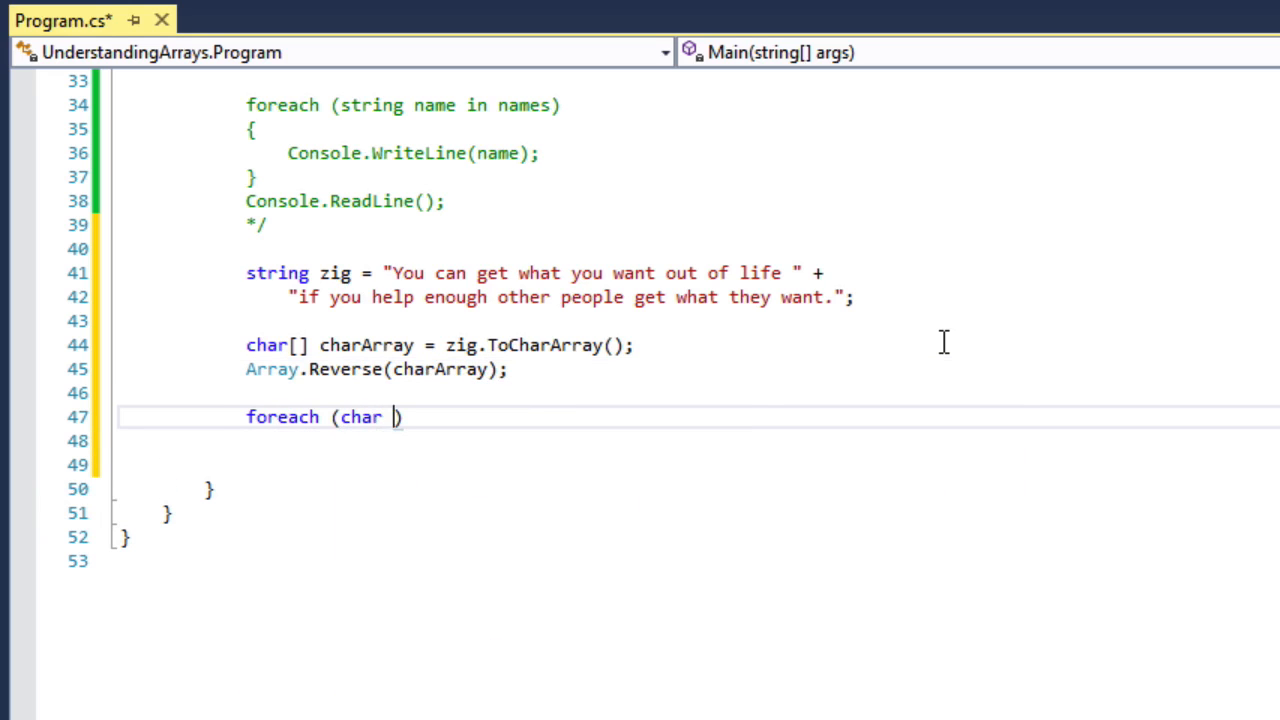
Loop foreach (char zigChar in charArray) writing each character, then Console.ReadLine();
{"action": "type", "text": "zigChar in charArray)"}
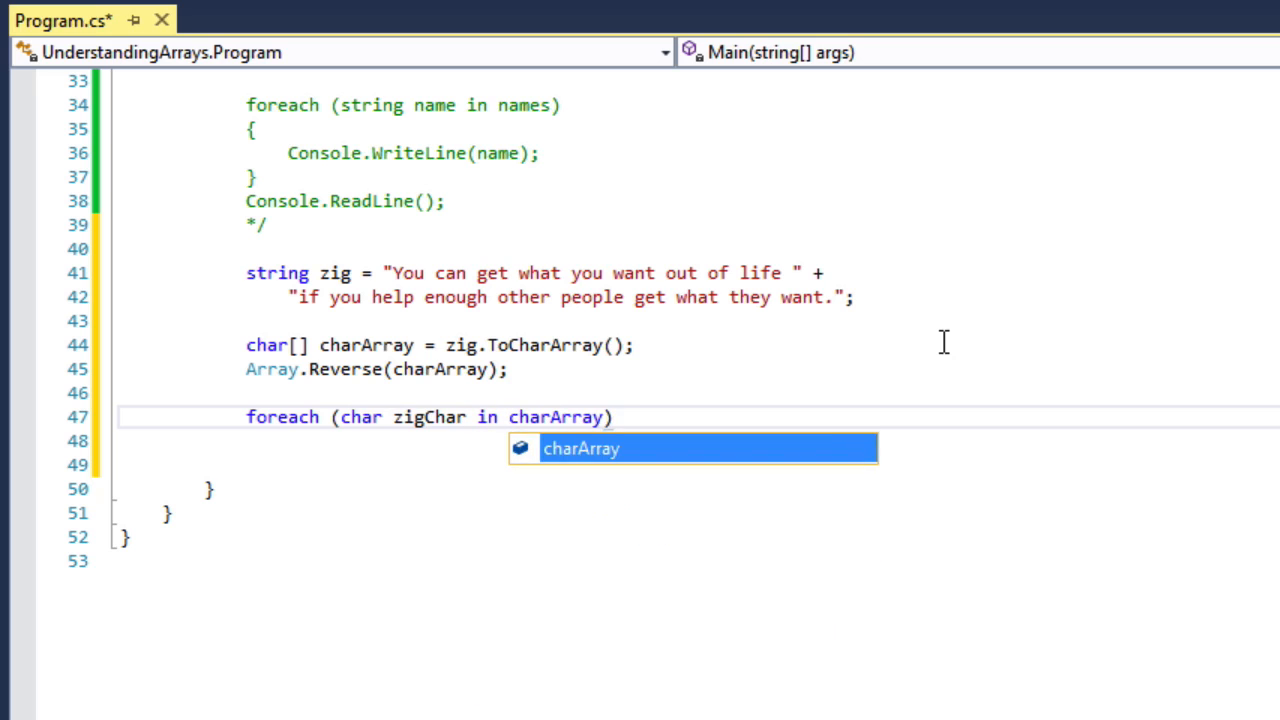
{"action": "type", "text": "{ }"}
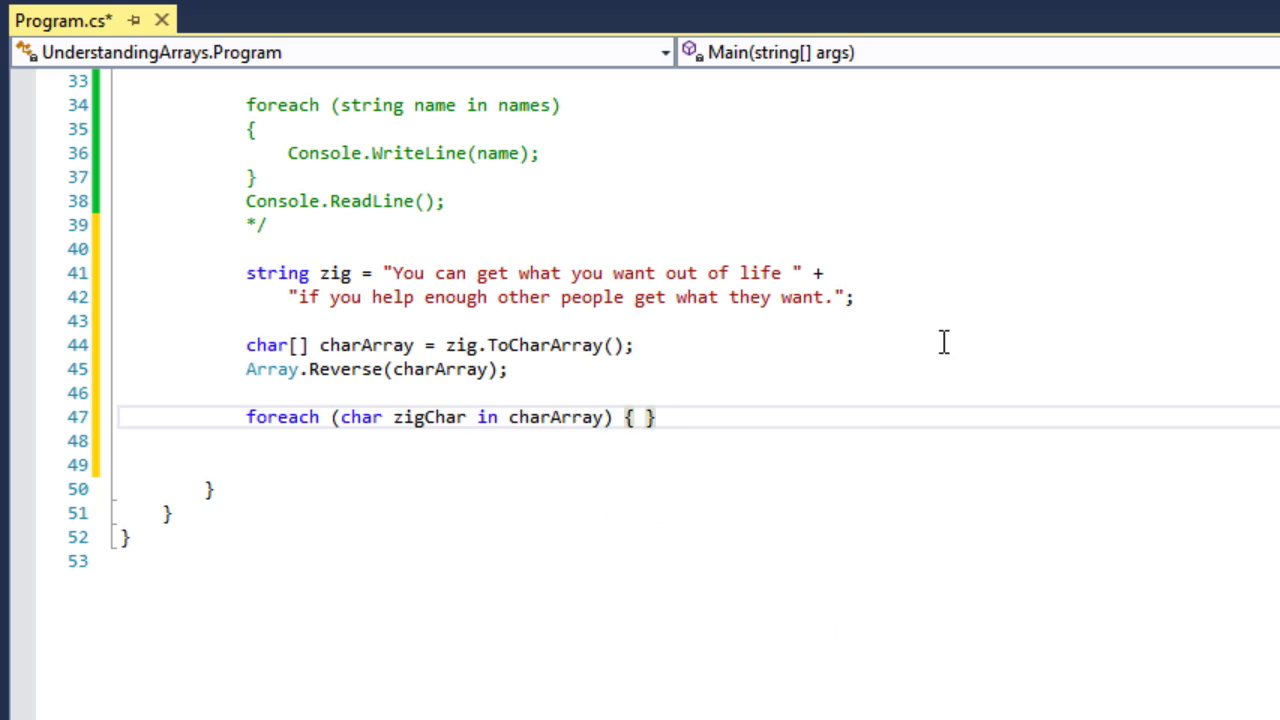
{"action": "type", "text": "Consol"}
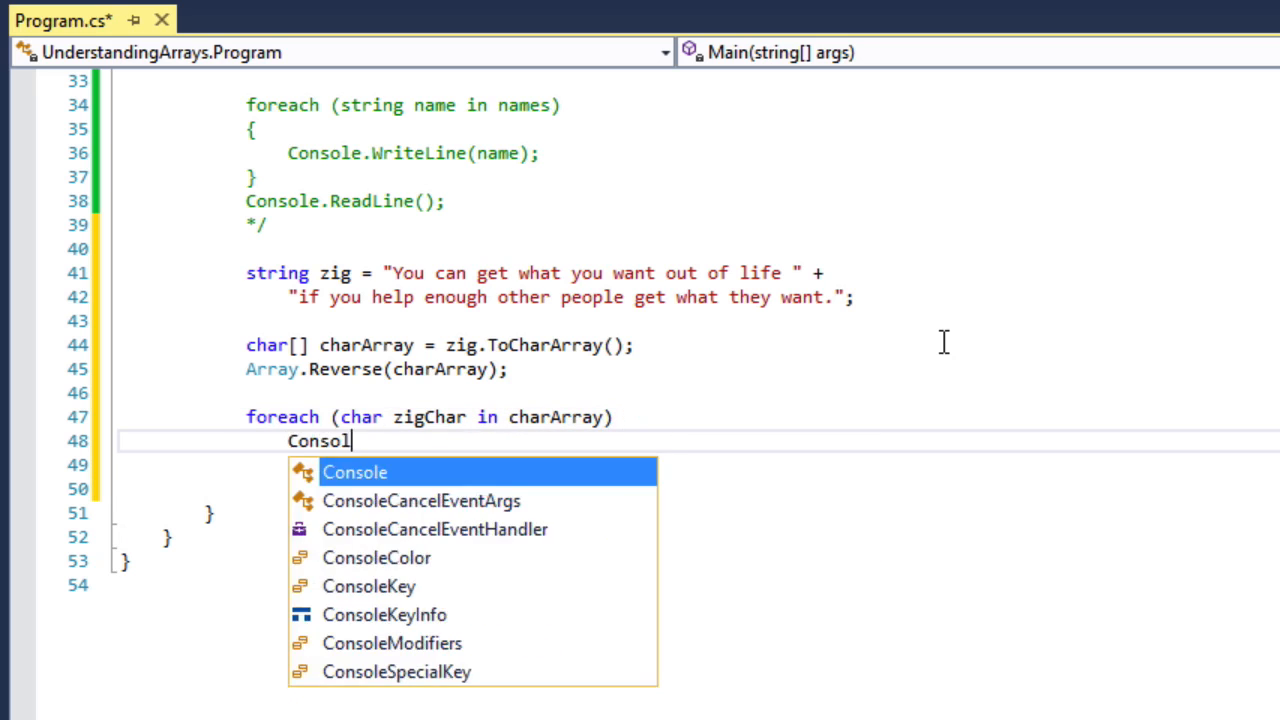
{"action": "type", "text": "e.WriteLine(zigChar);"}
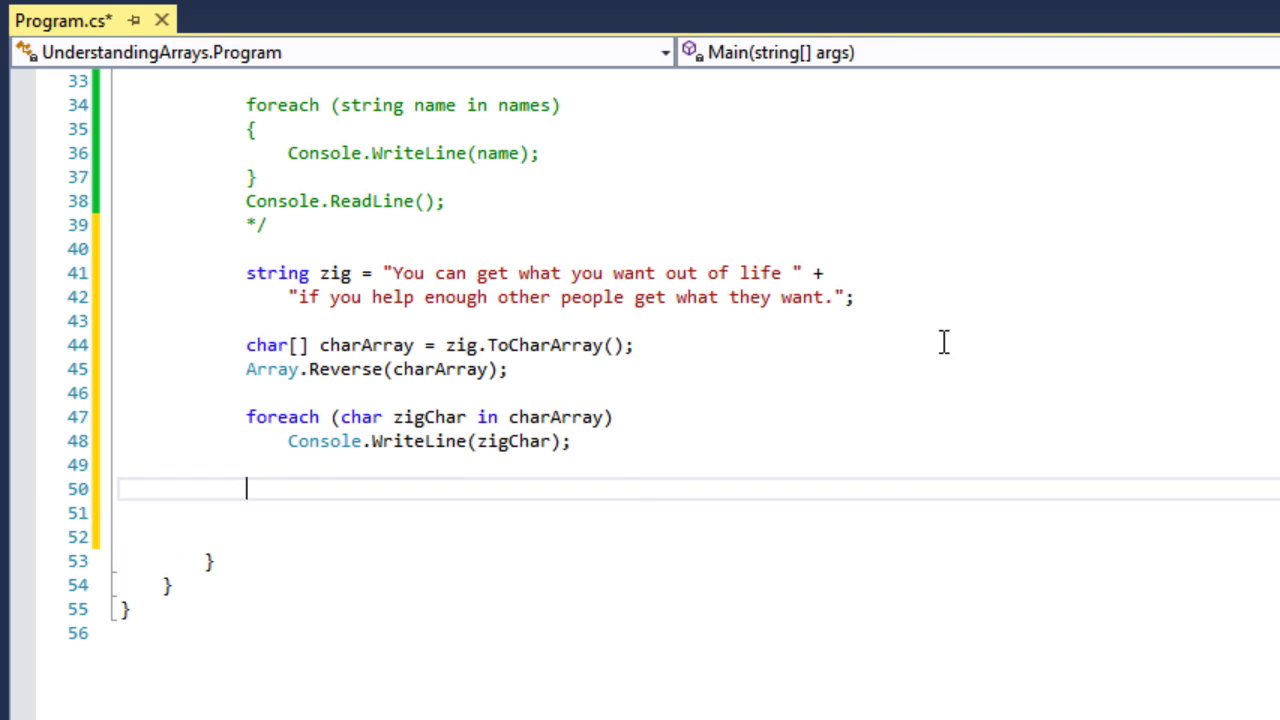
{"action": "type", "text": "Console.ReadLine();"}
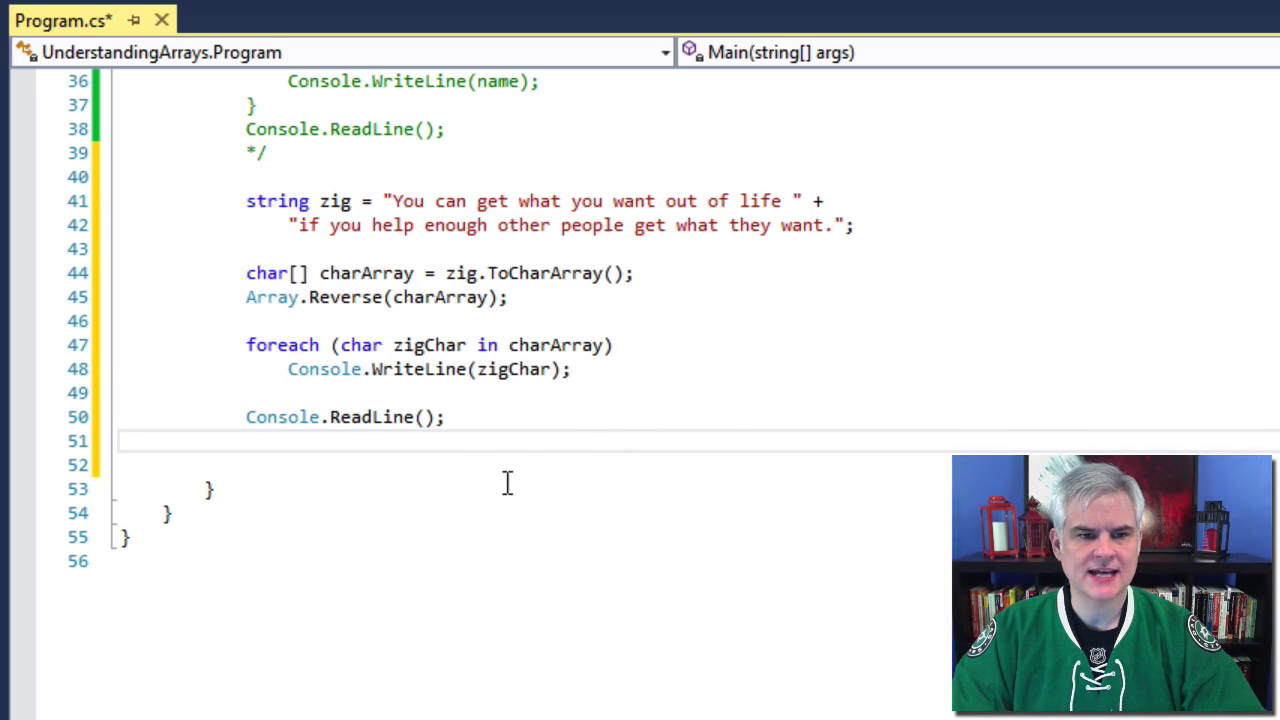
{"action": "mouse_move", "coordinate": [748, 428]}
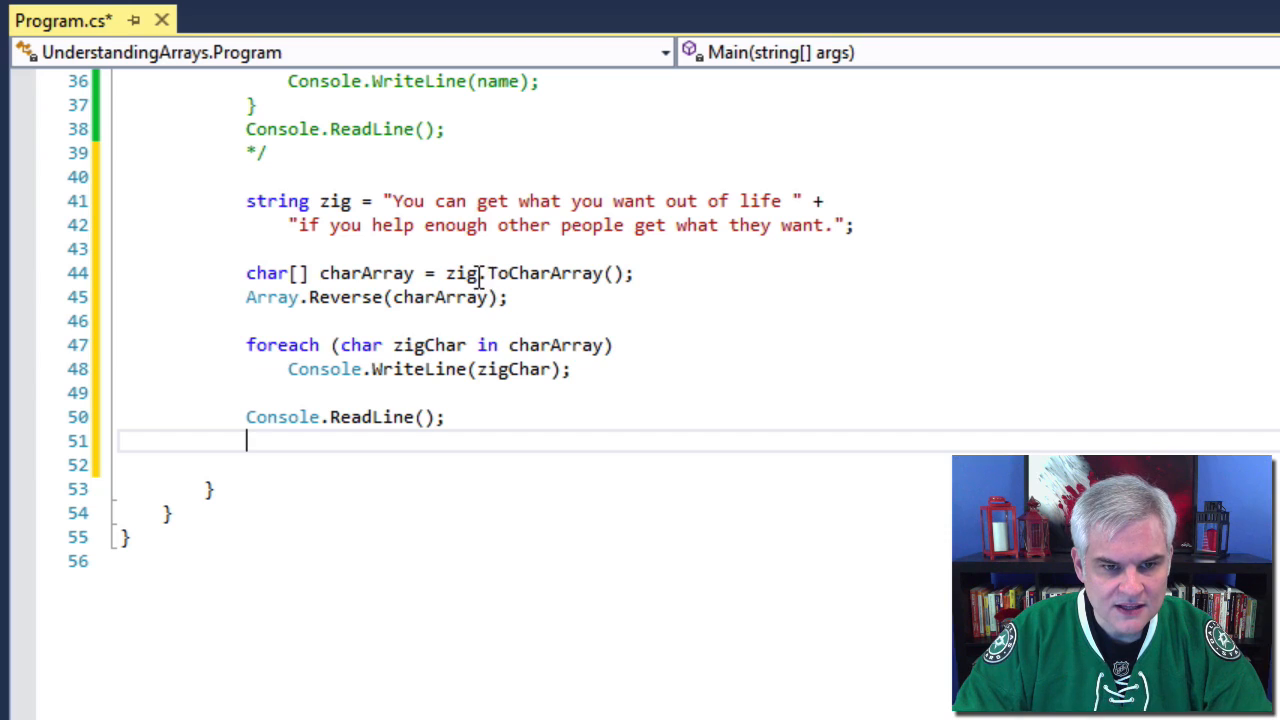
Change the loop's Console.WriteLine(zigChar) to Console.Write so the reversed quote prints on one line
{"action": "double_click", "coordinate": [540, 272]}
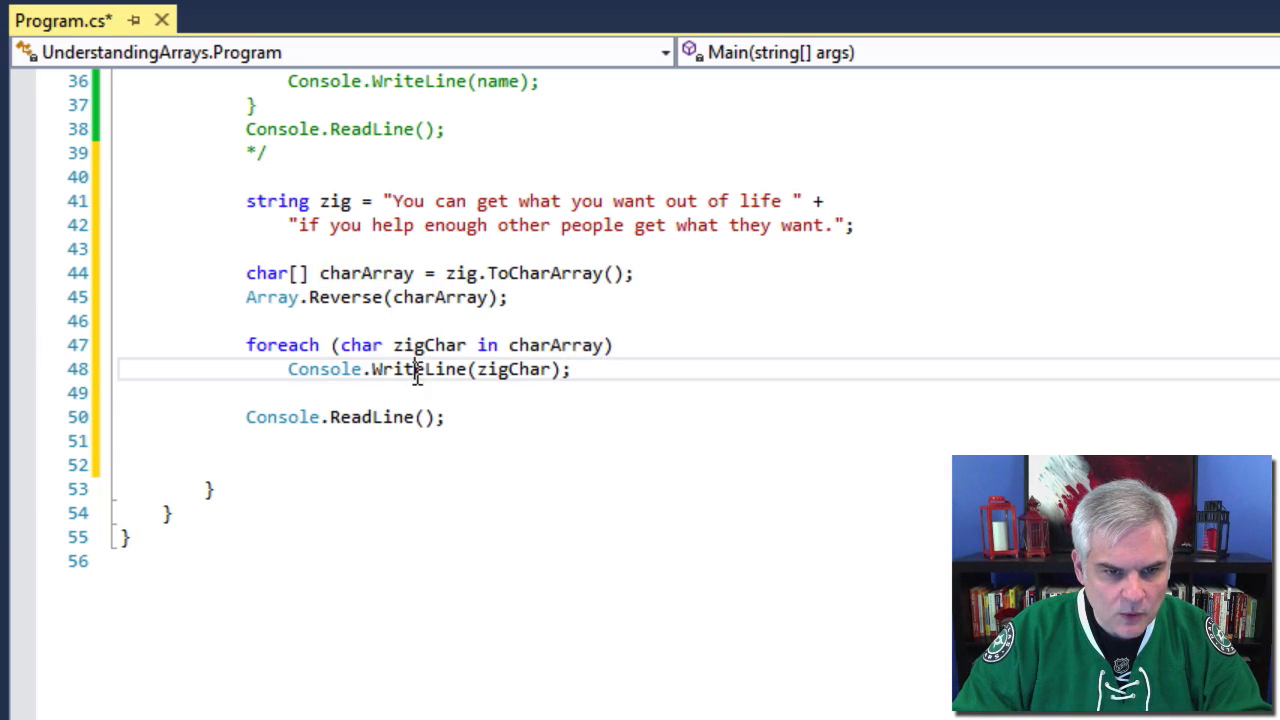
{"action": "double_click", "coordinate": [418, 368]}
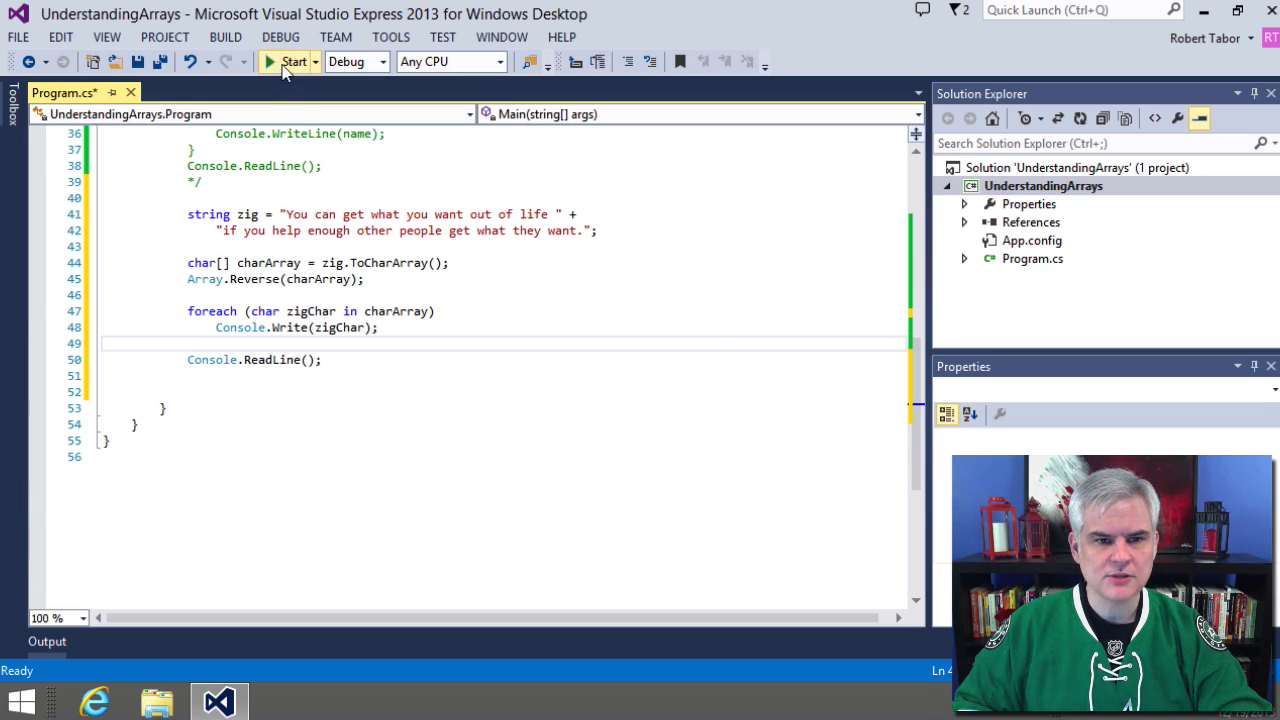
Run the app so the console shows the quote printed backwards
{"action": "left_click", "coordinate": [288, 60]}
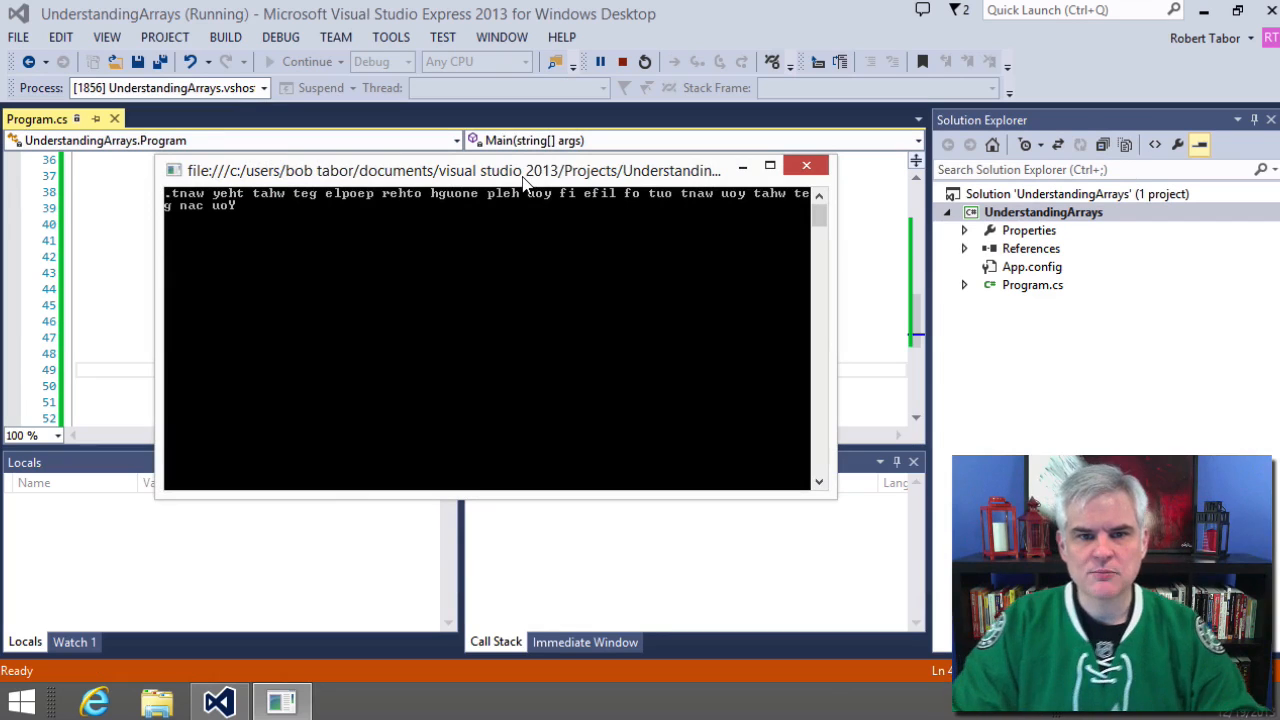
{"action": "mouse_move", "coordinate": [670, 344]}
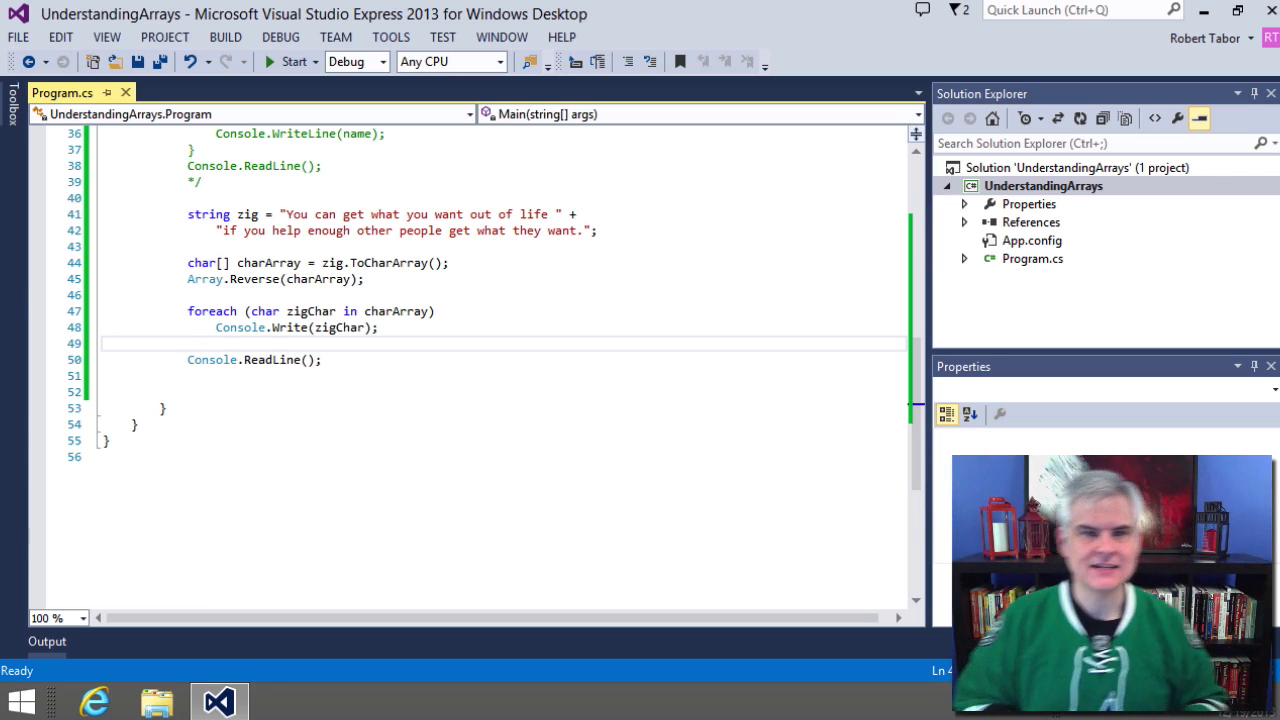
{"action": "mouse_move", "coordinate": [668, 154]}
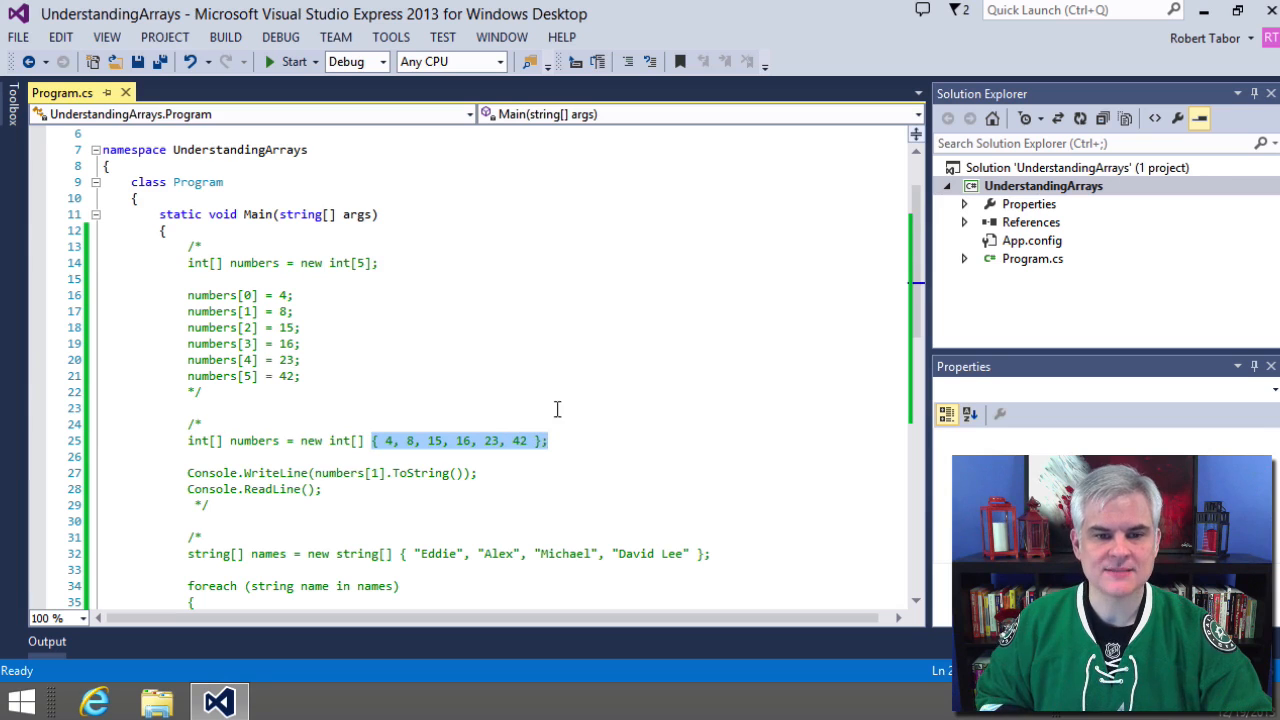
{"action": "mouse_move", "coordinate": [540, 336]}
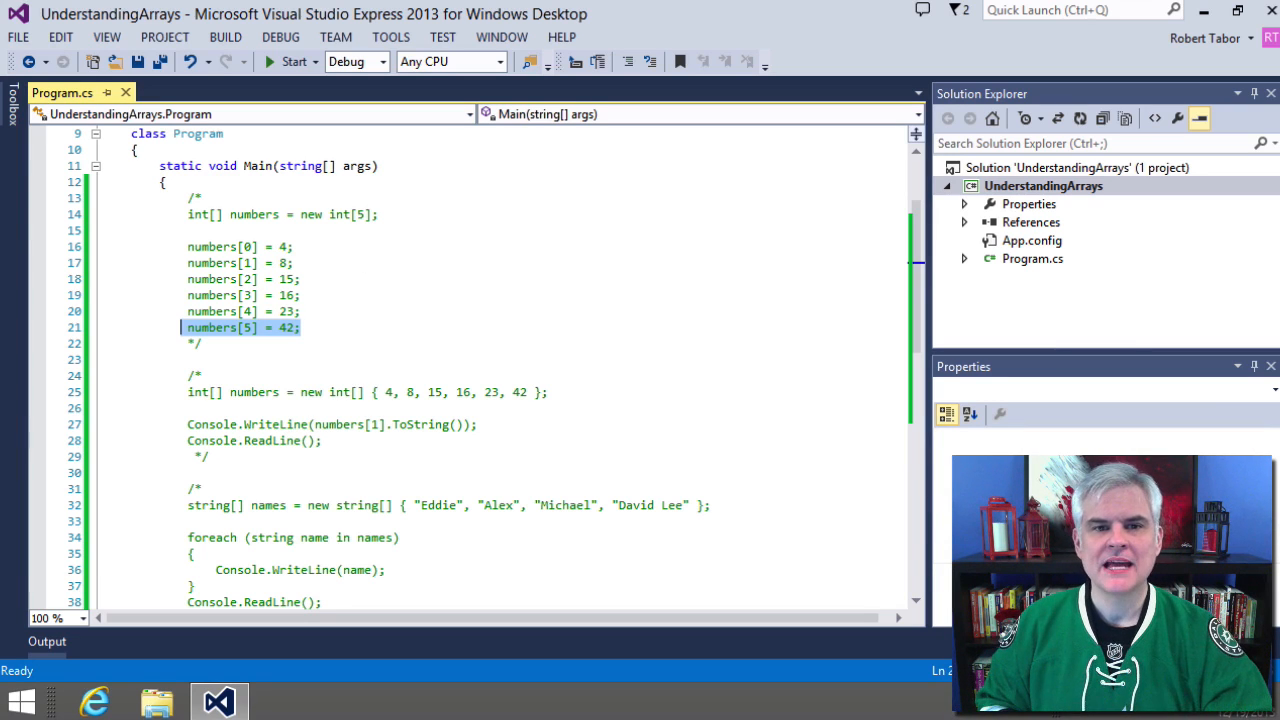
{"action": "mouse_move", "coordinate": [488, 12]}
{"action": "type", "text": "//"}
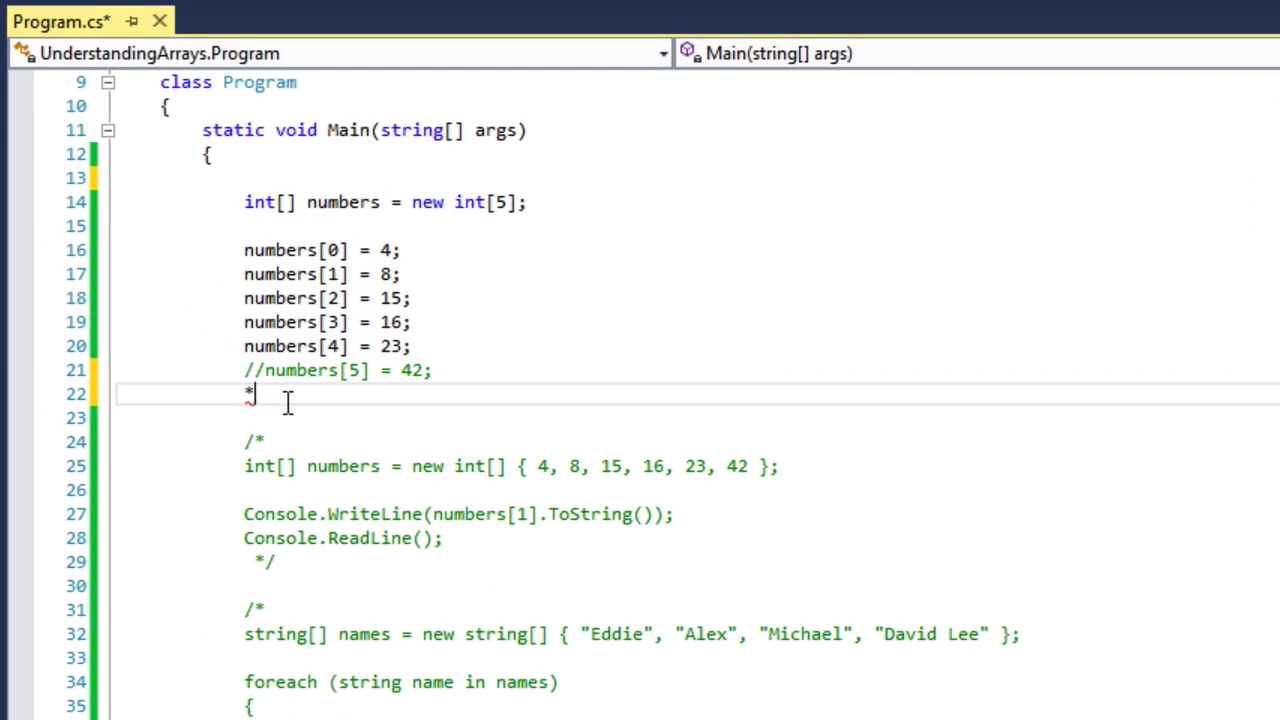
Add Console.WriteLine(numbers.Length); to print the numbers array length
{"action": "type", "text": "Co"}
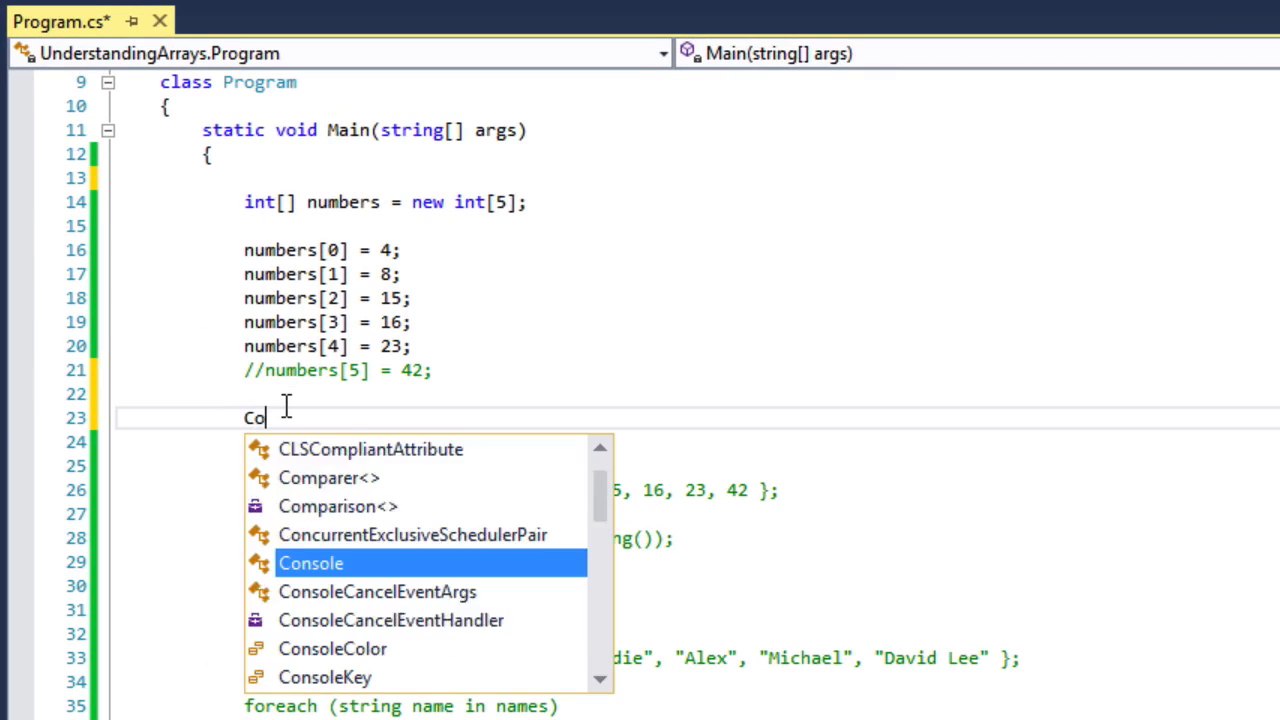
{"action": "type", "text": "nsole."}
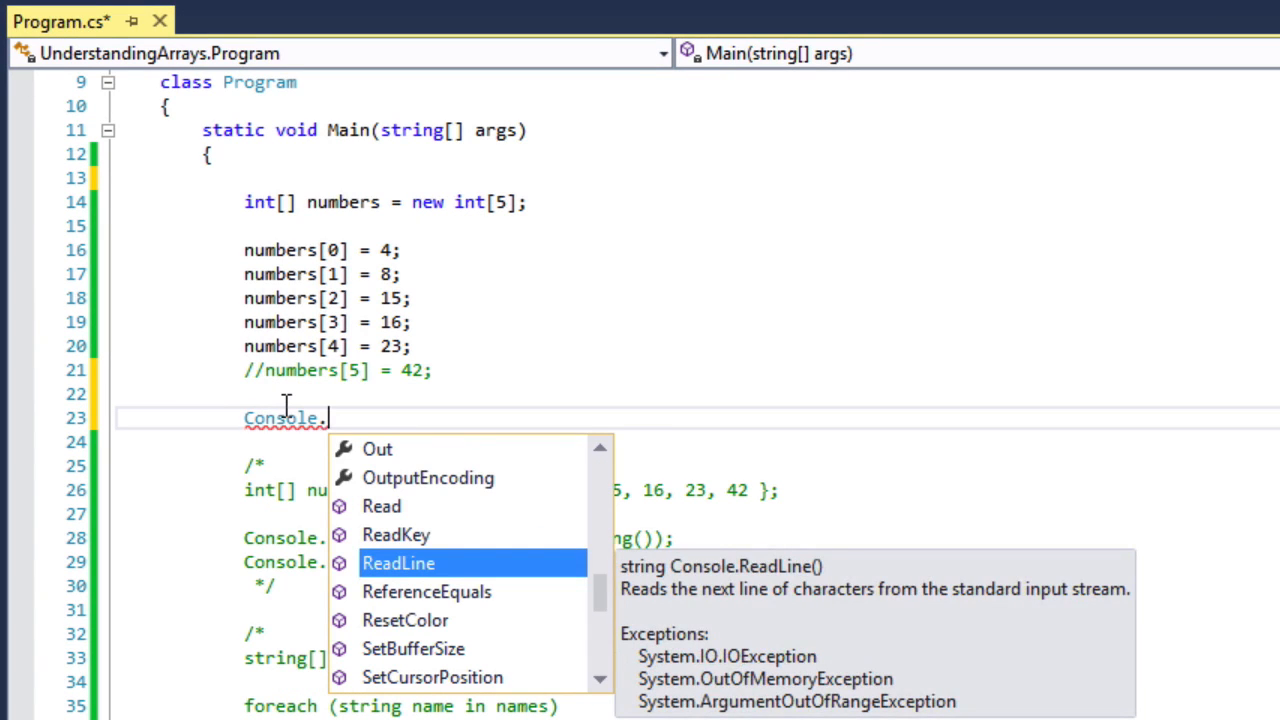
{"action": "type", "text": "Writ"}
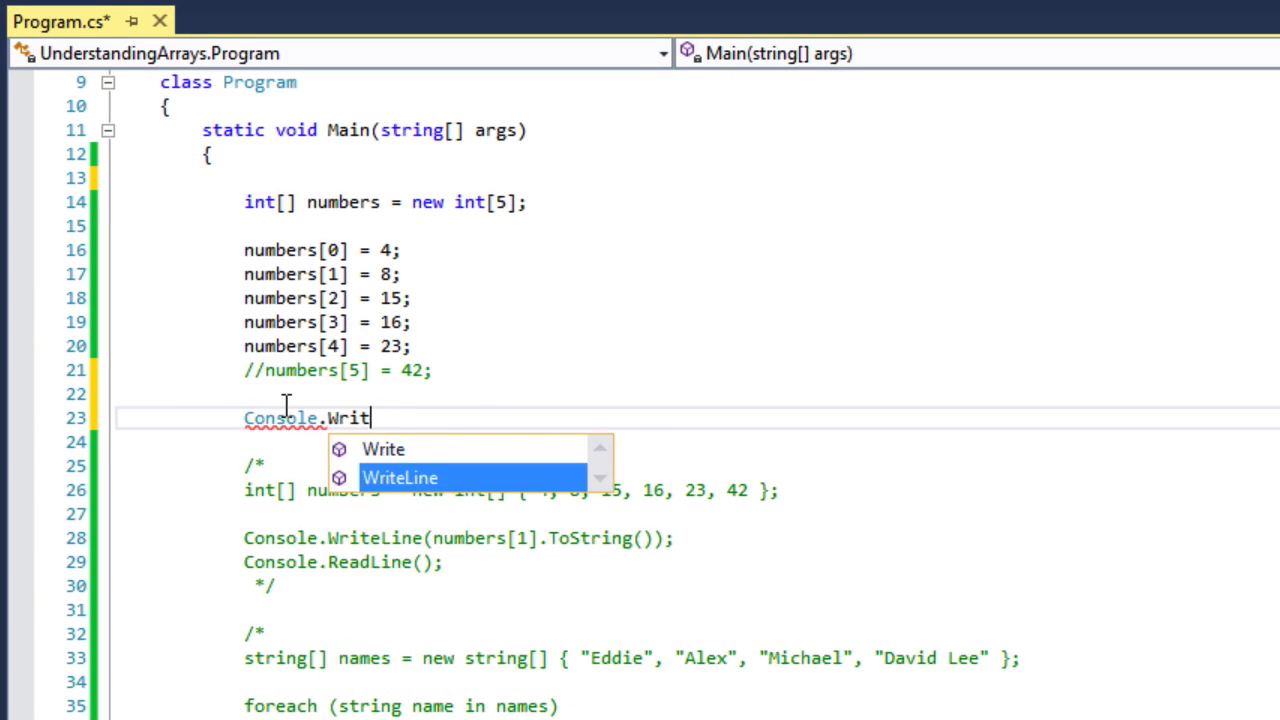
{"action": "type", "text": "eLine(n"}
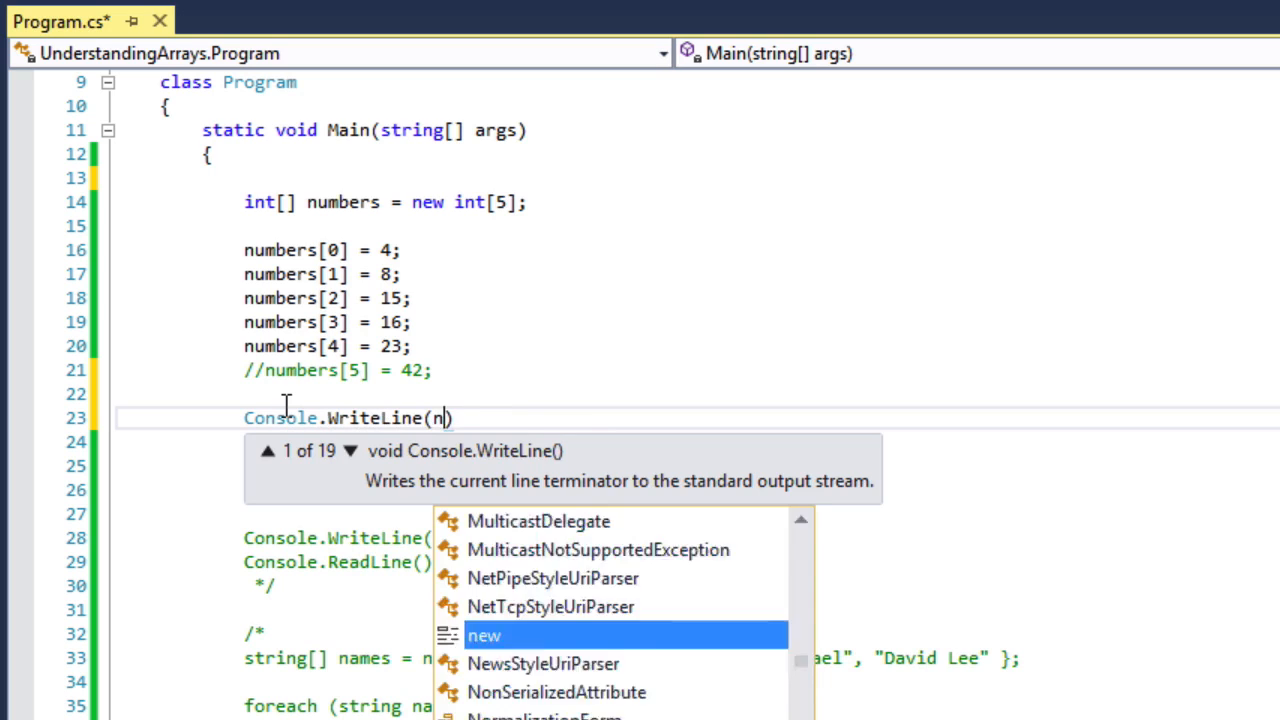
{"action": "type", "text": "umbers.Length"}
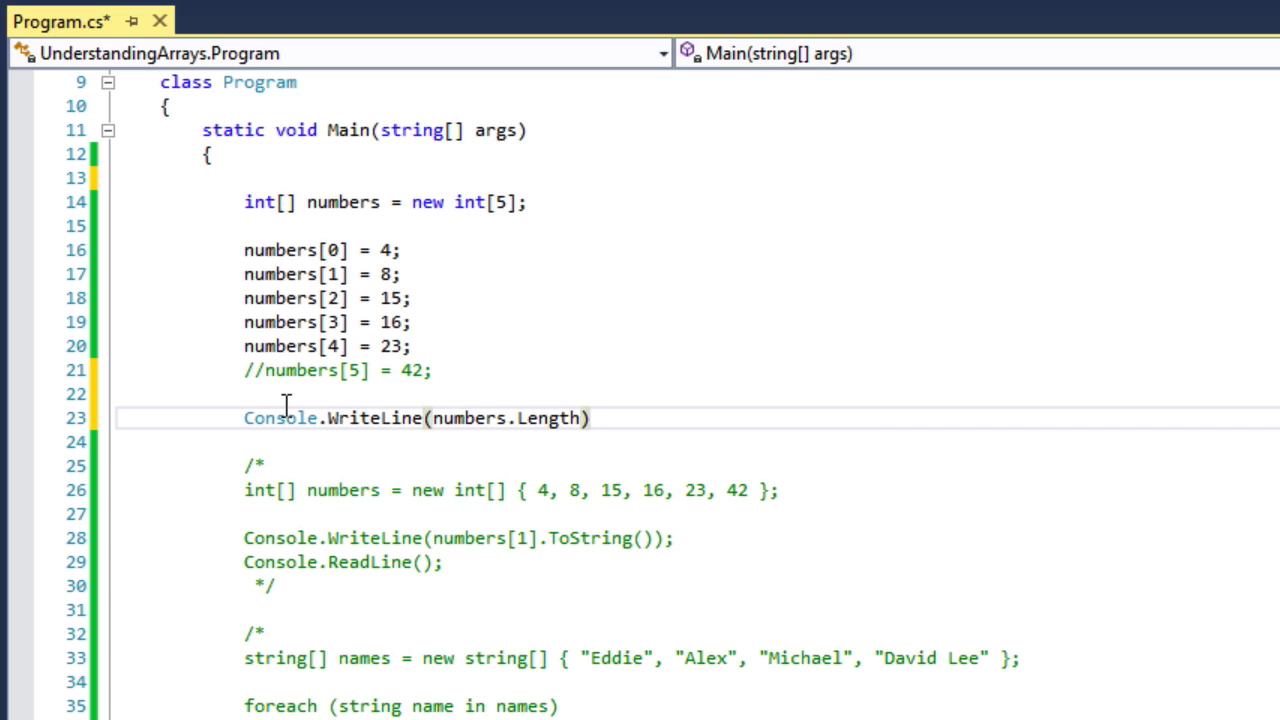
{"action": "type", "text": ";"}
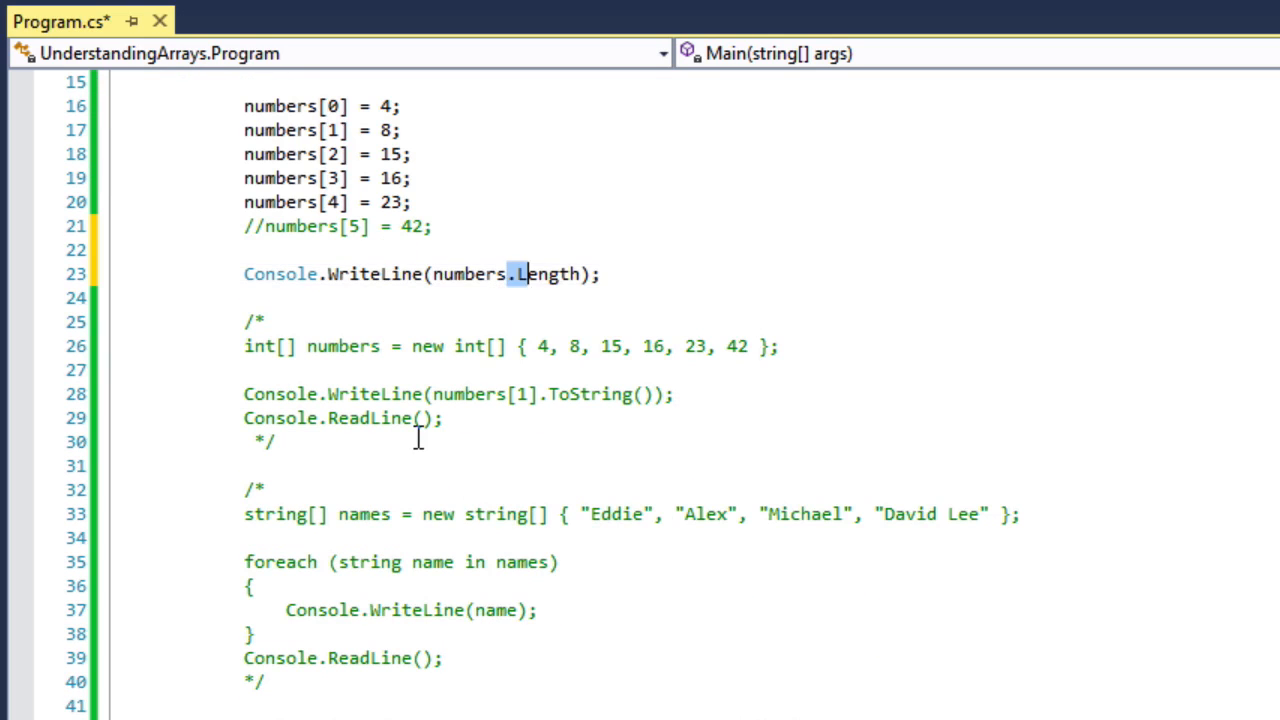
{"action": "double_click", "coordinate": [550, 274]}
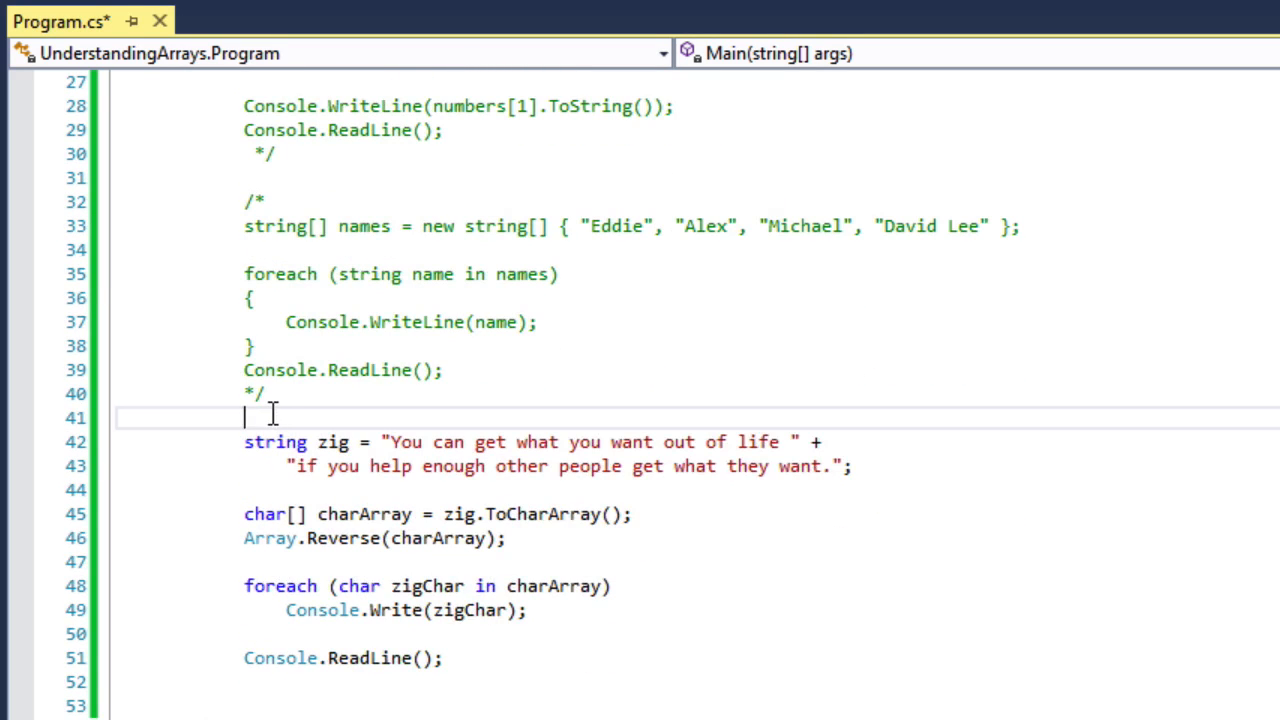
Start a /* block comment to disable the quote-reversal code
{"action": "type", "text": "/*"}
{"action": "left_click", "coordinate": [762, 634]}
{"action": "type", "text": "*/"}
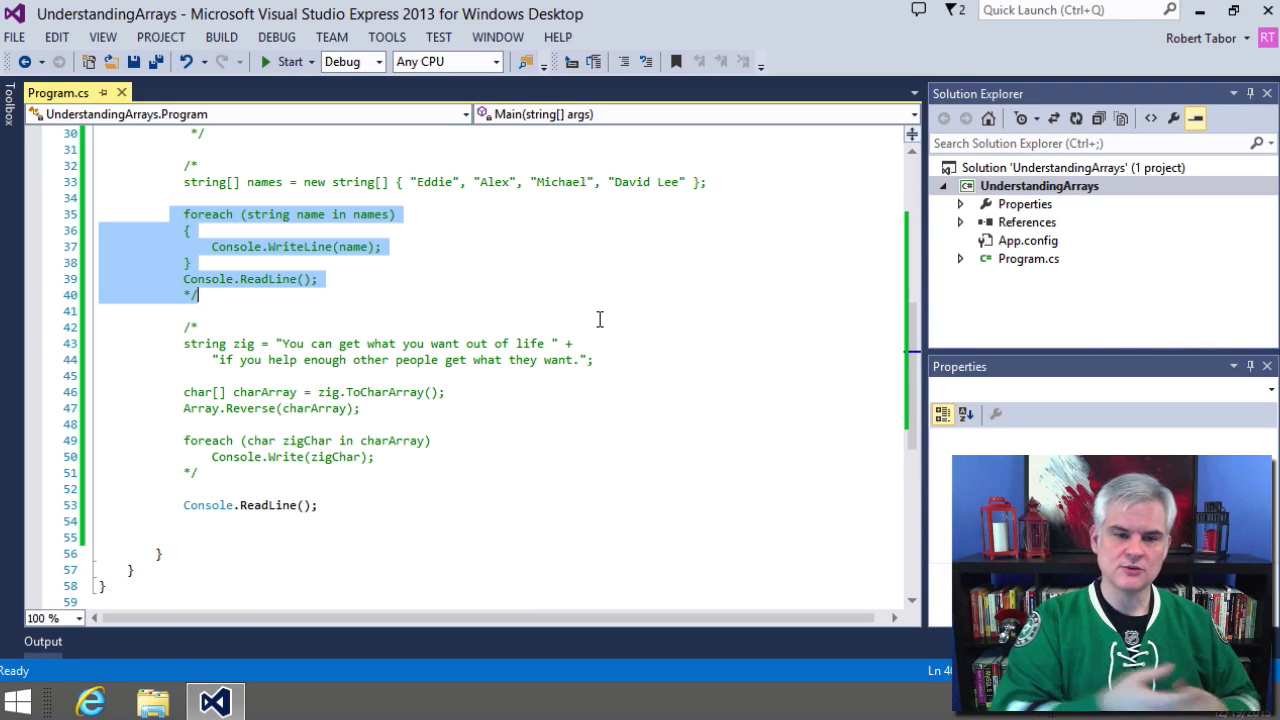
{"action": "double_click", "coordinate": [312, 214]}
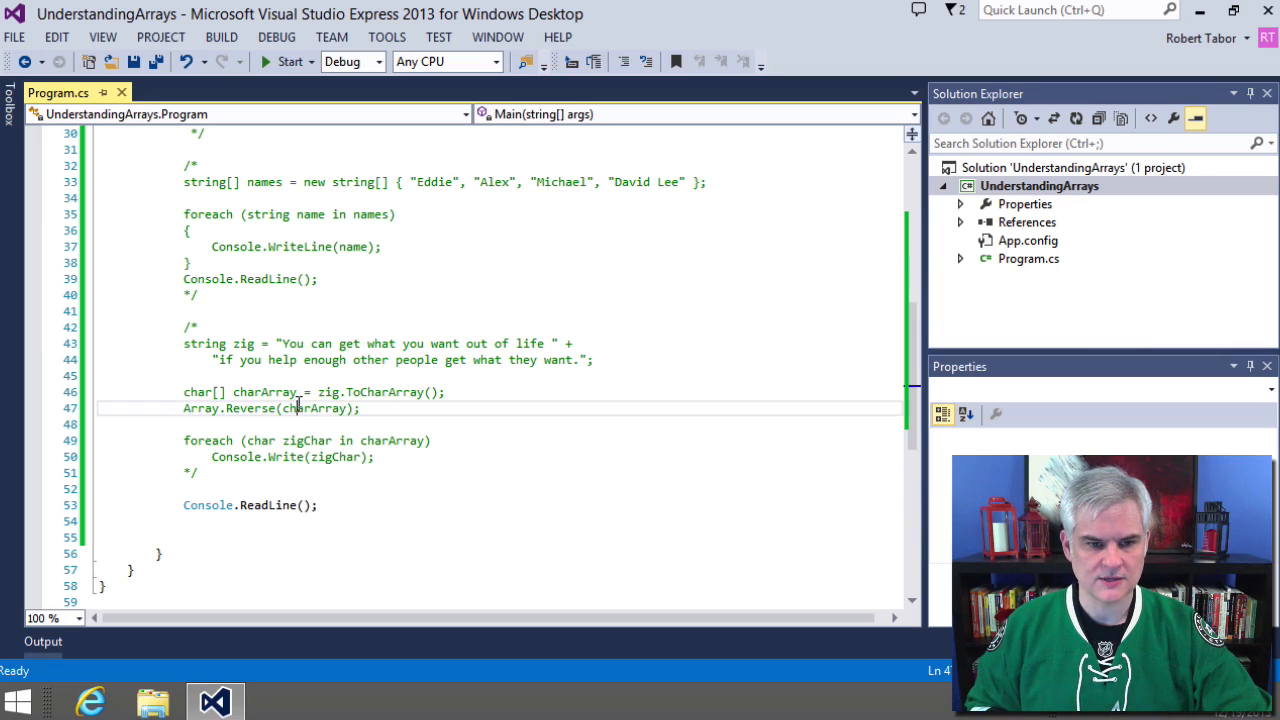
{"action": "double_click", "coordinate": [316, 408]}
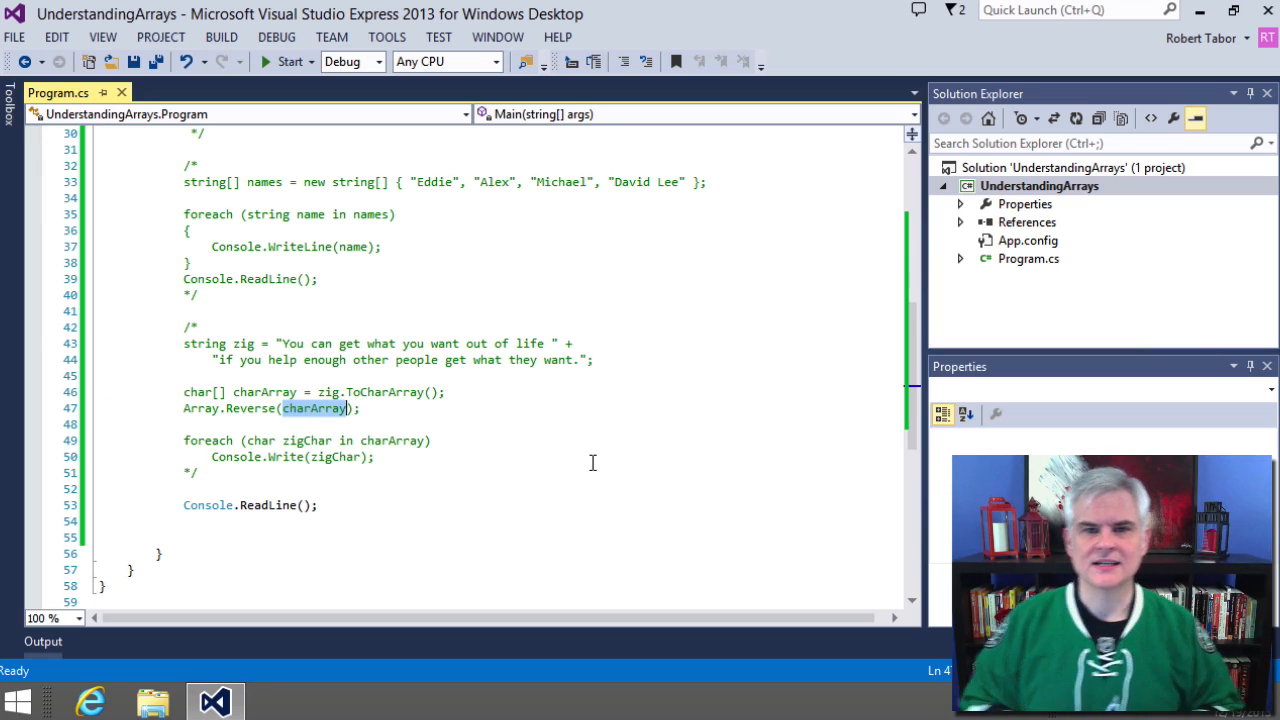